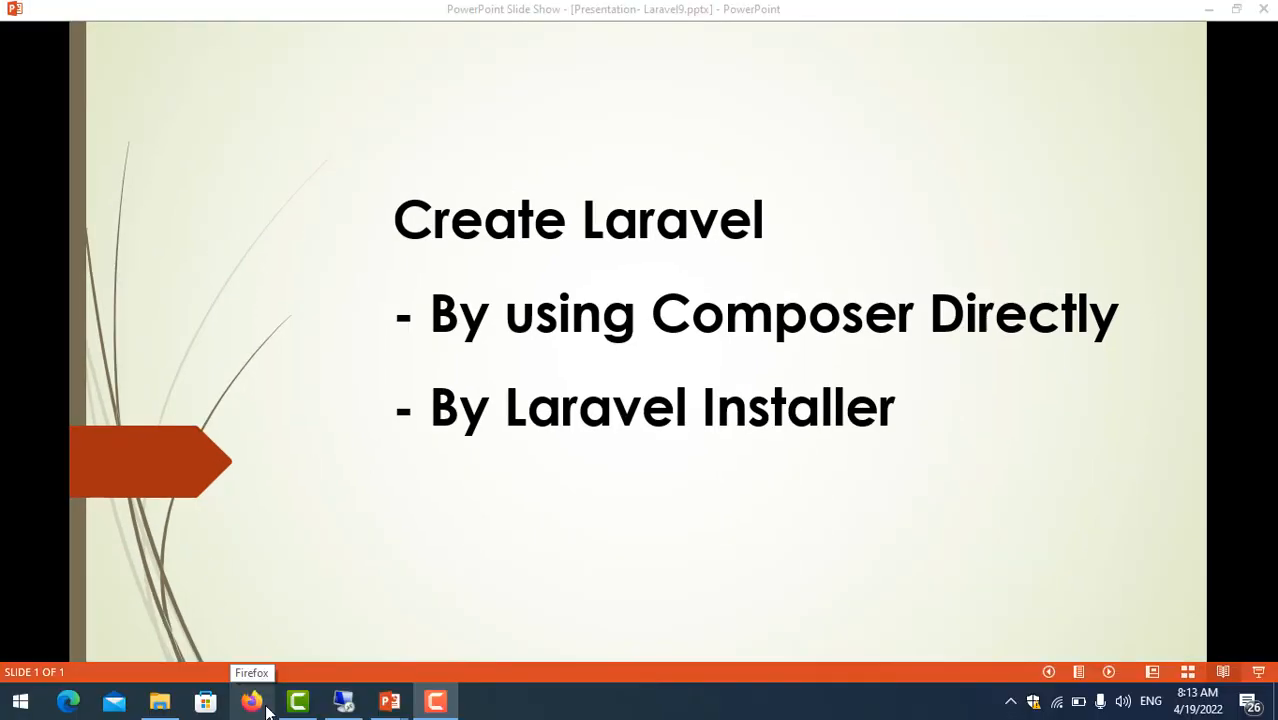
- Go to google.com in Firefox and search for 'laravel'
left_click(251, 701)
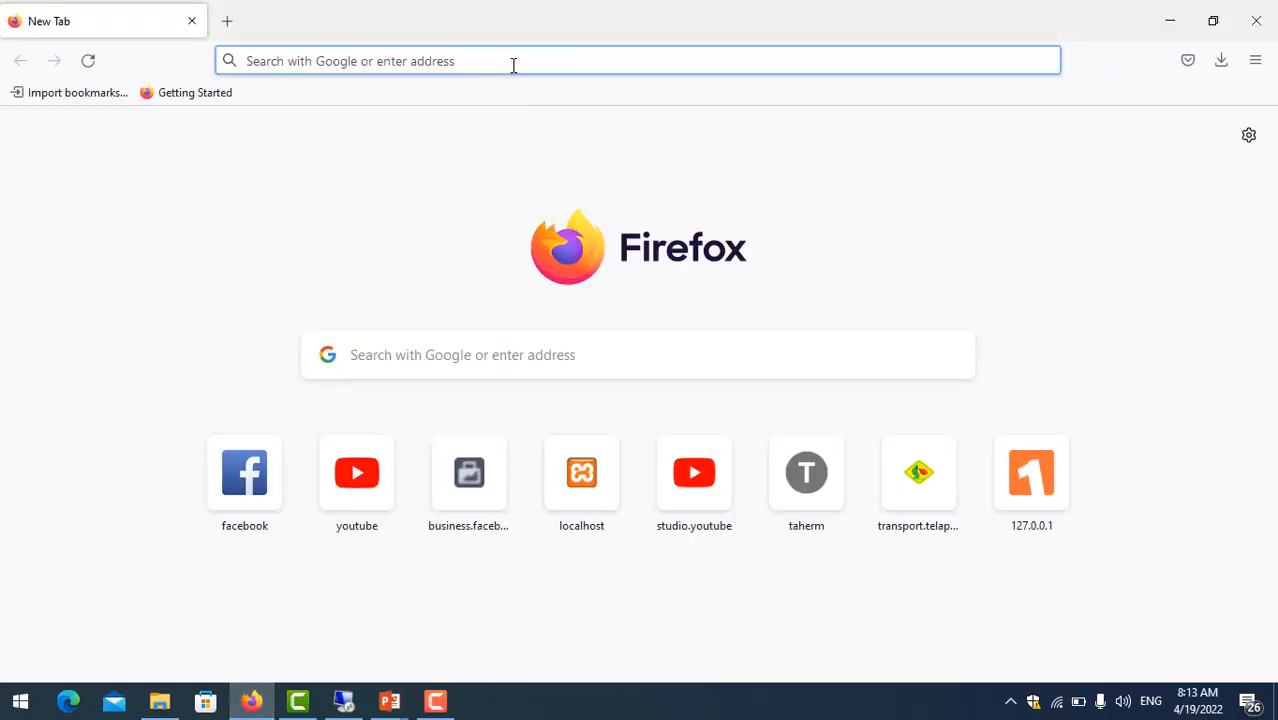
type("https://www.google.com")
type("lar")
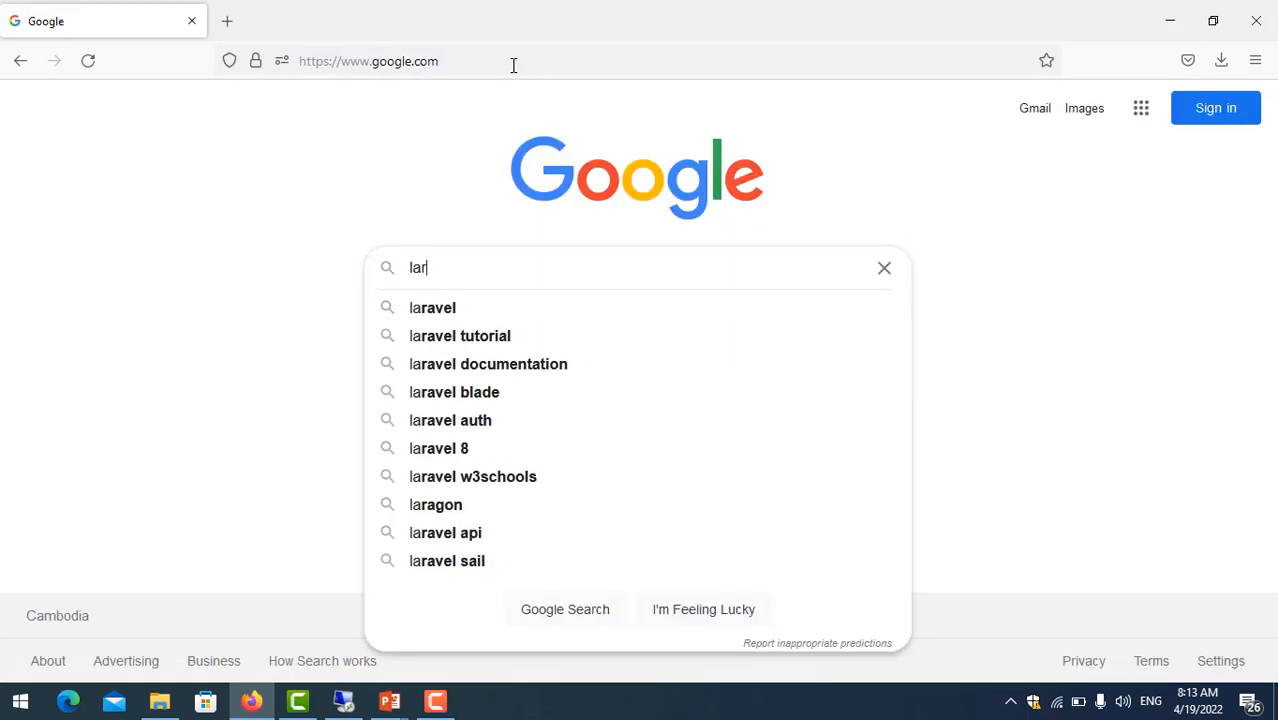
left_click(432, 307)
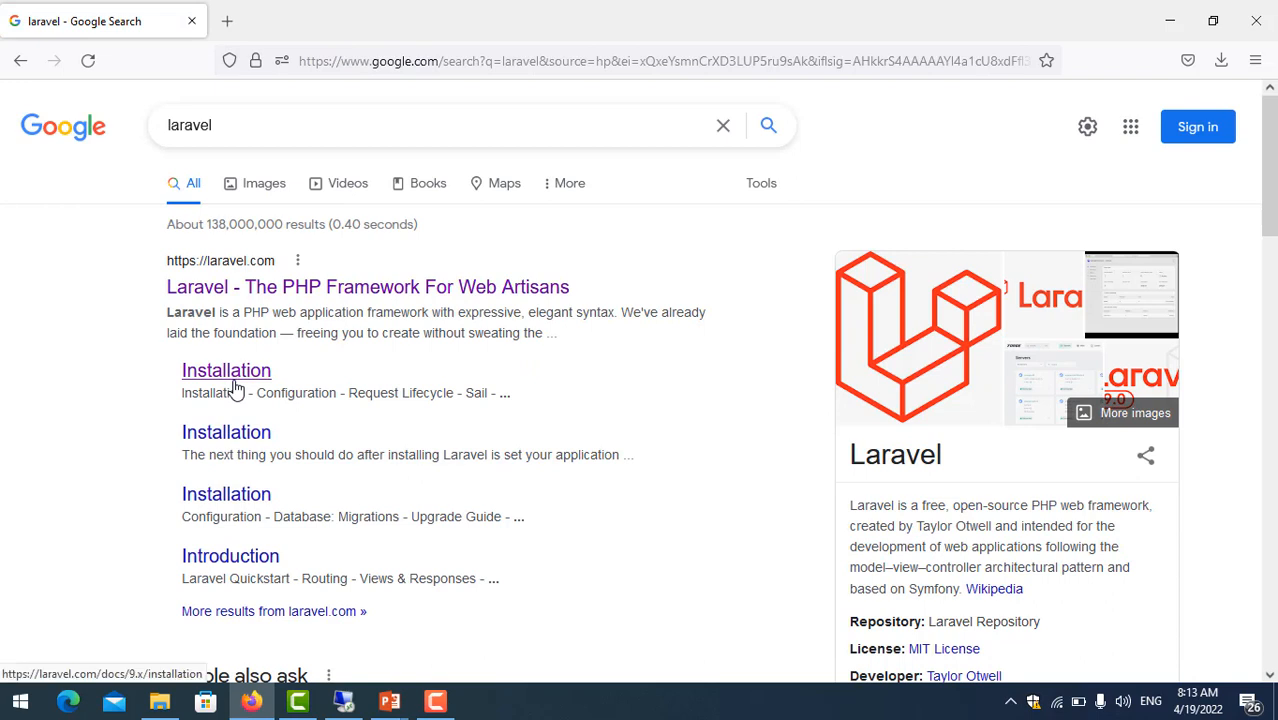
- Open the Installation sitelink and Getting Started On Windows, then scroll to Installation Via Composer
left_click(226, 370)
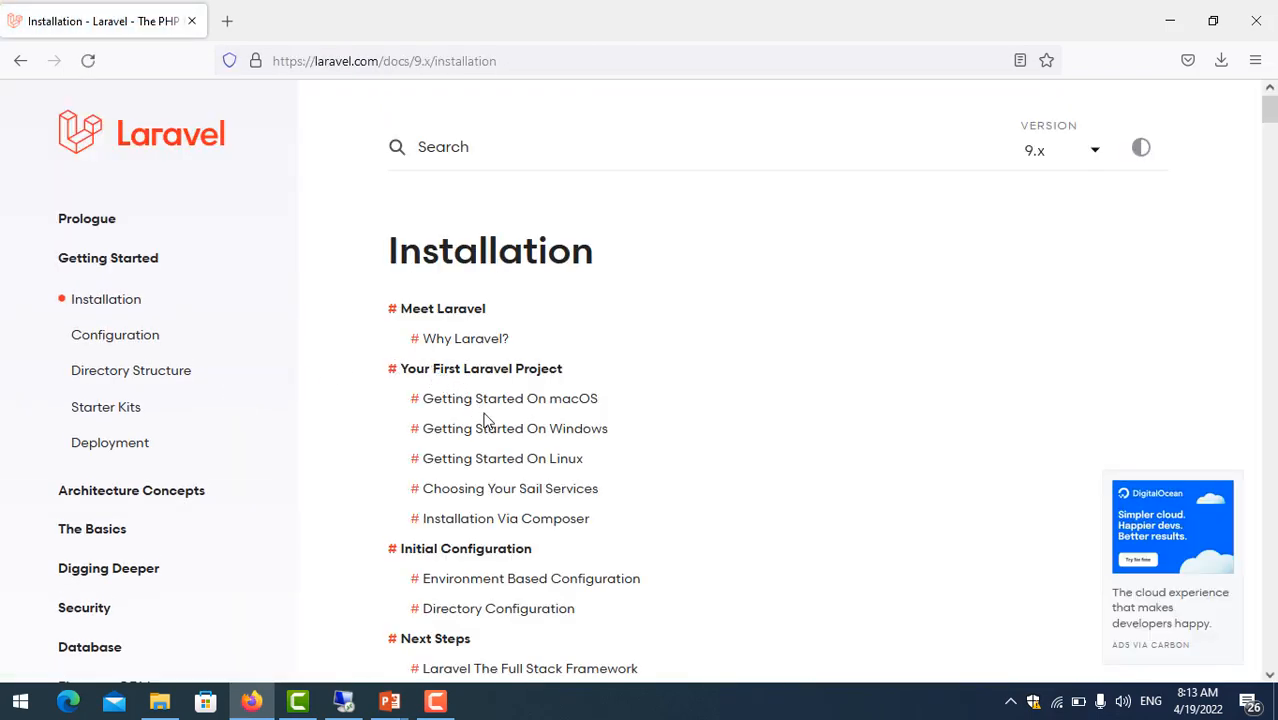
mouse_move(512, 438)
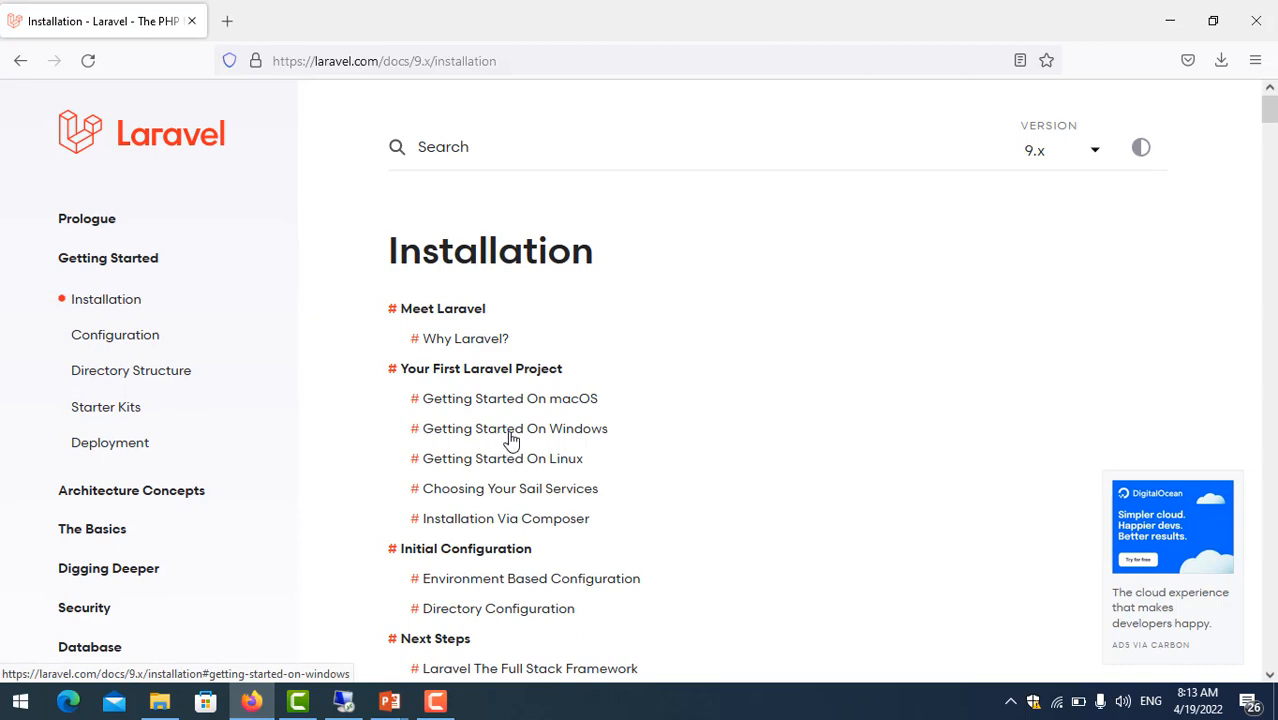
left_click(515, 428)
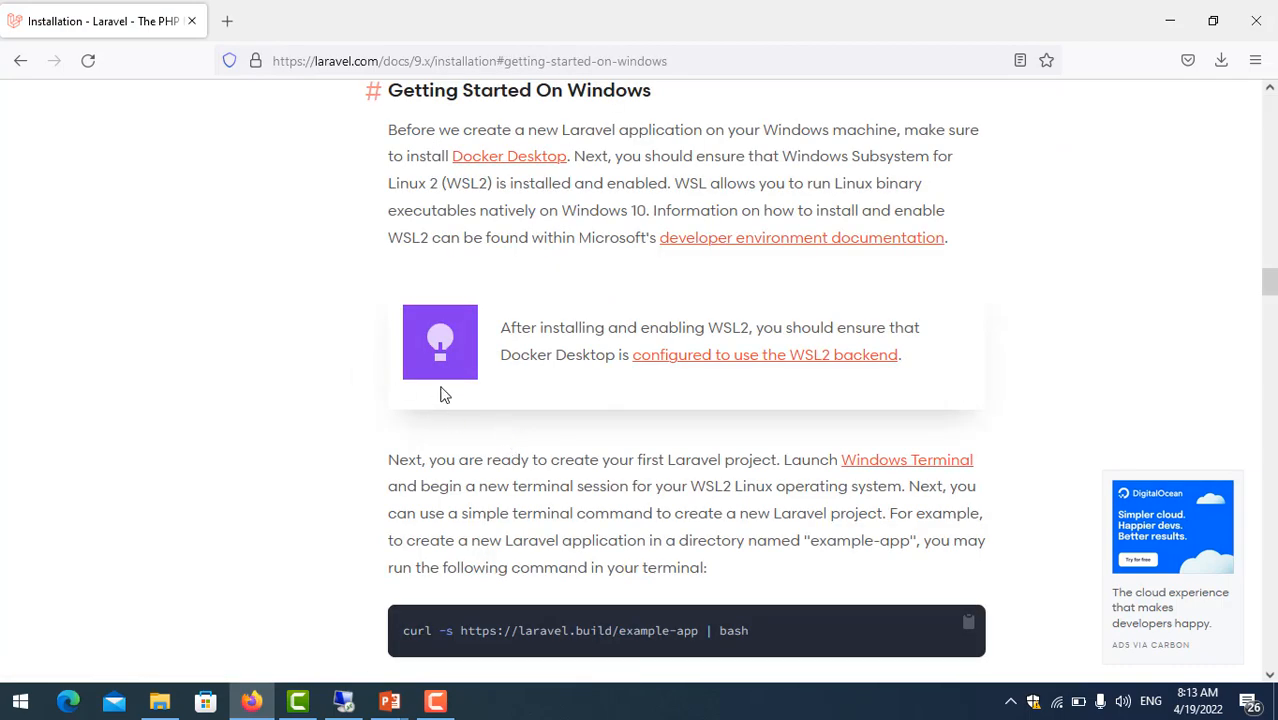
scroll("down", 3)
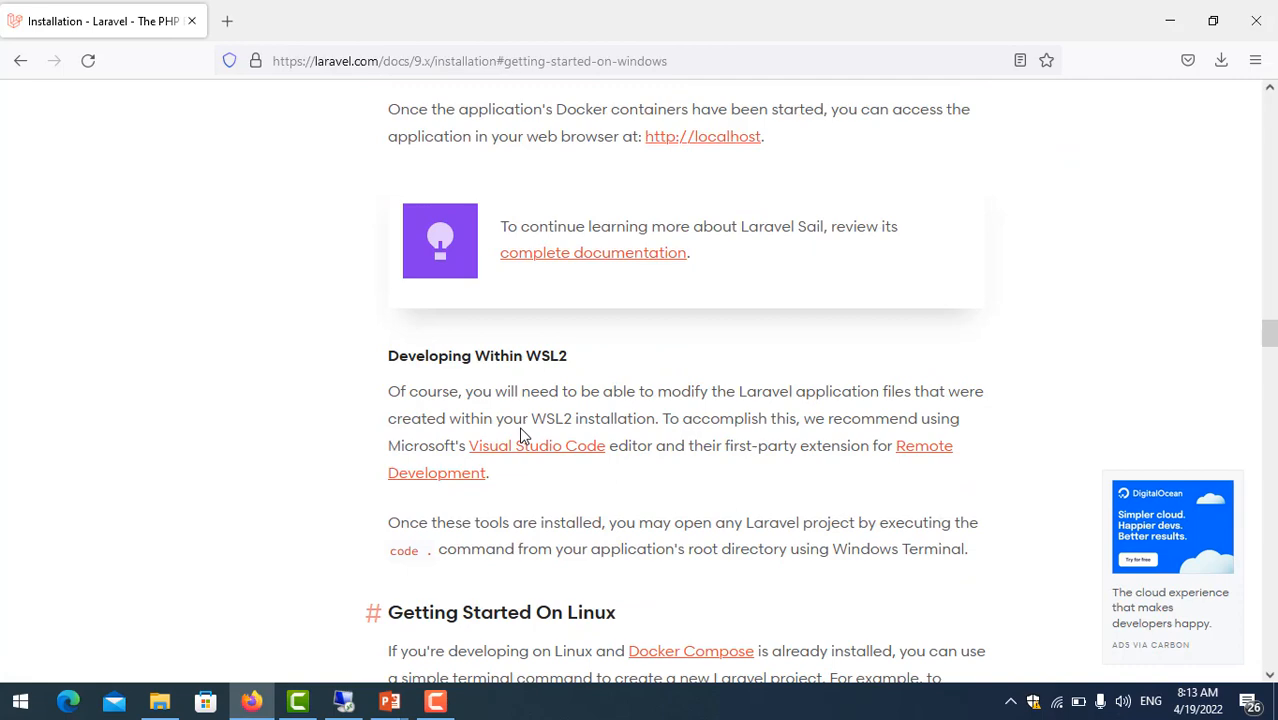
scroll("up", 3)
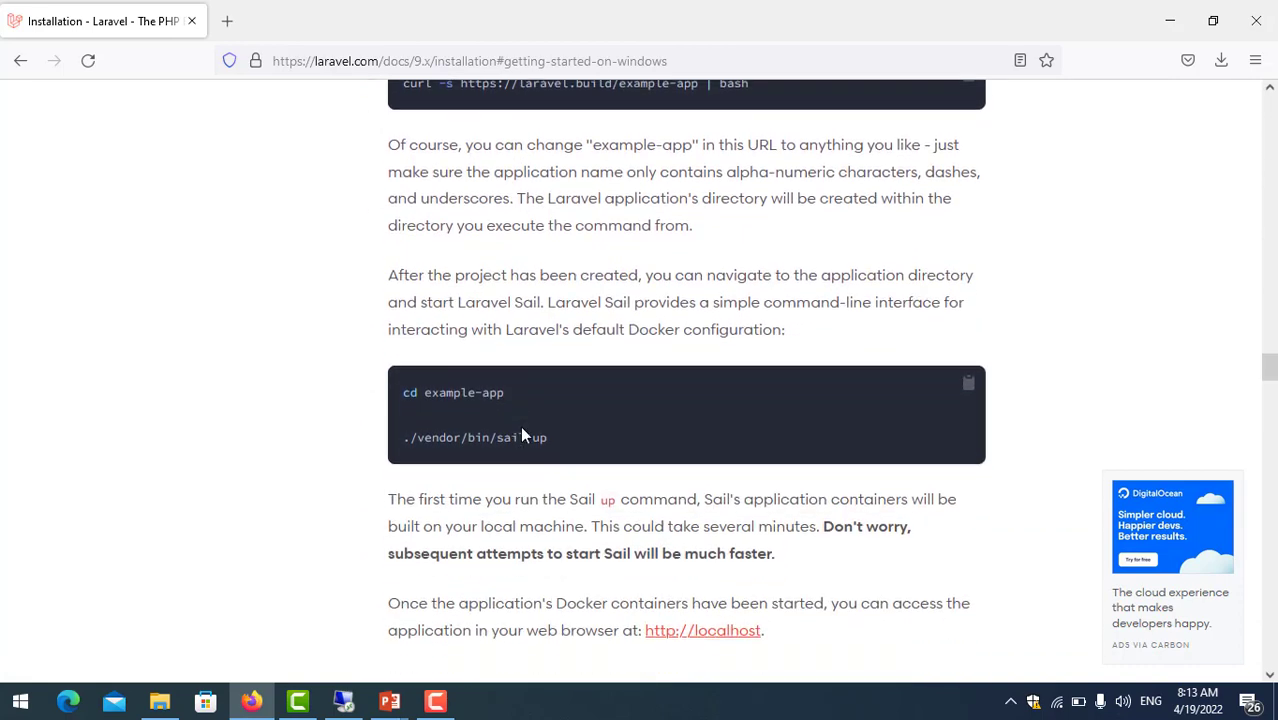
scroll("down", 3)
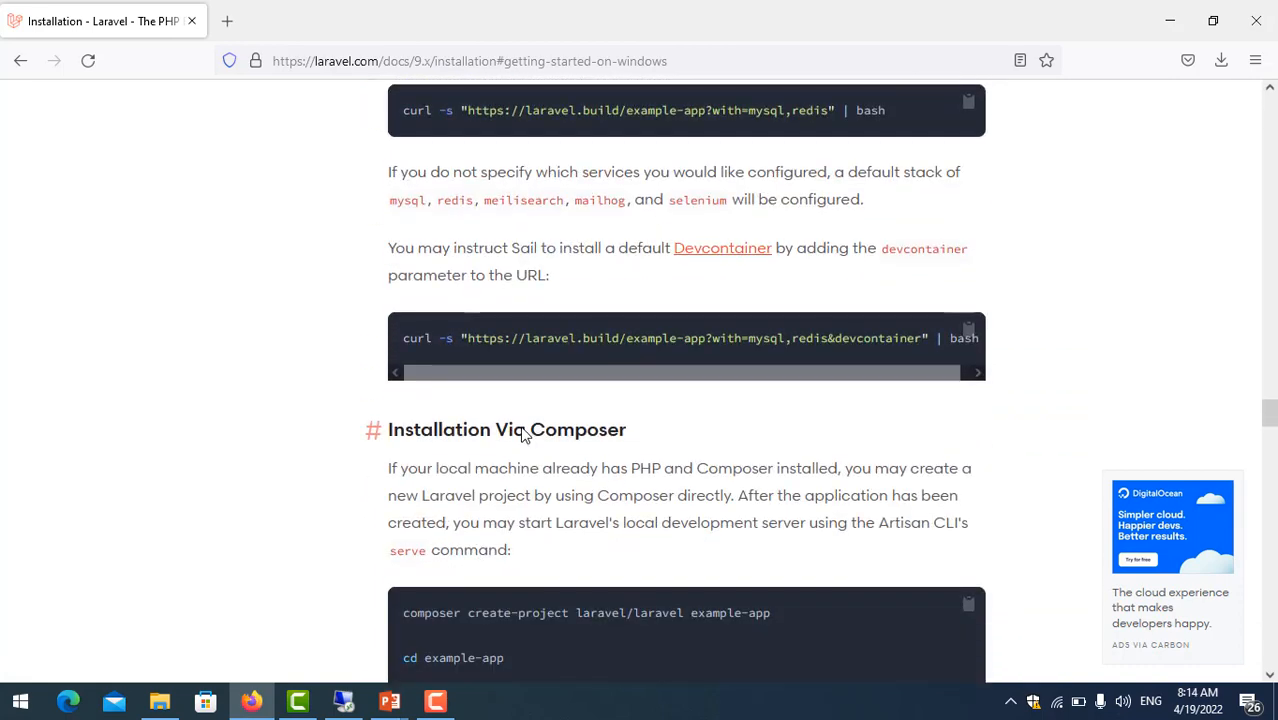
scroll("down", 3)
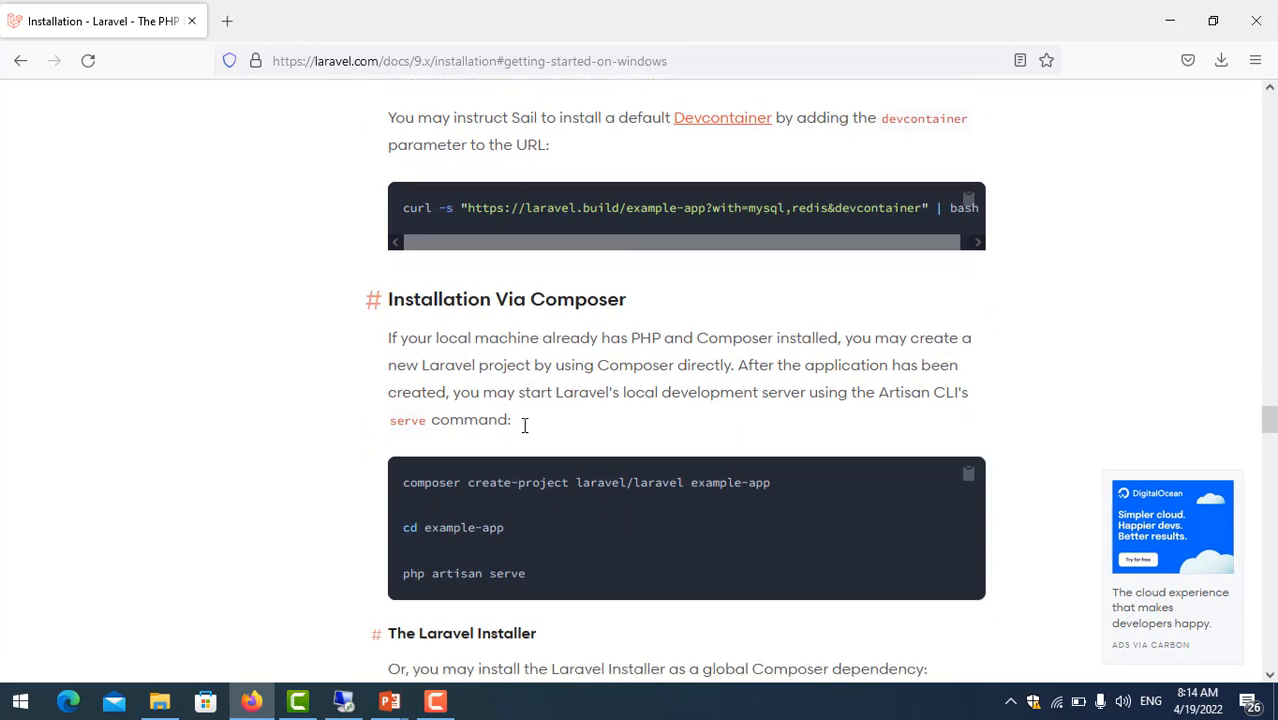
scroll("down", 3)
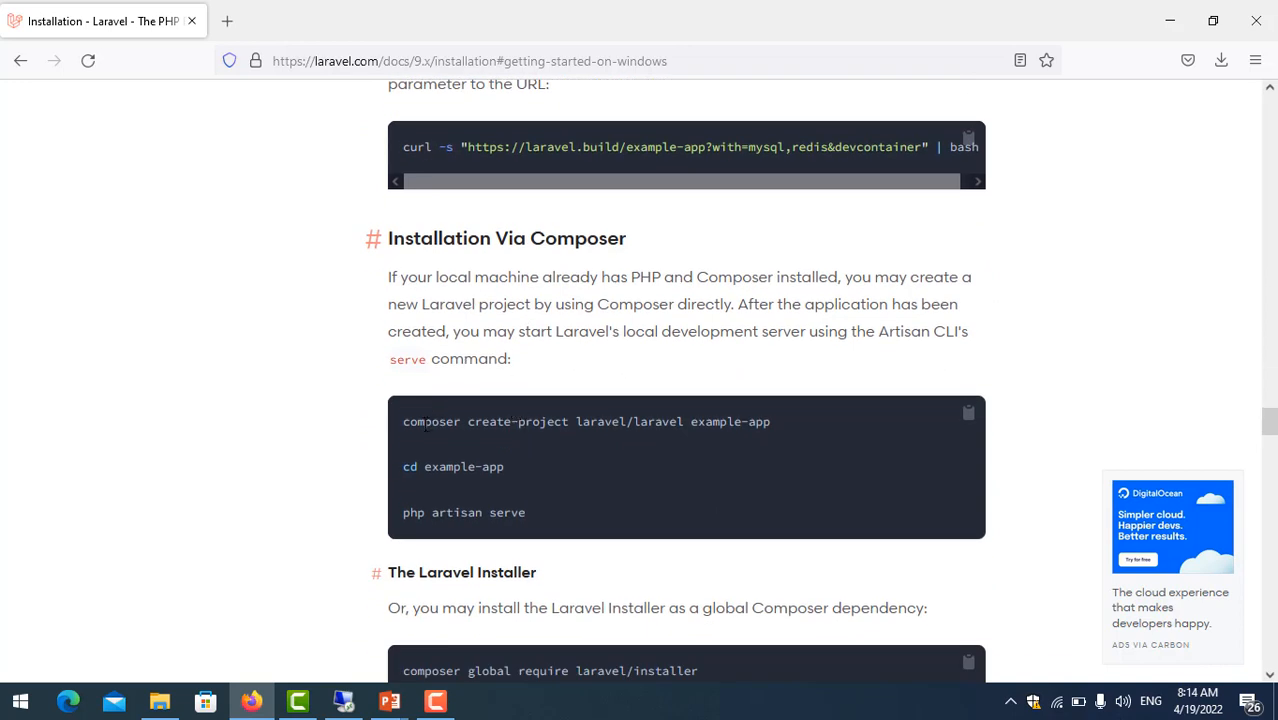
mouse_move(524, 250)
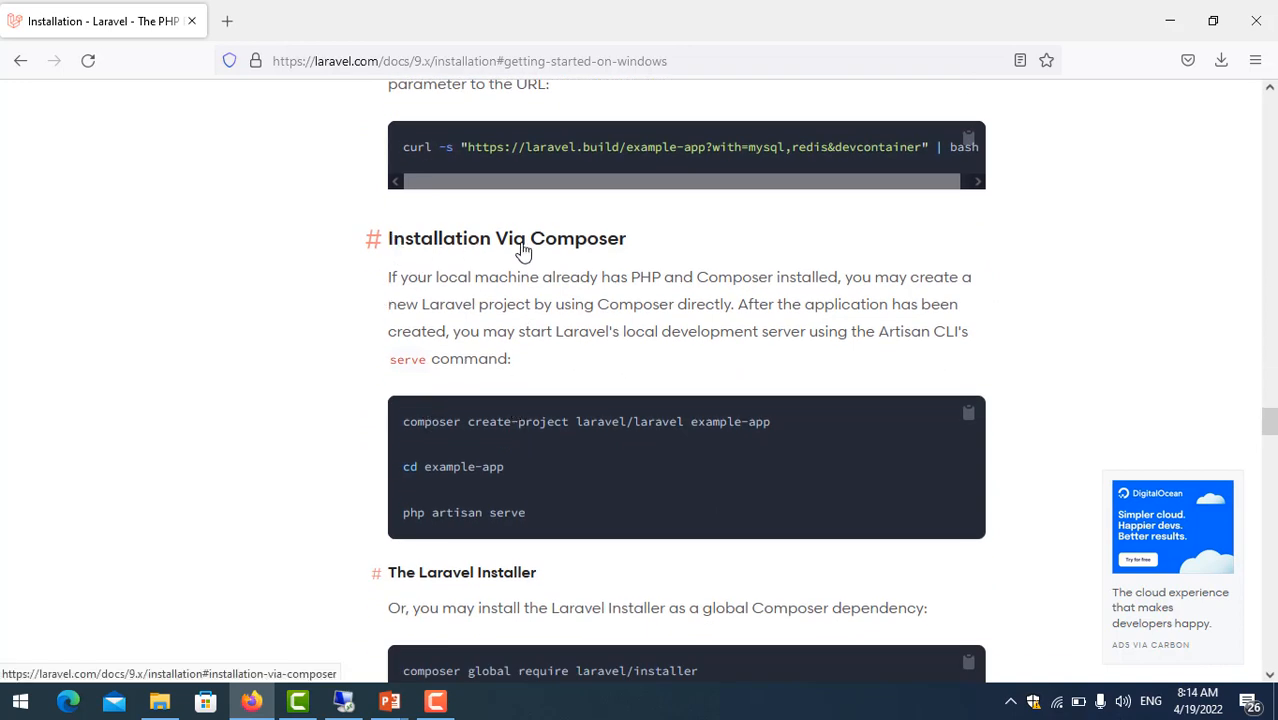
mouse_move(587, 288)
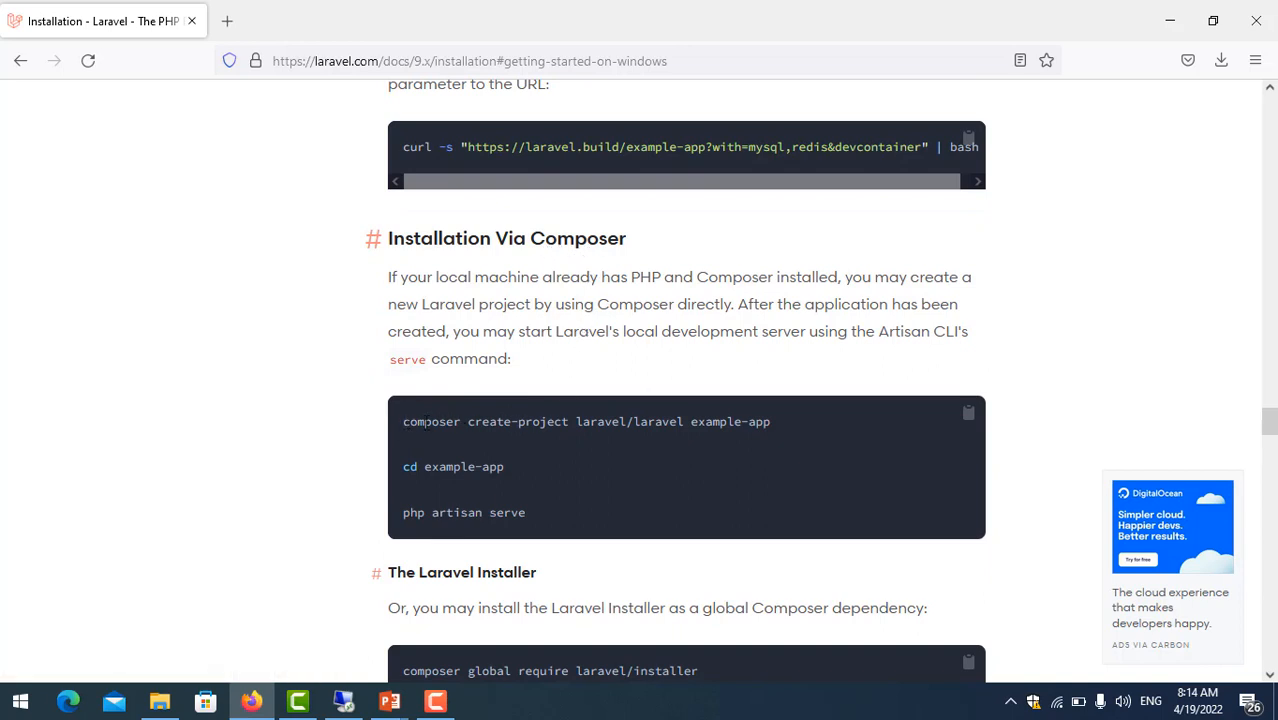
- Select the create-project command line and highlight the PHP and Composer requirement words
triple_click(585, 421)
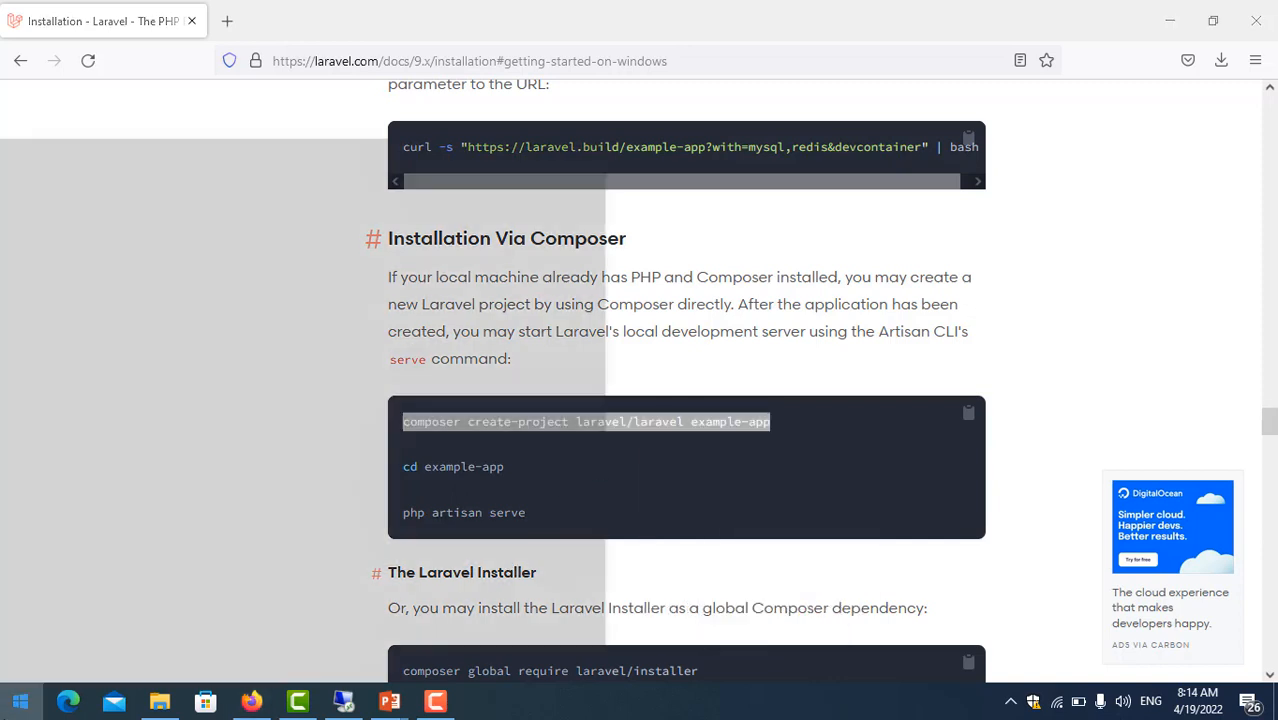
left_click(20, 700)
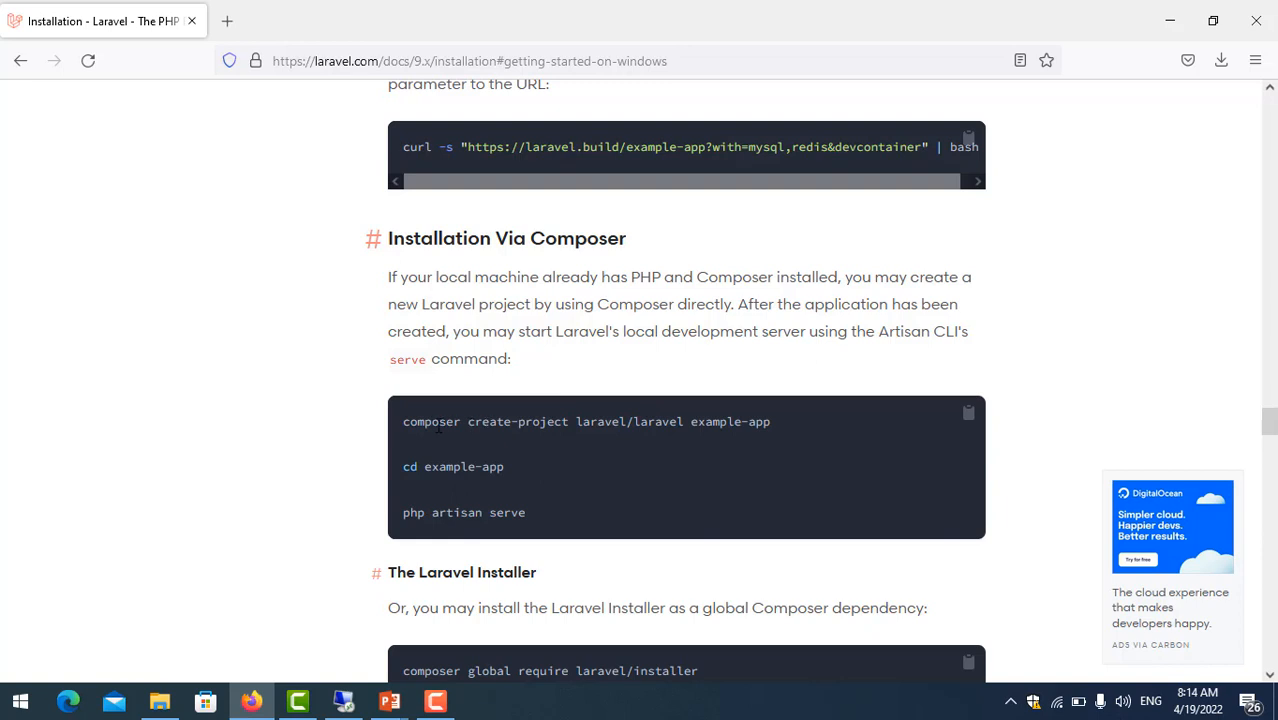
mouse_move(500, 299)
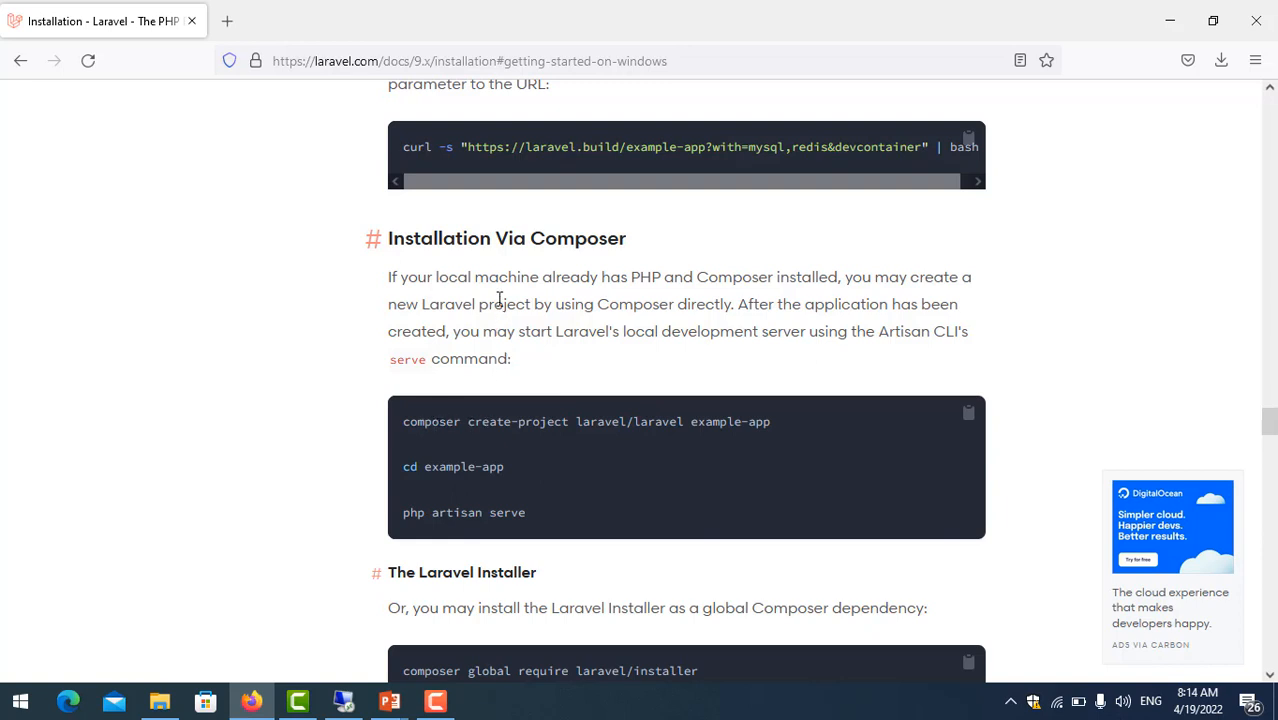
mouse_move(600, 277)
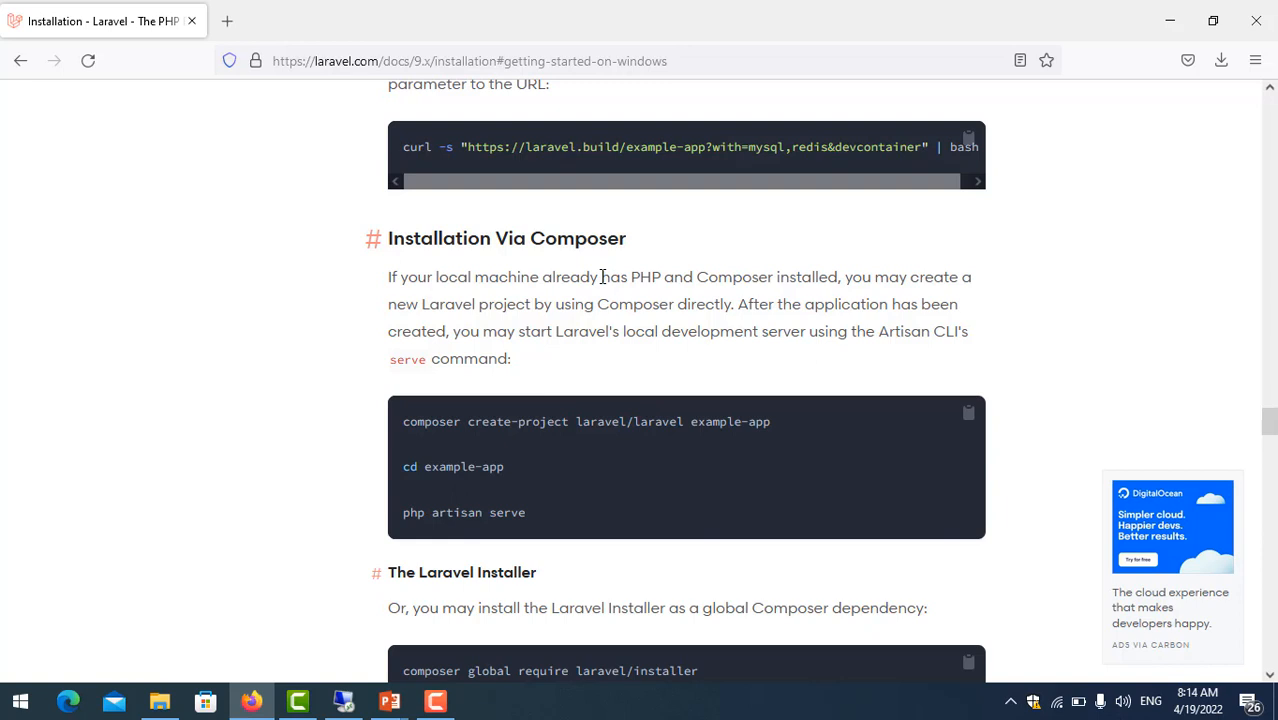
double_click(631, 277)
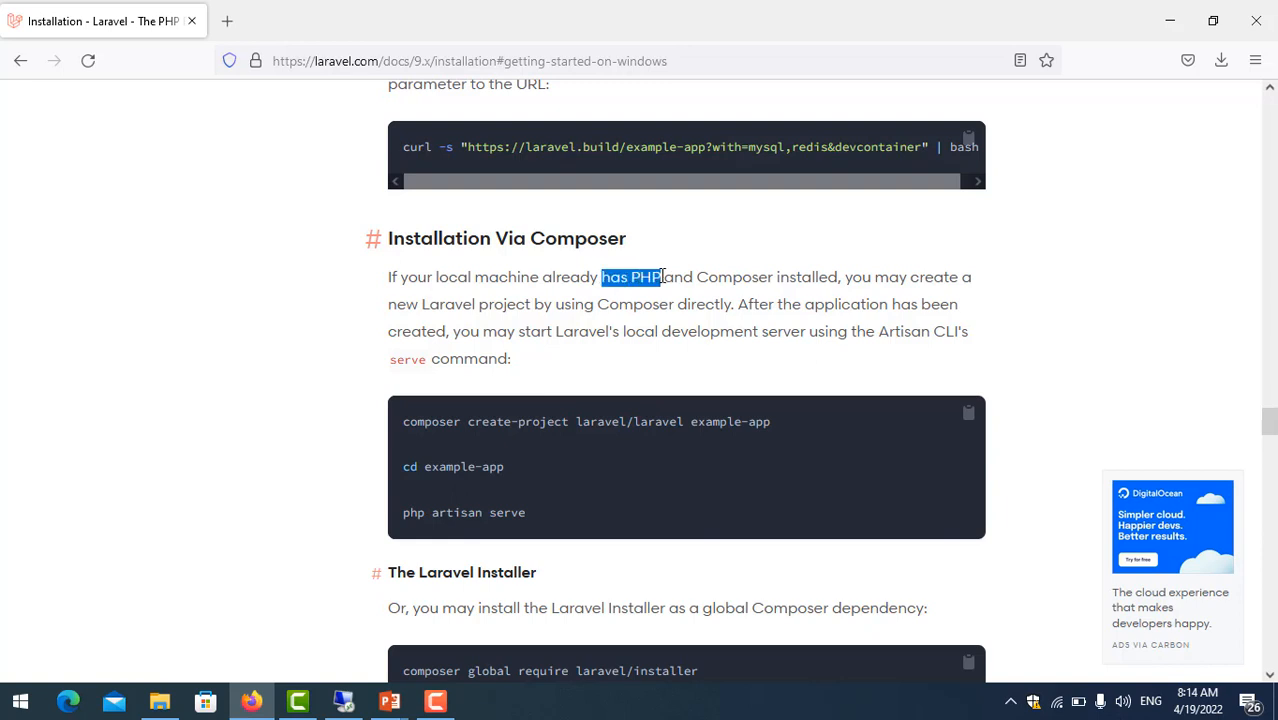
double_click(724, 277)
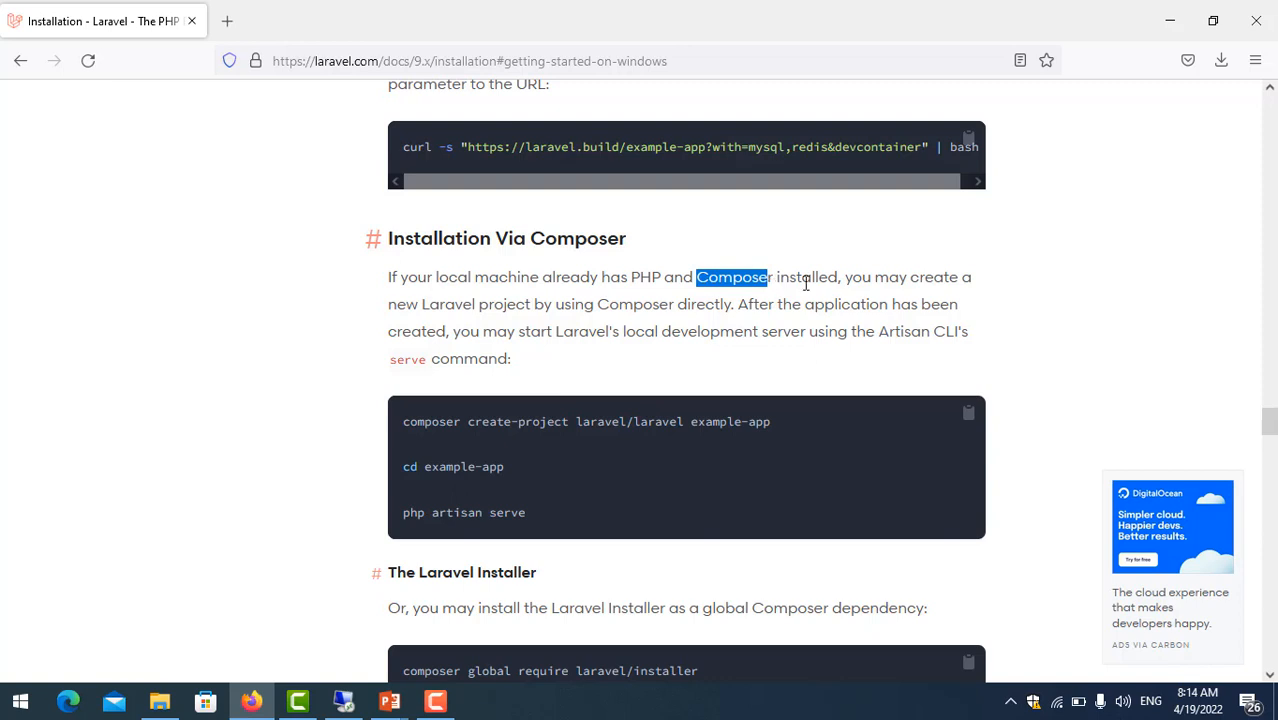
mouse_move(644, 274)
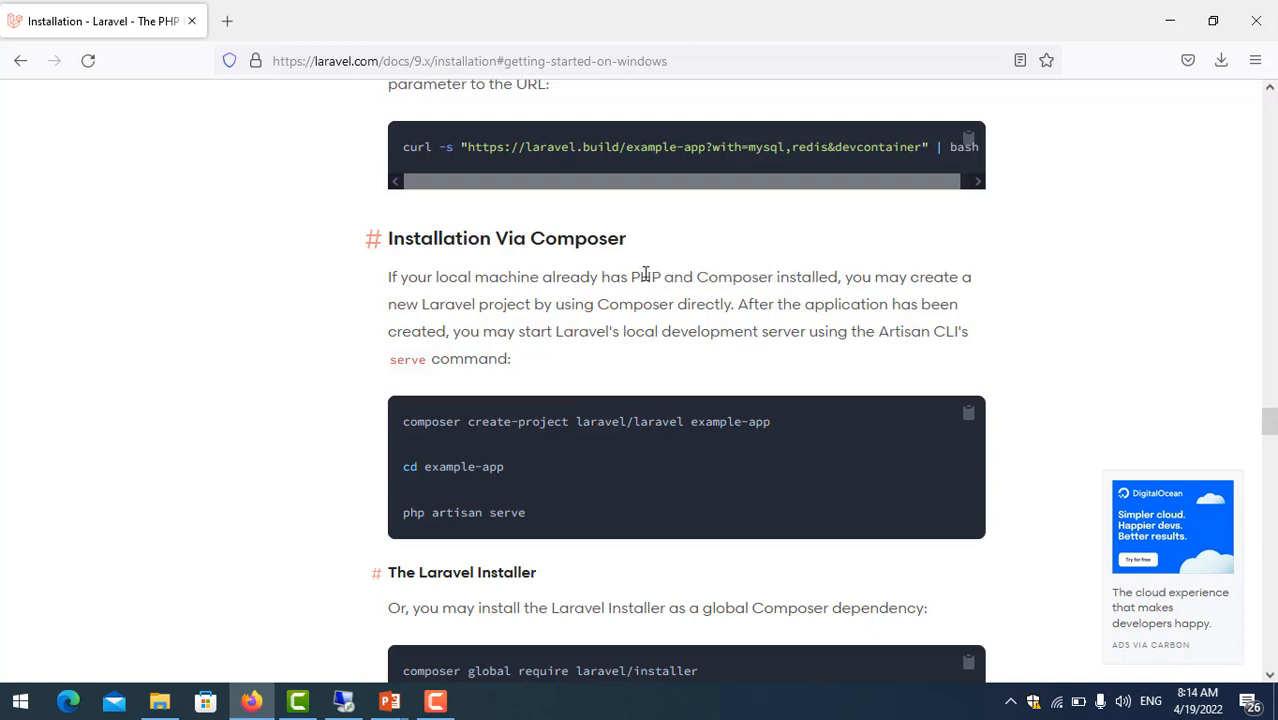
double_click(629, 277)
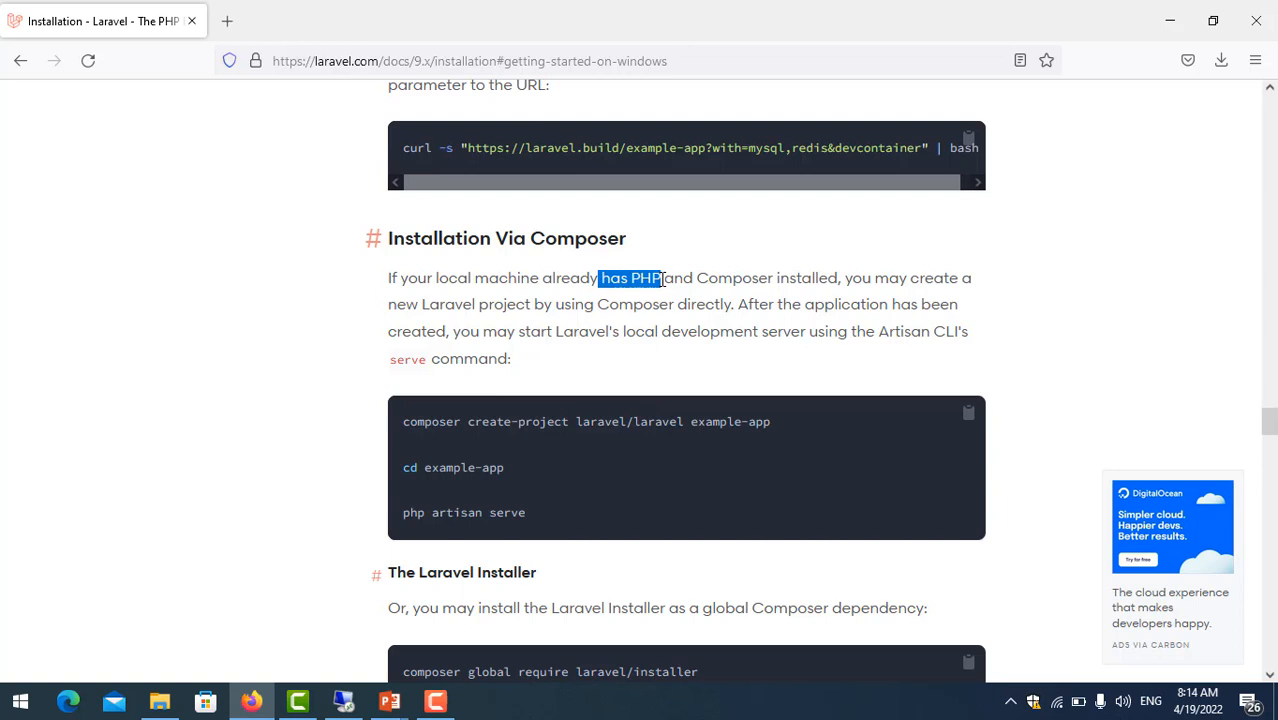
mouse_move(703, 278)
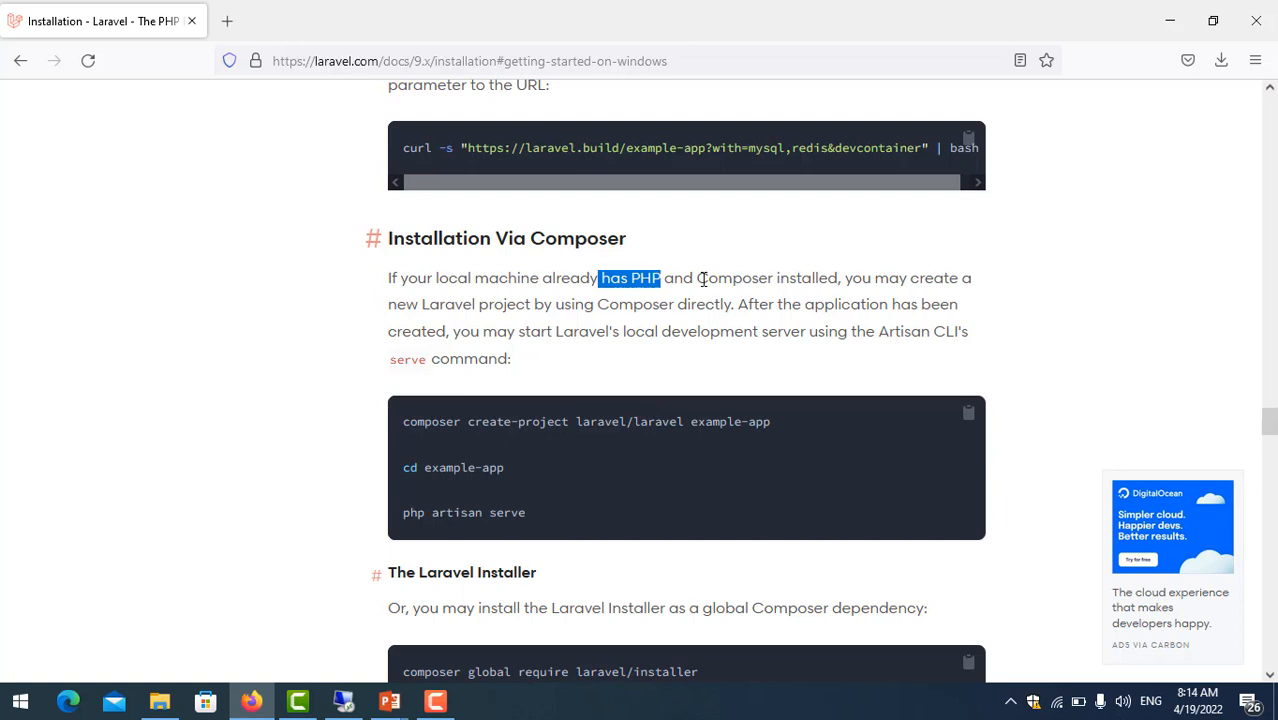
double_click(734, 277)
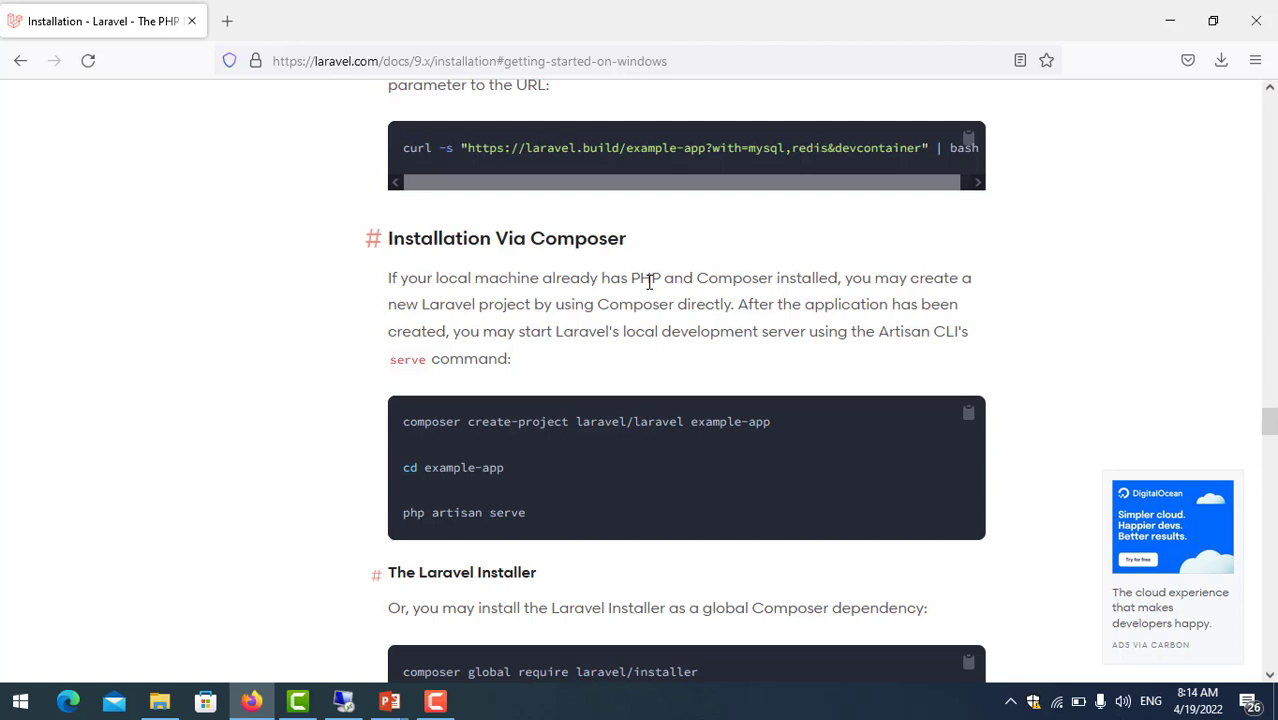
mouse_move(752, 303)
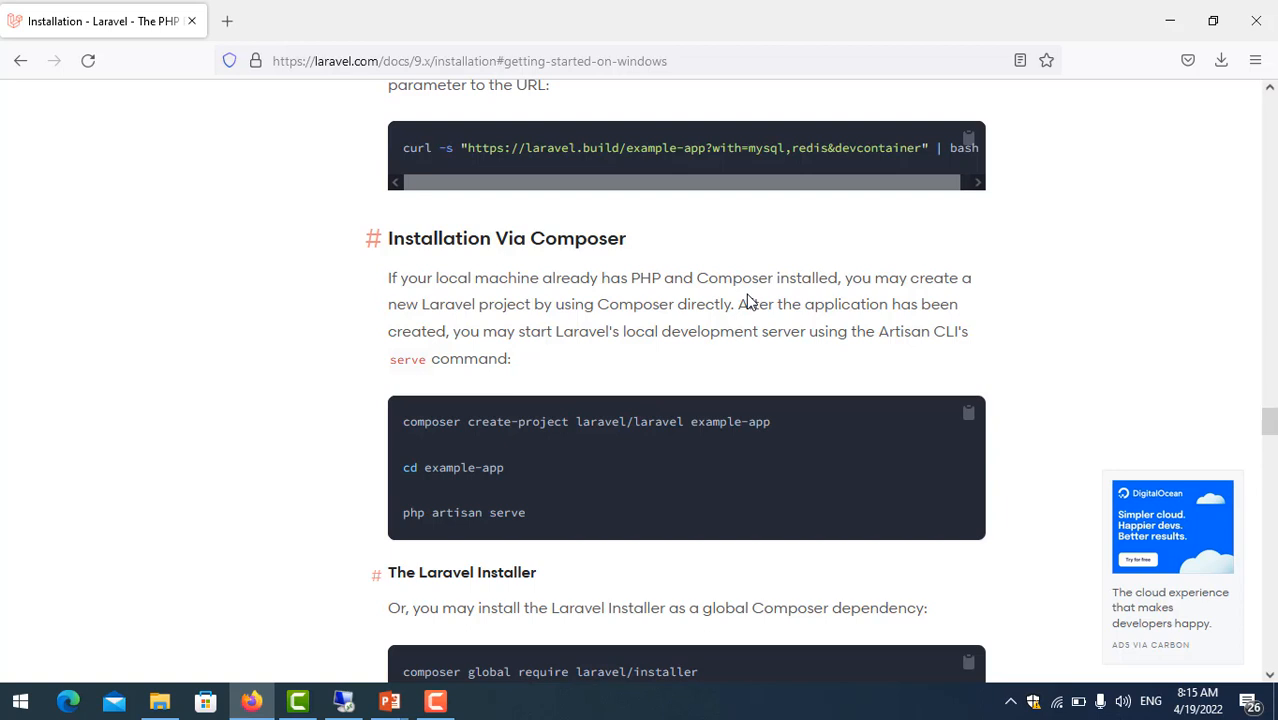
mouse_move(752, 303)
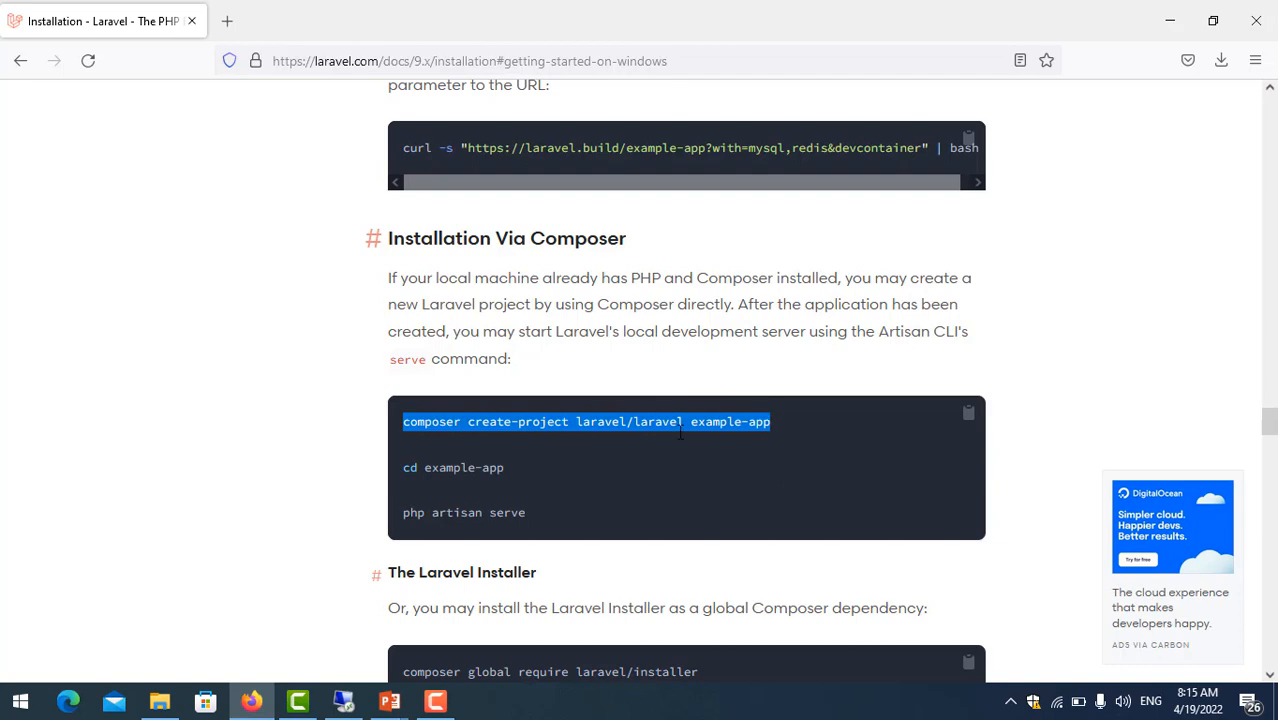
- Run 'composer create-project laravel/laravel l9_project' in a Command Prompt window
left_click(480, 701)
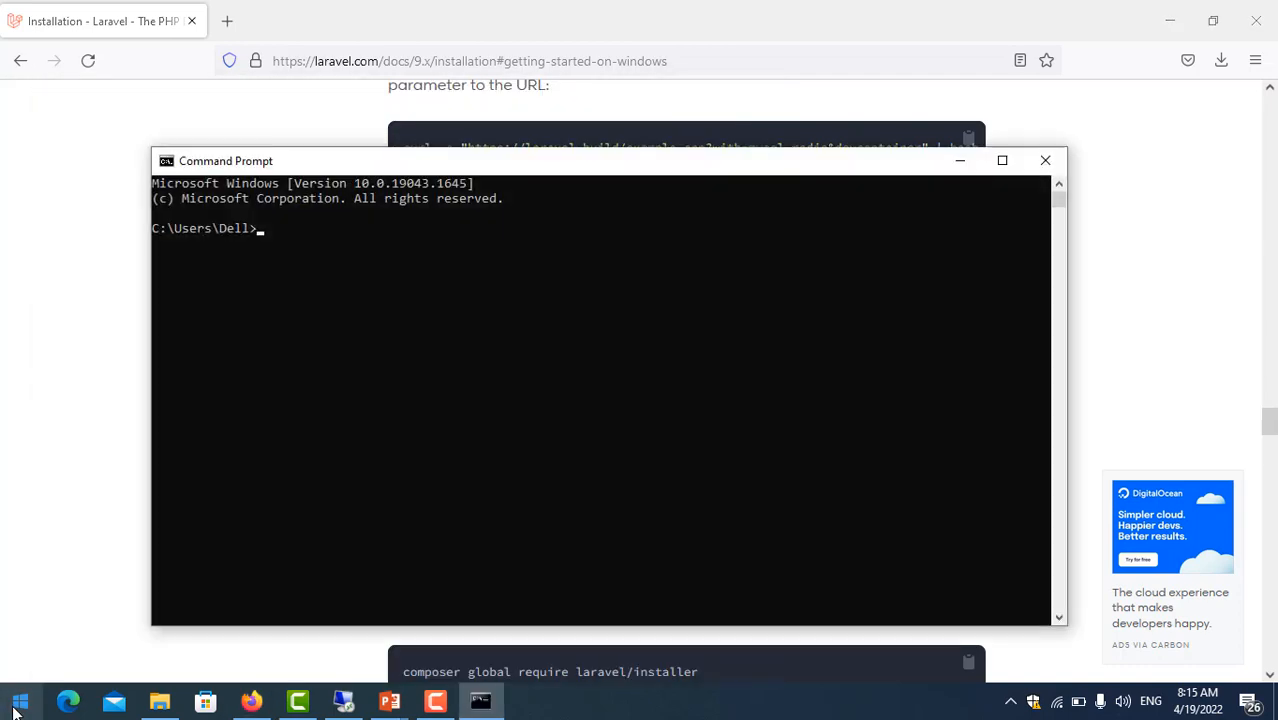
mouse_move(270, 261)
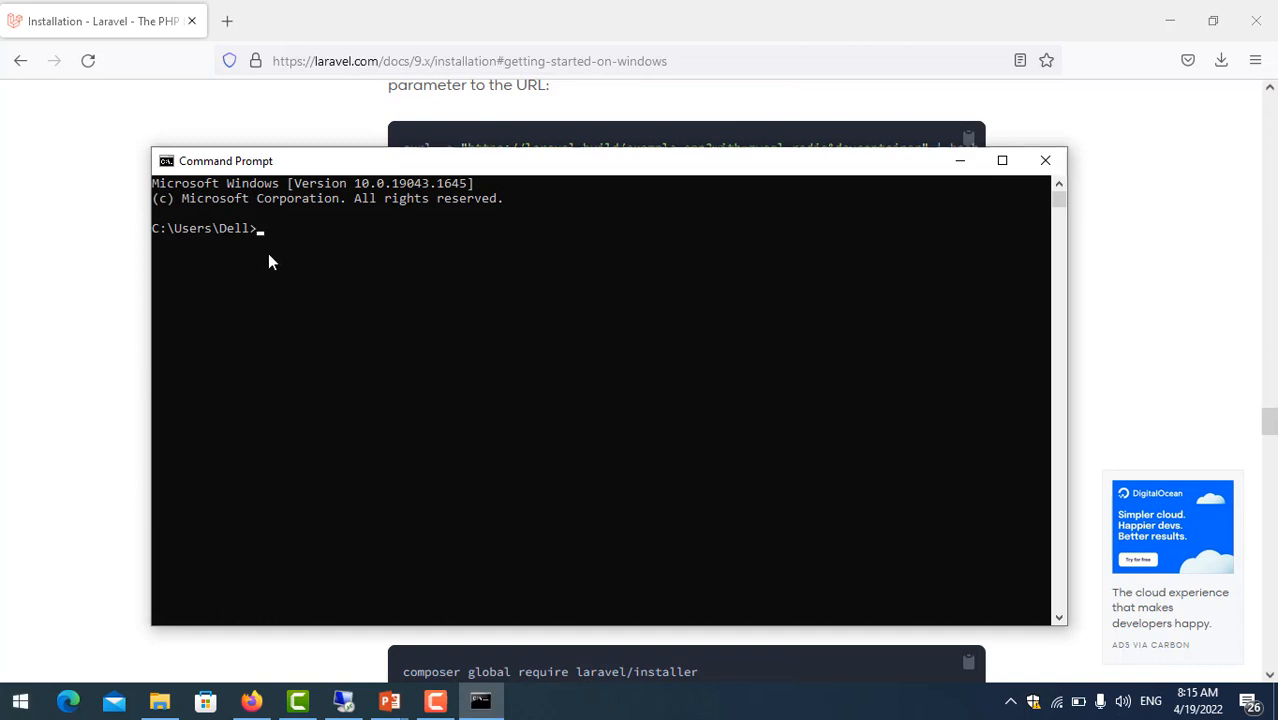
type("composer create-project laravel/laravel example-app")
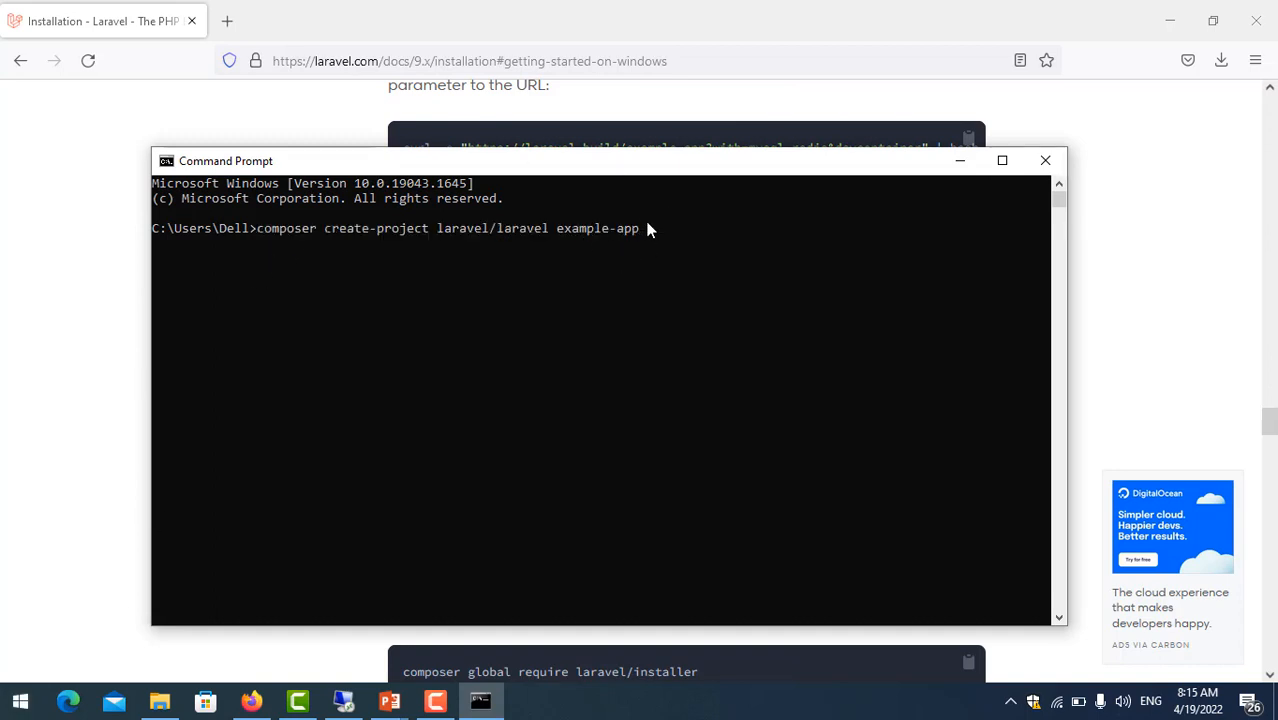
key("Backspace")
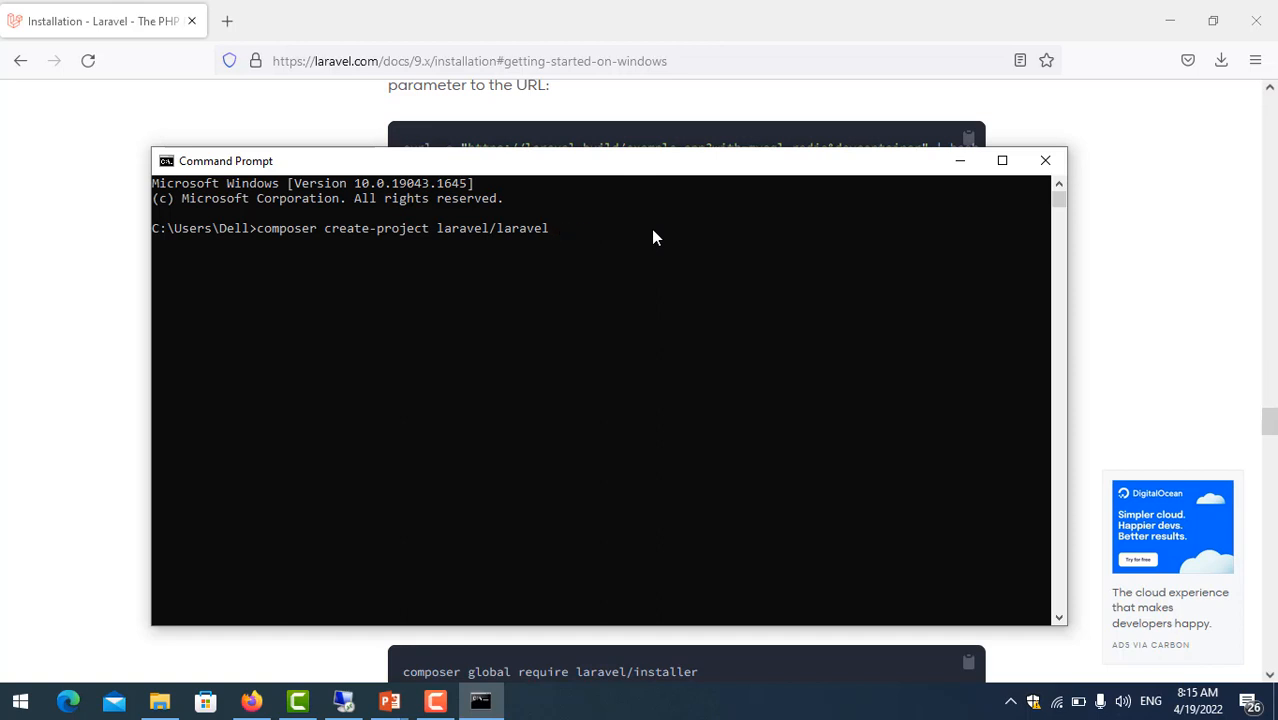
type("l")
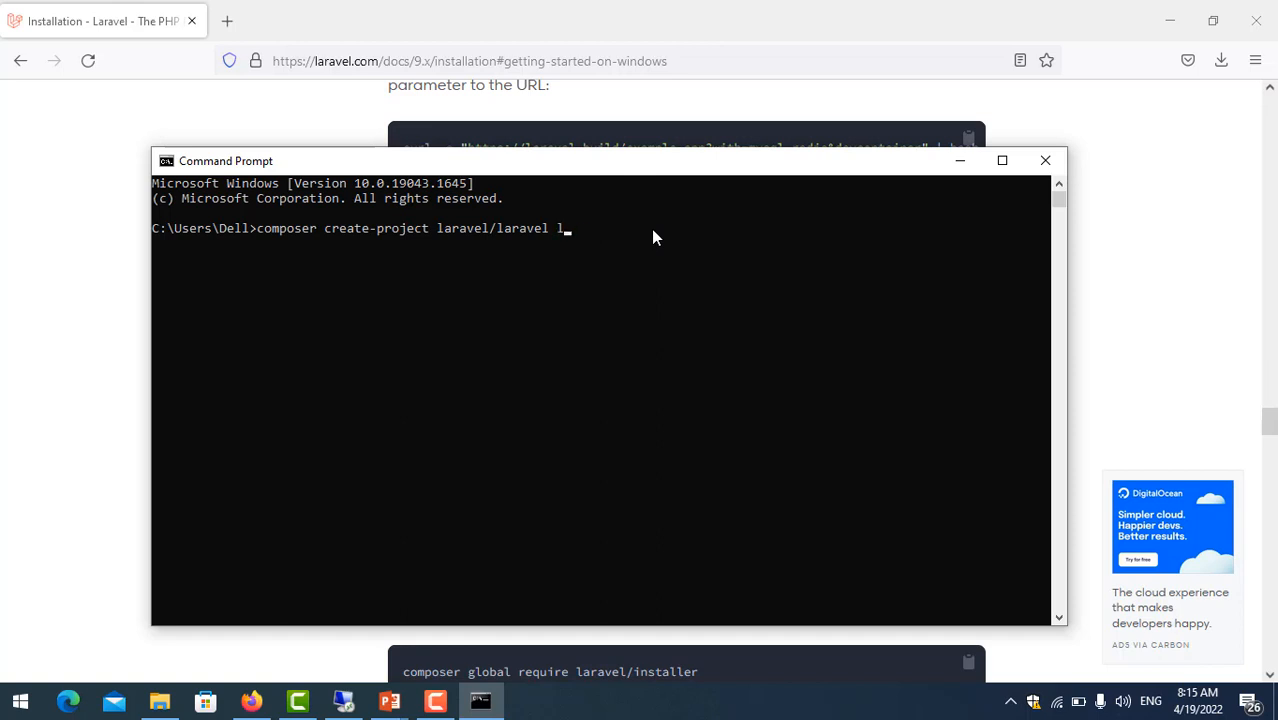
type("19")
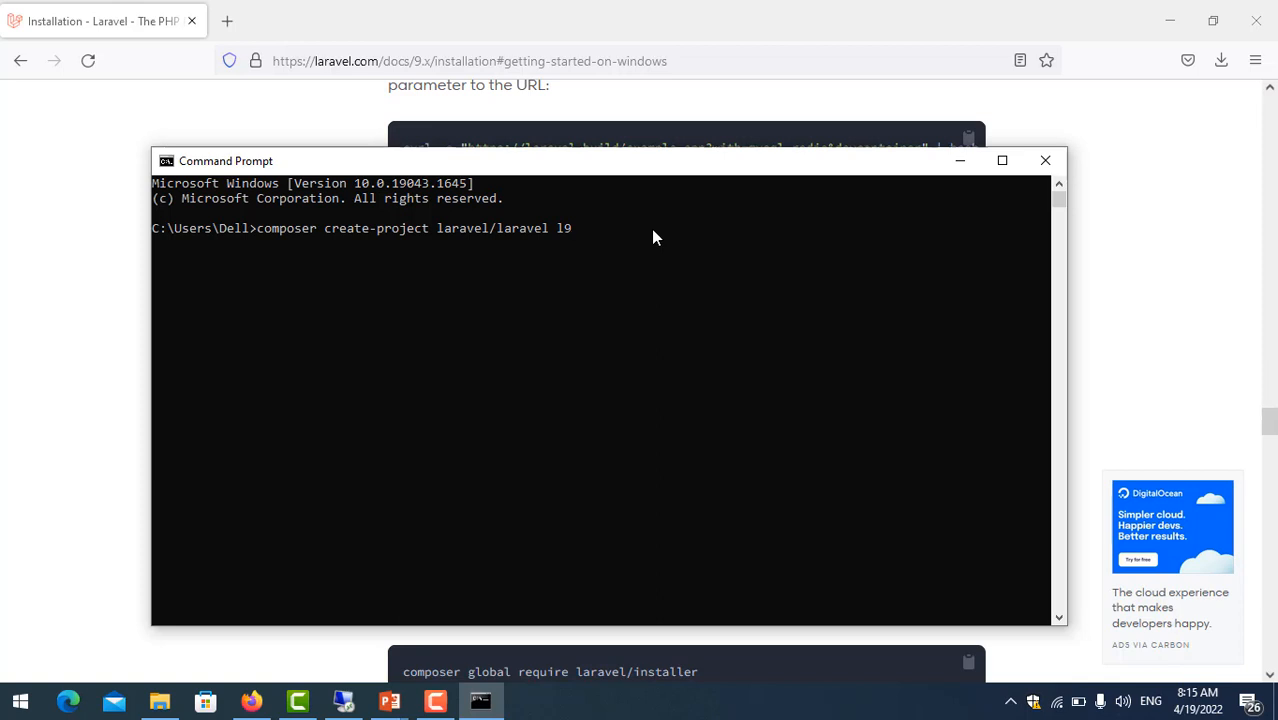
type("_proj")
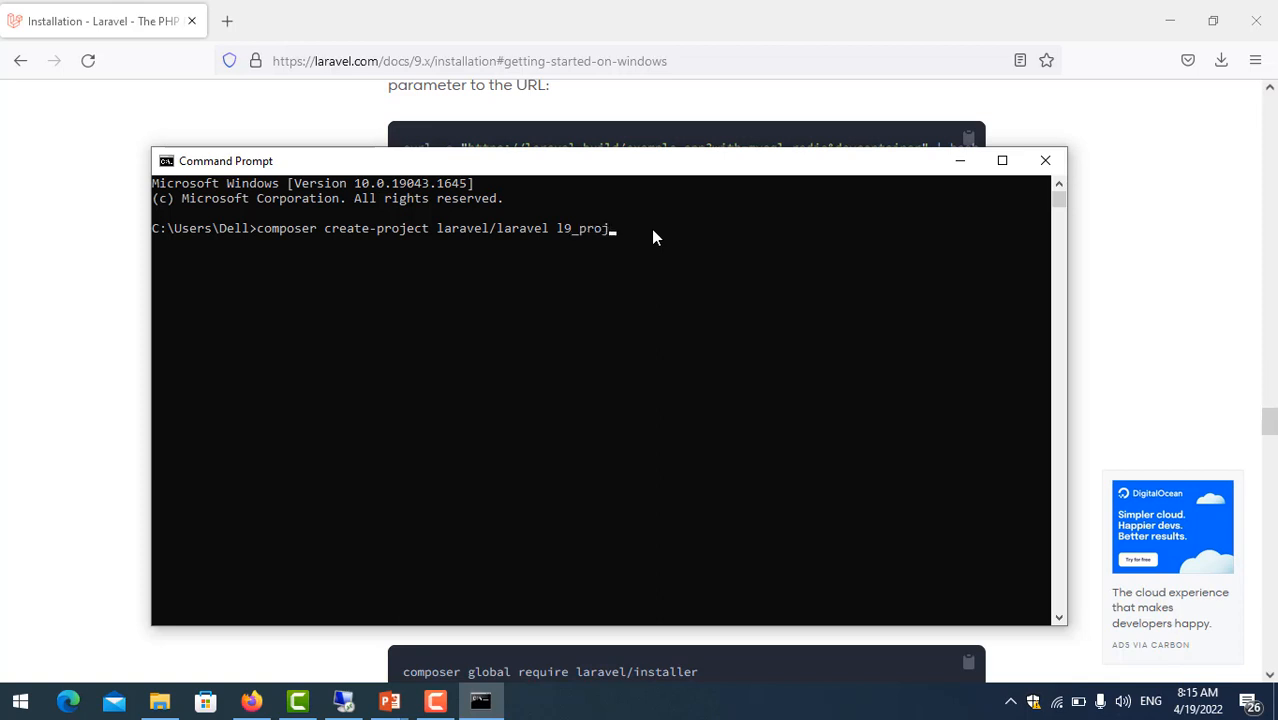
type("ect")
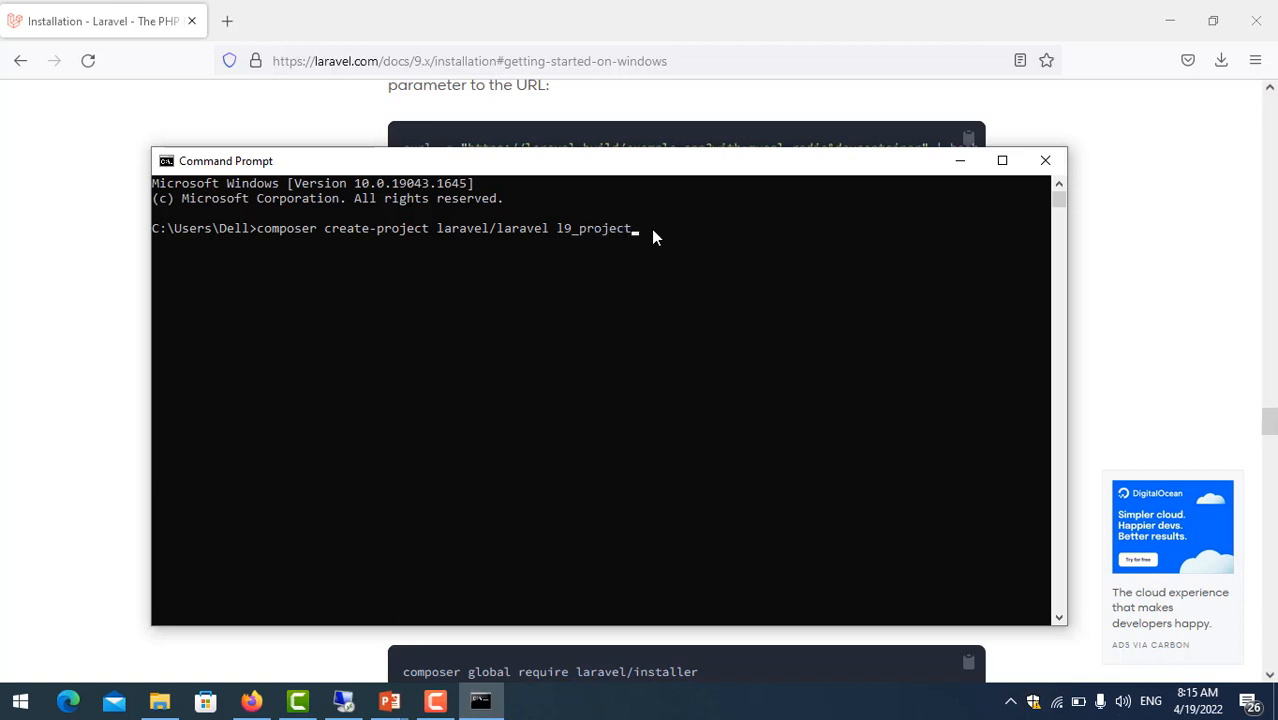
key("Return")
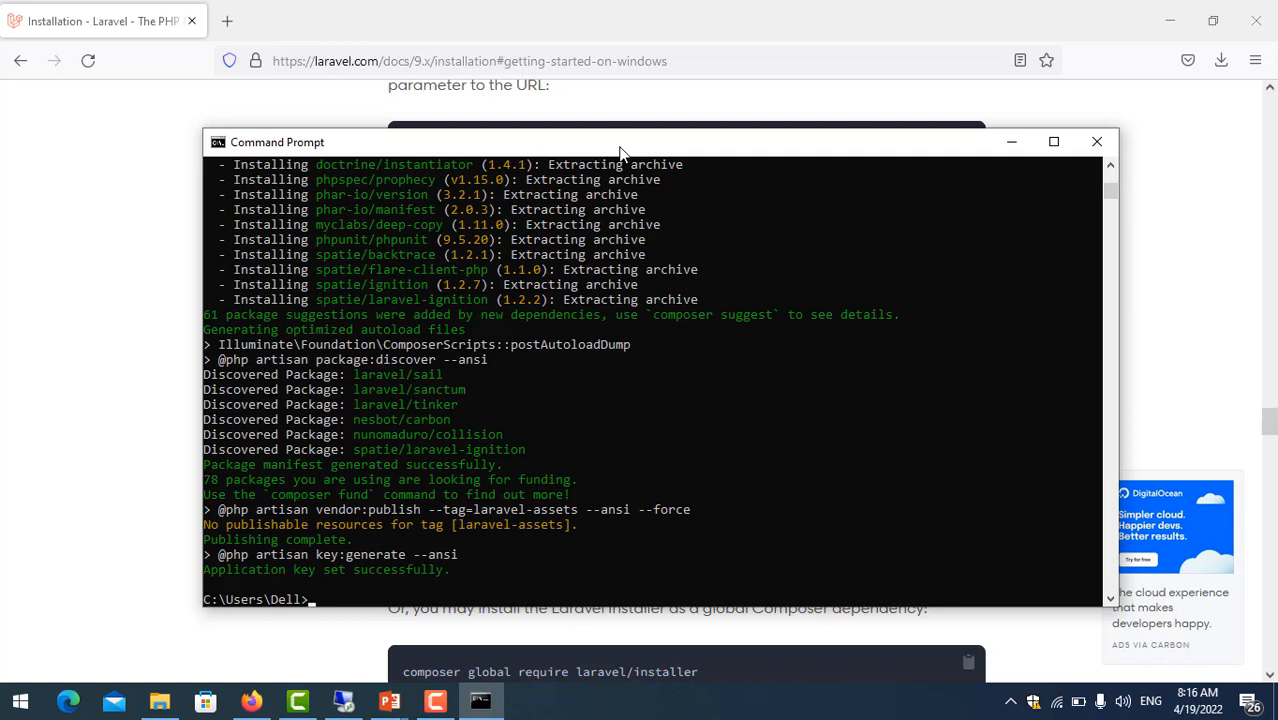
- Begin a cd command while checking the docs' 'cd example-app' step
type("cd")
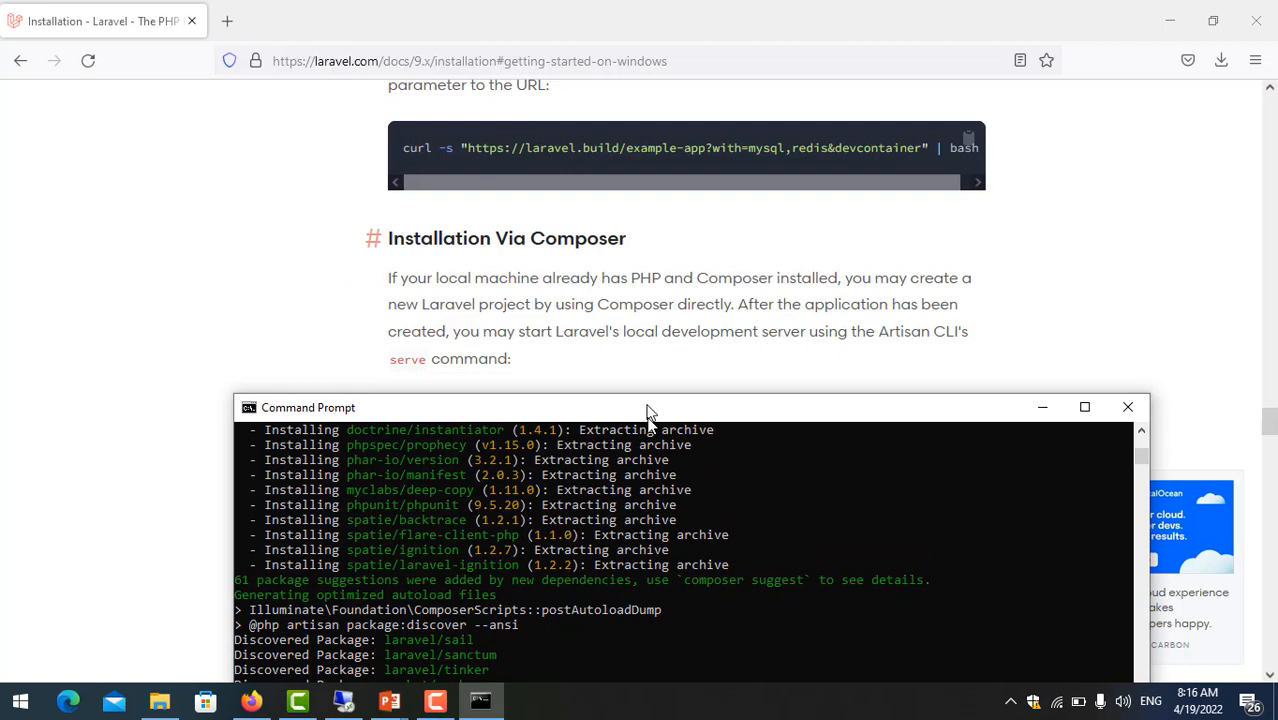
scroll("down", 3)
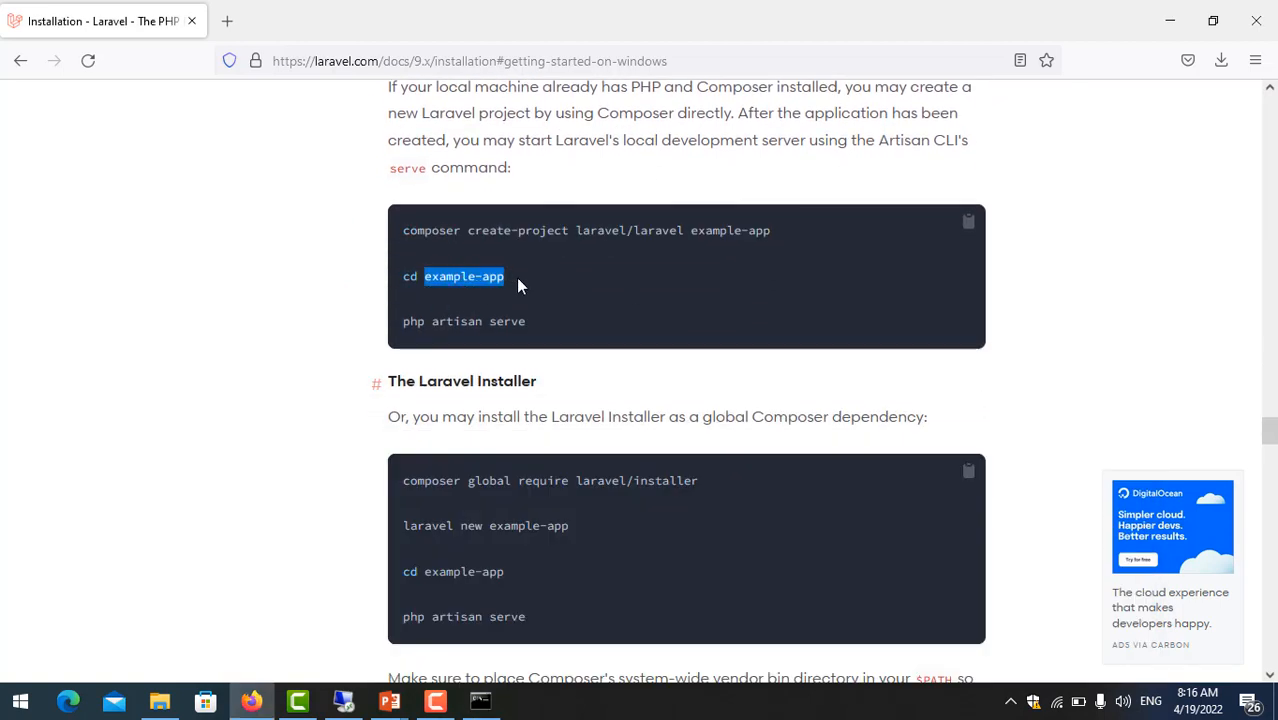
left_click(480, 700)
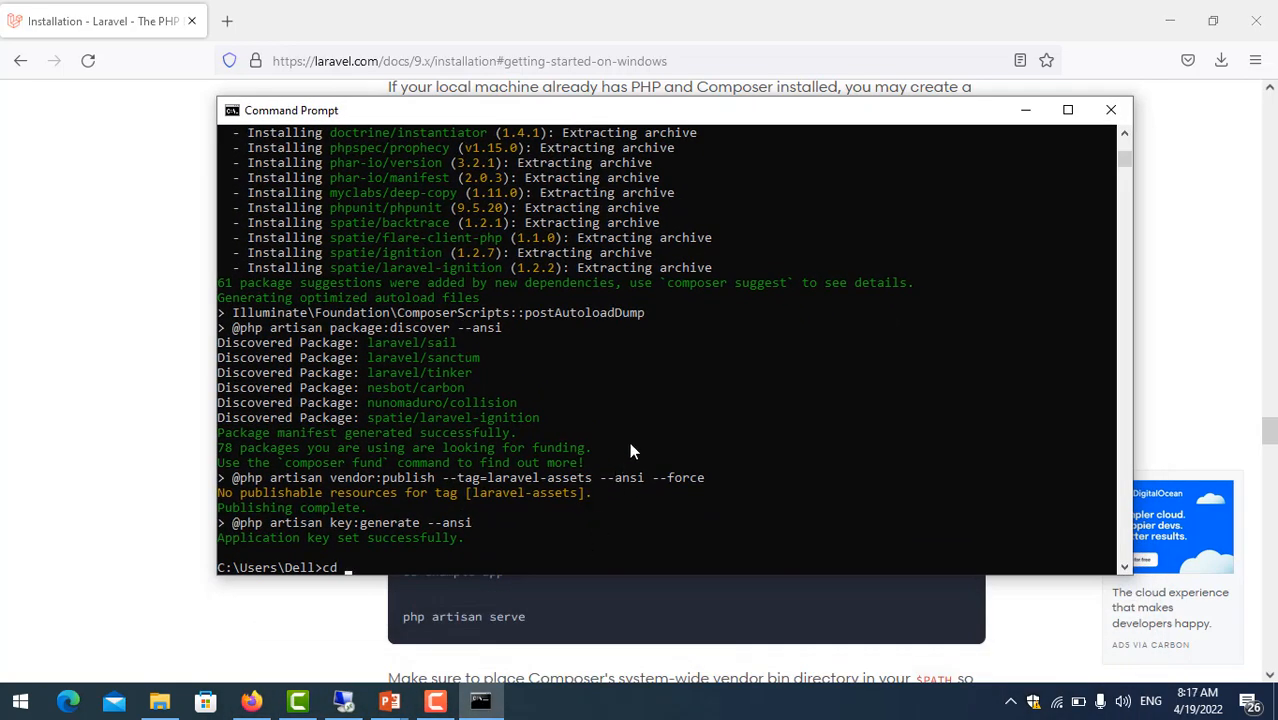
- Change directory into l9_project
type("l")
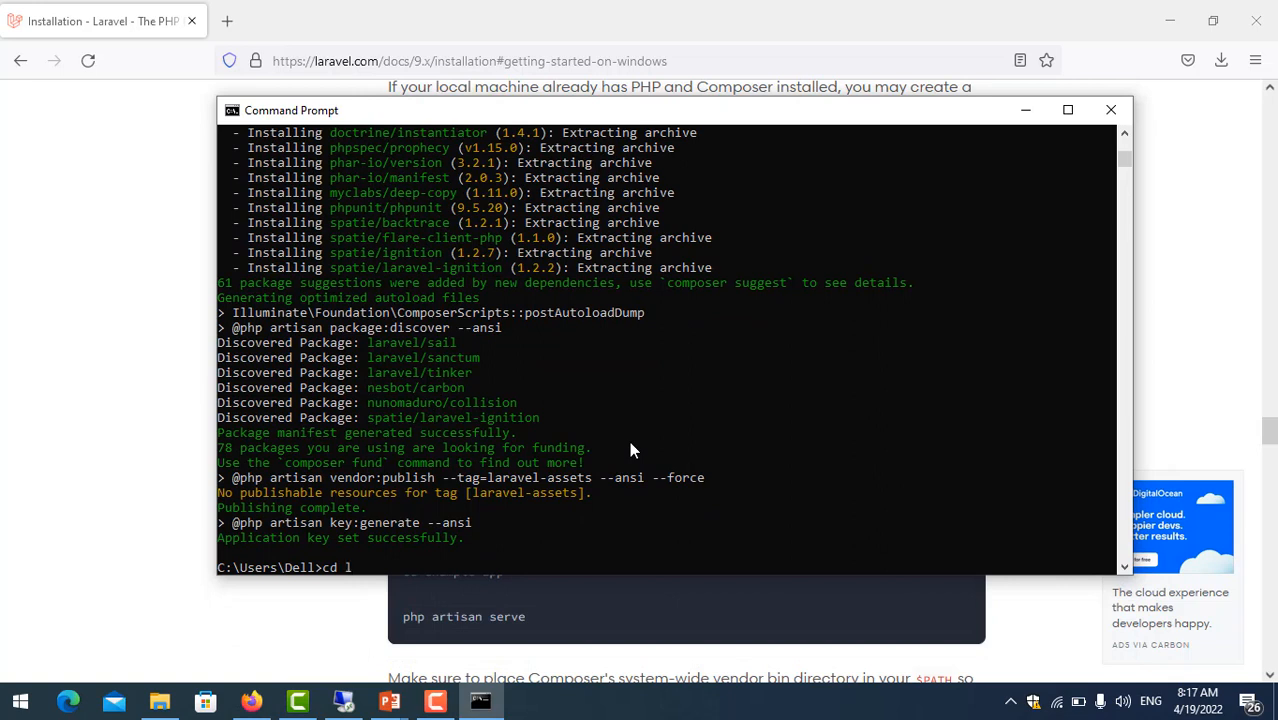
type("9_pr")
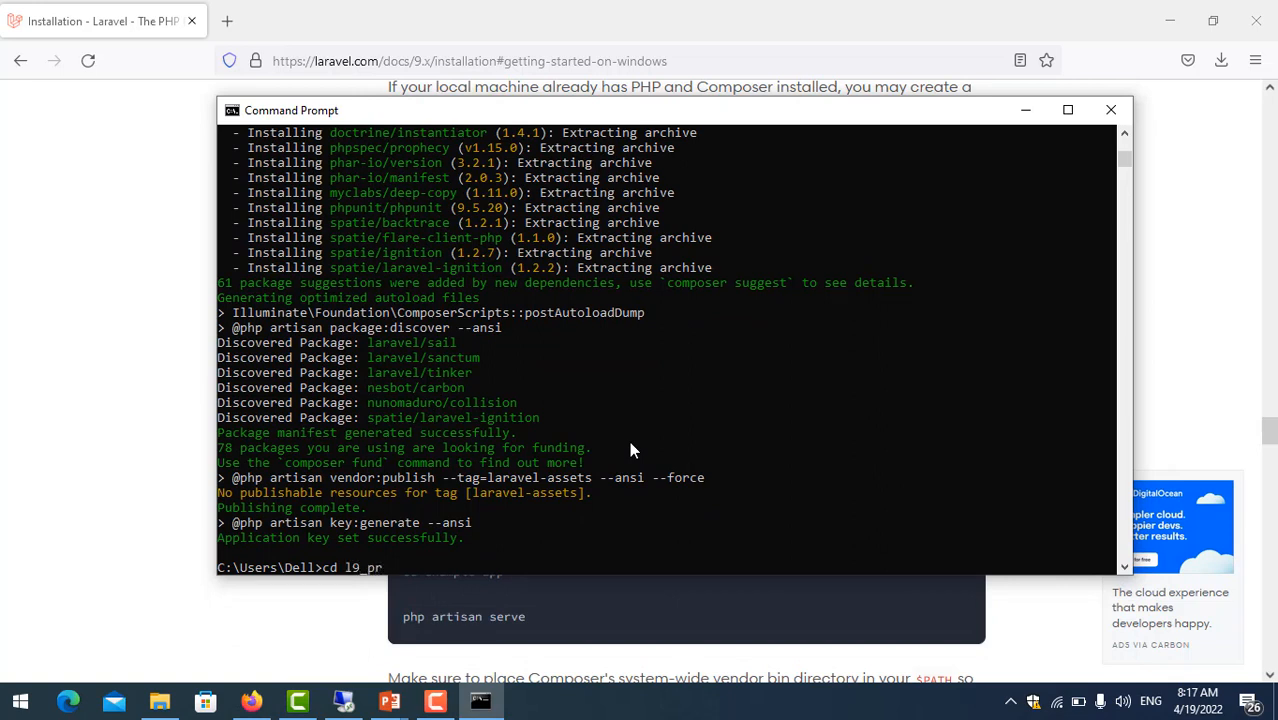
type("oject")
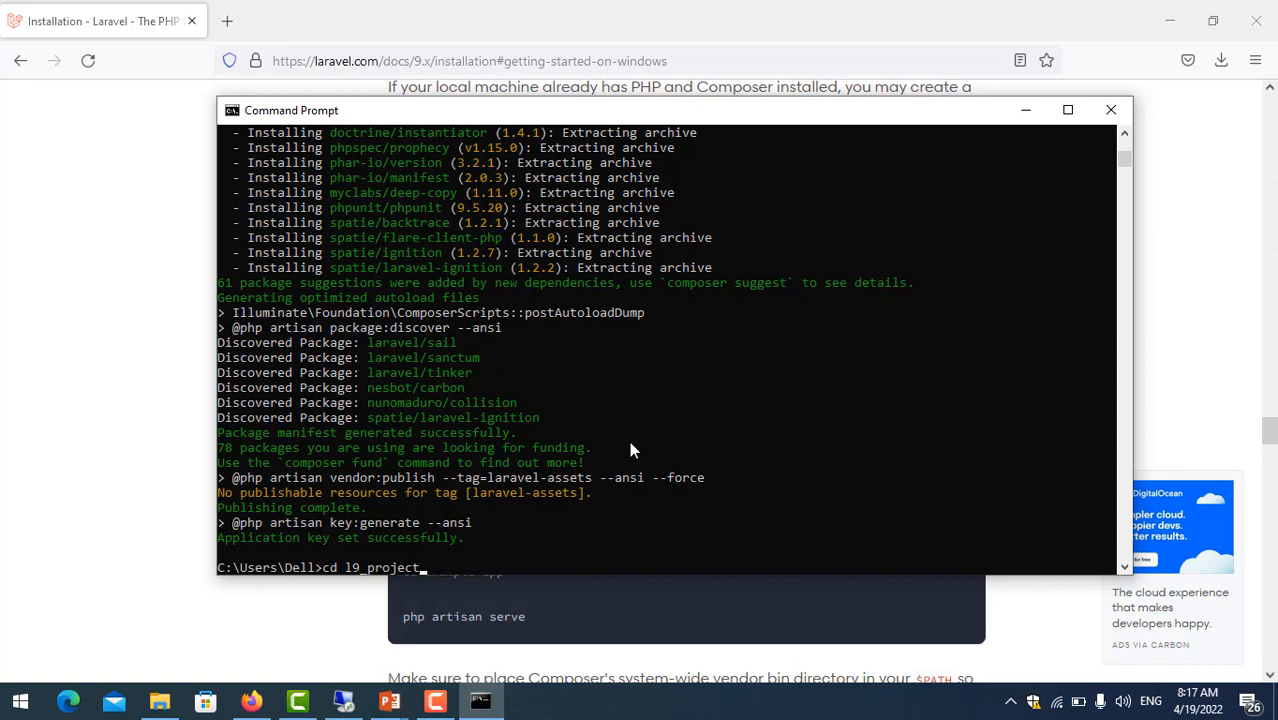
key("Return")
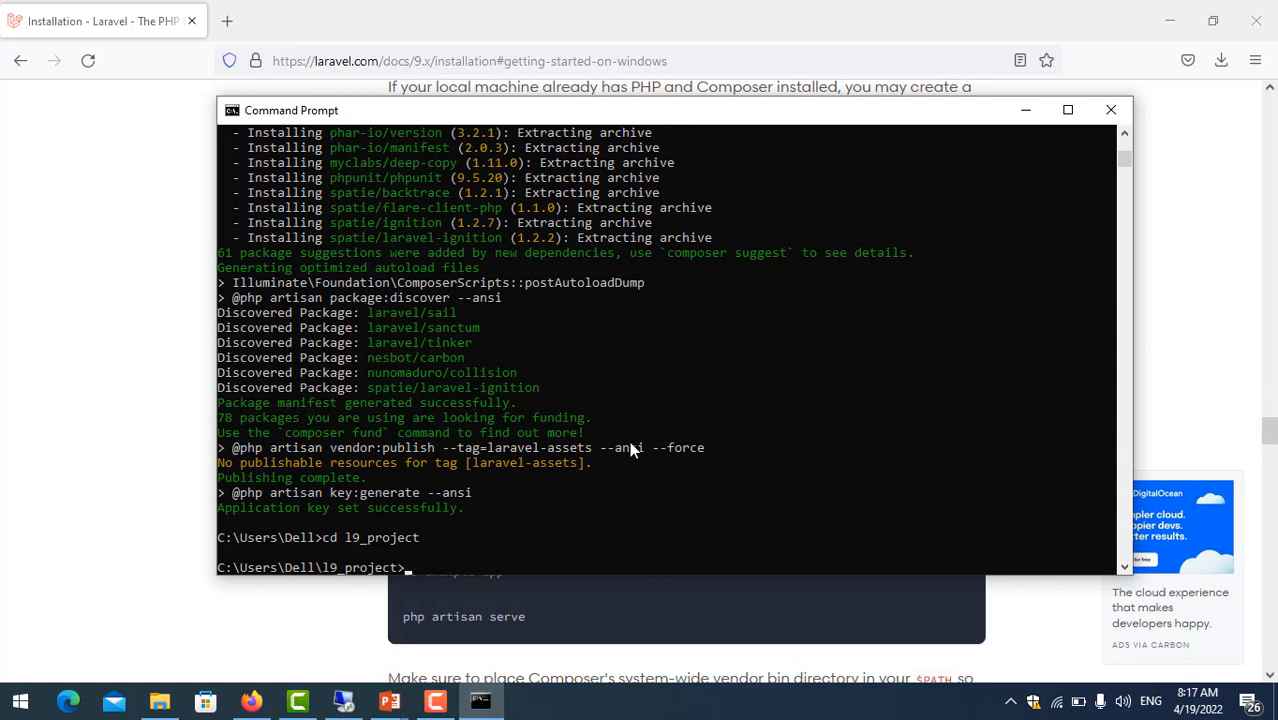
- Start the development server with 'php artisan serve'
type("ph")
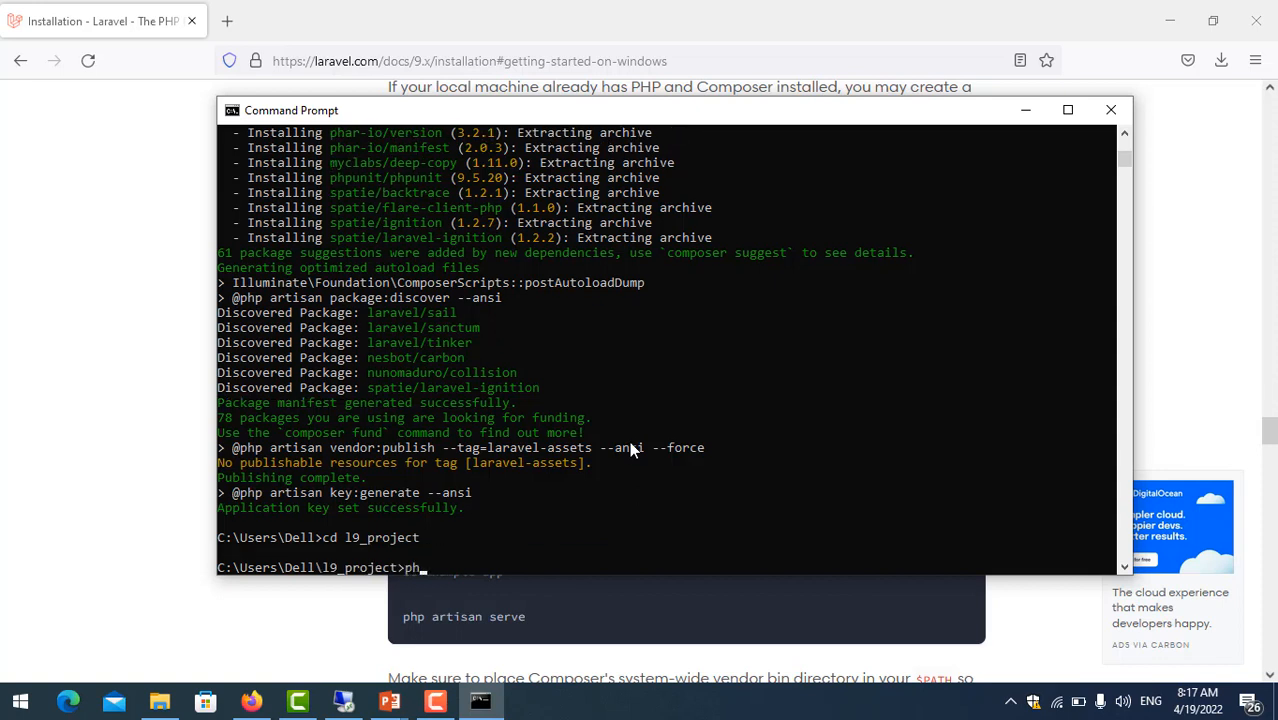
type("a")
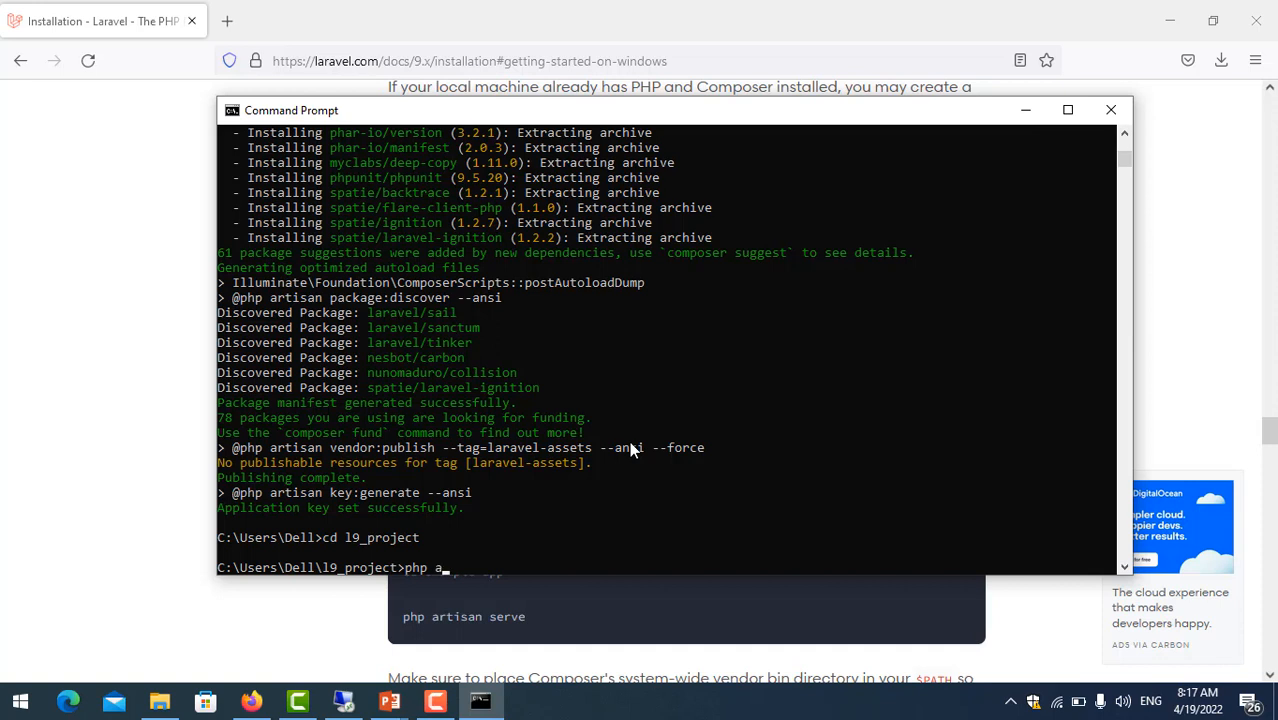
type("rtisan s")
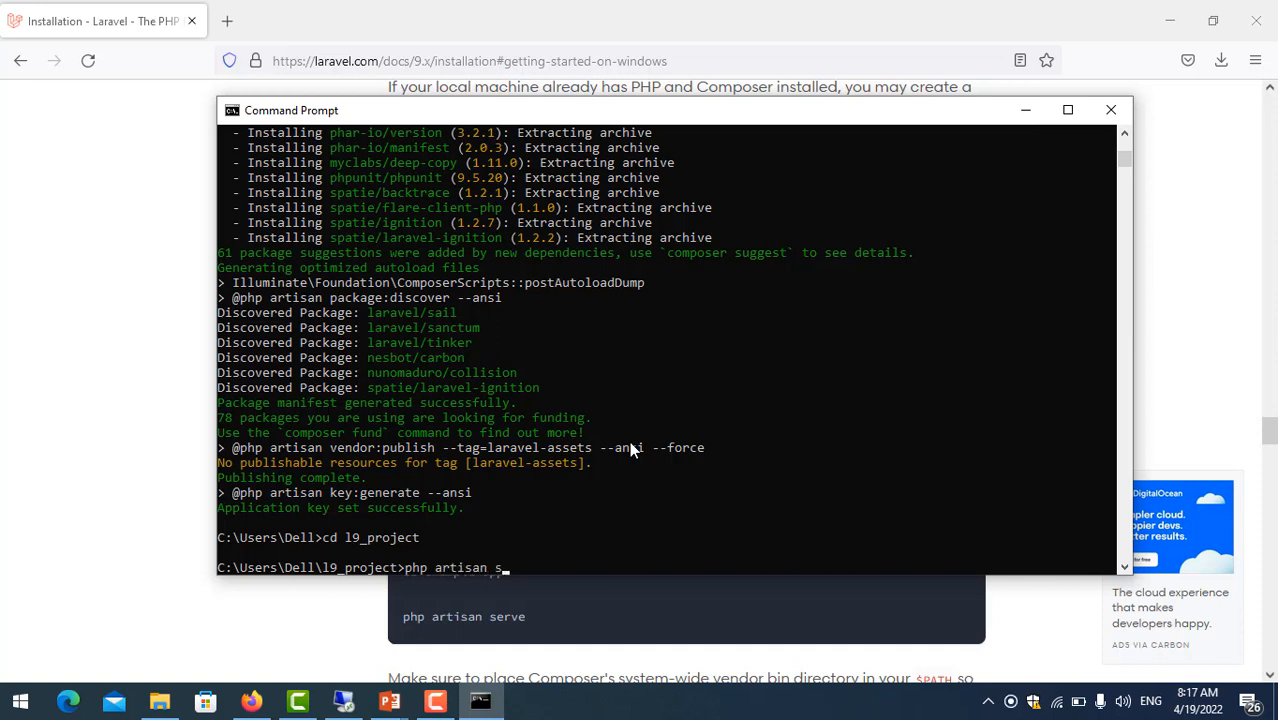
key("Return")
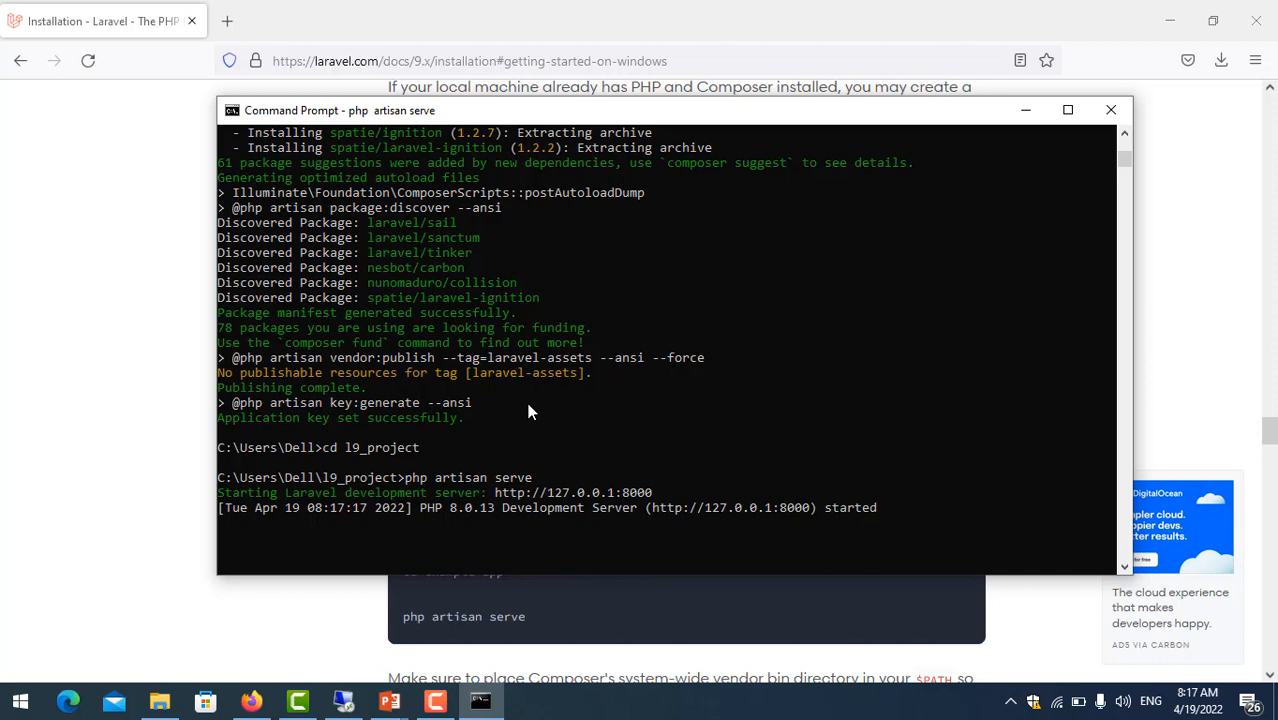
left_click(437, 20)
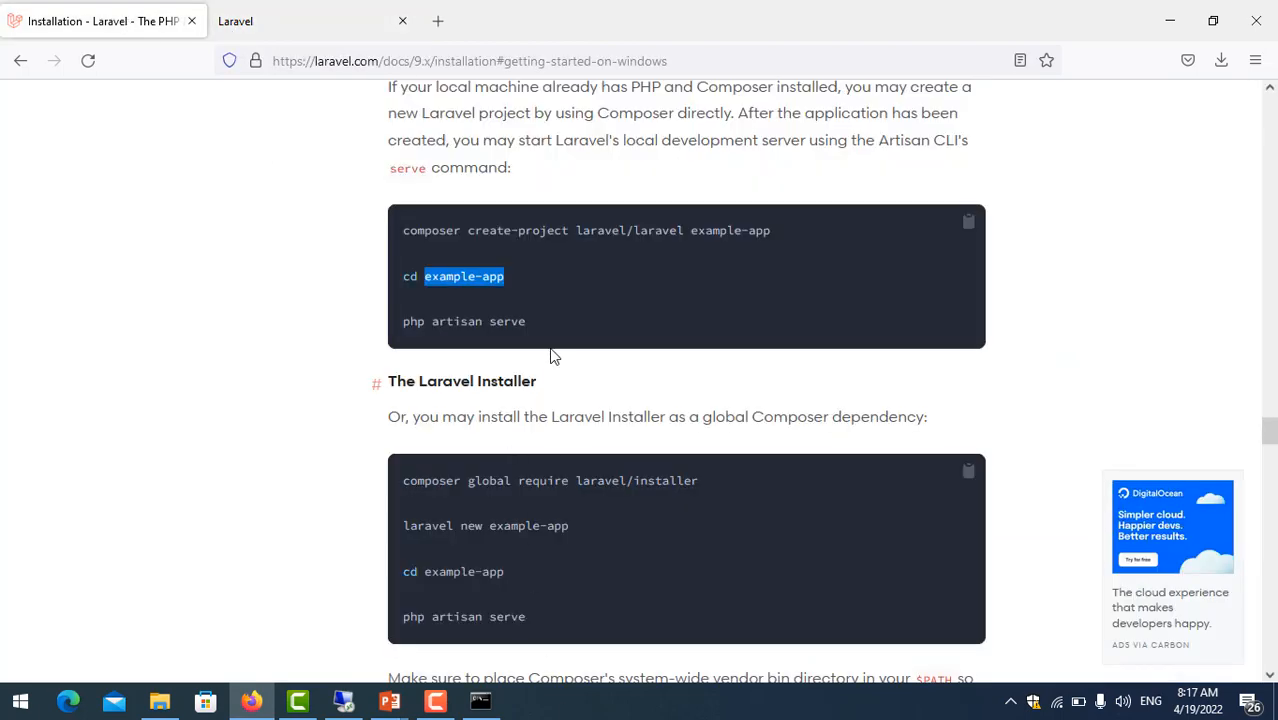
left_click(480, 700)
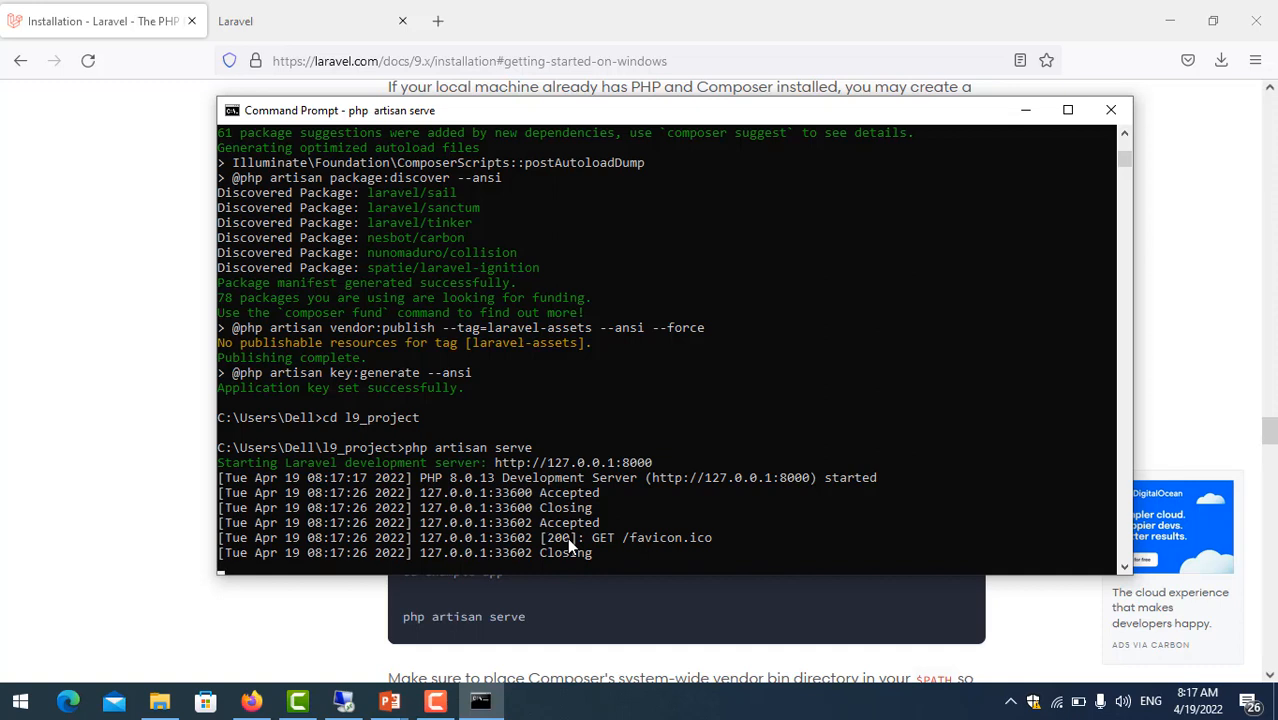
- Stop the server with Ctrl+C and highlight 'composer global require laravel/installer' in the docs
key("ctrl+c")
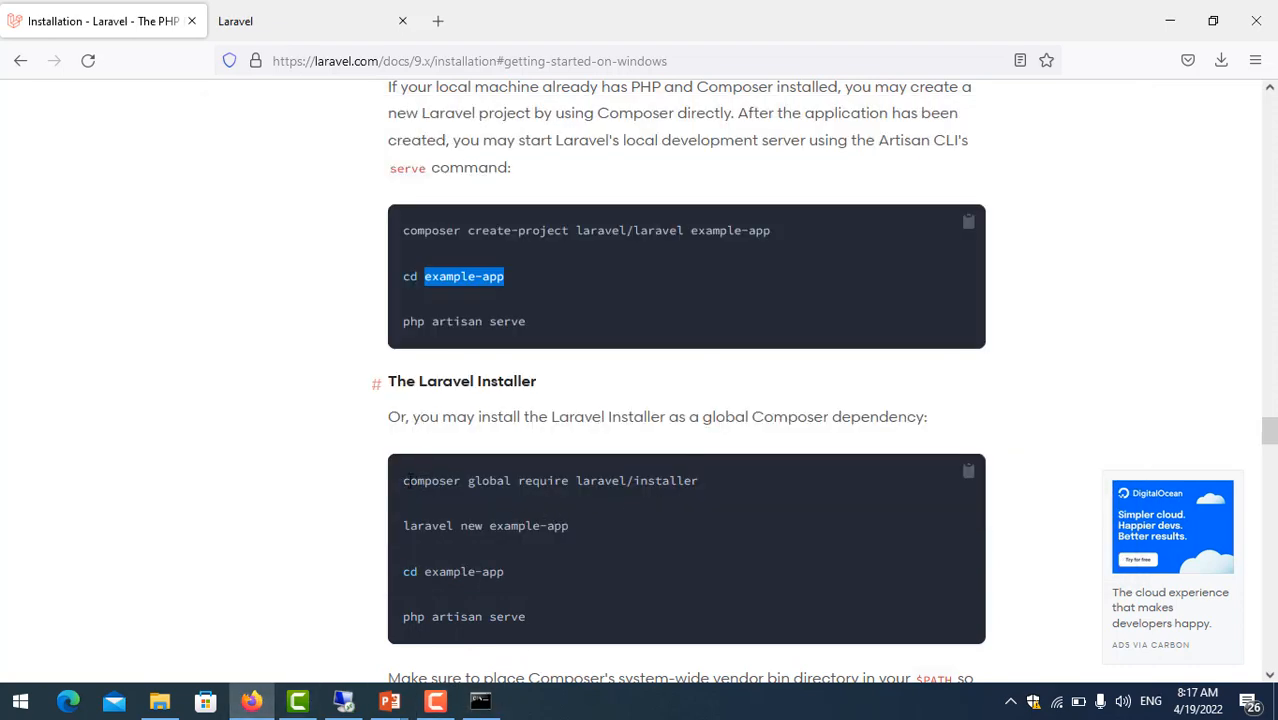
mouse_move(614, 499)
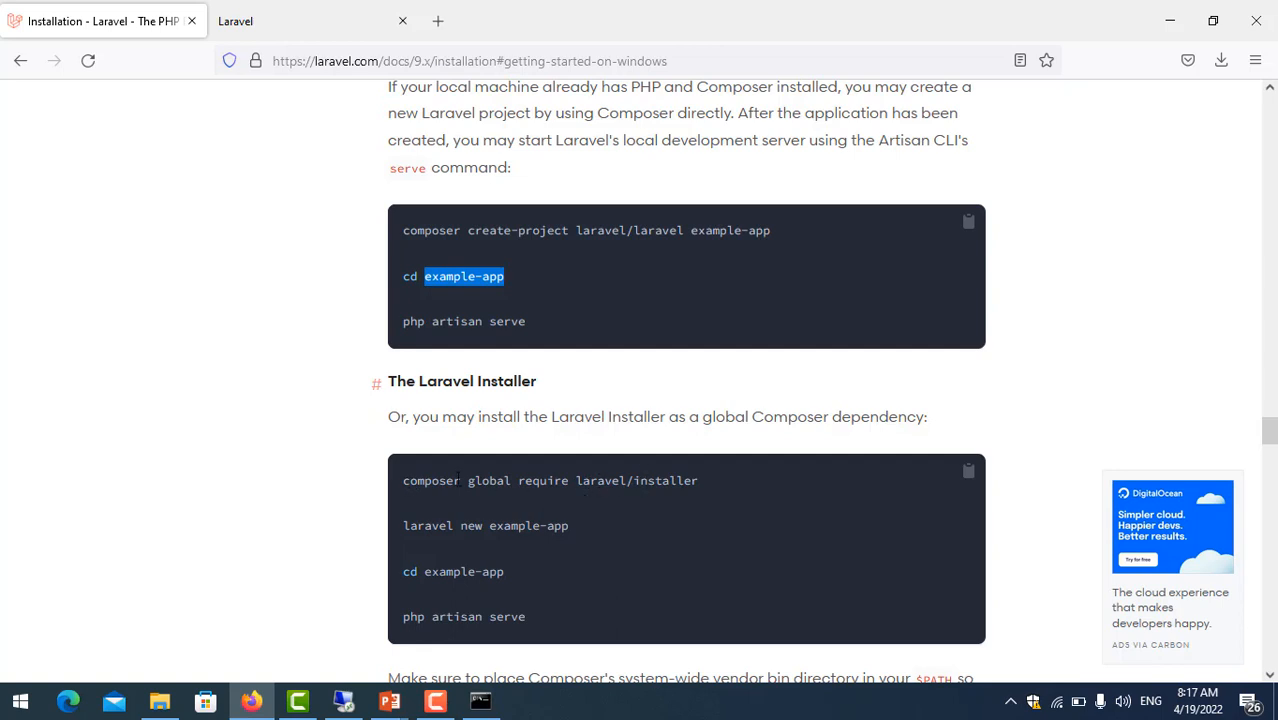
double_click(413, 481)
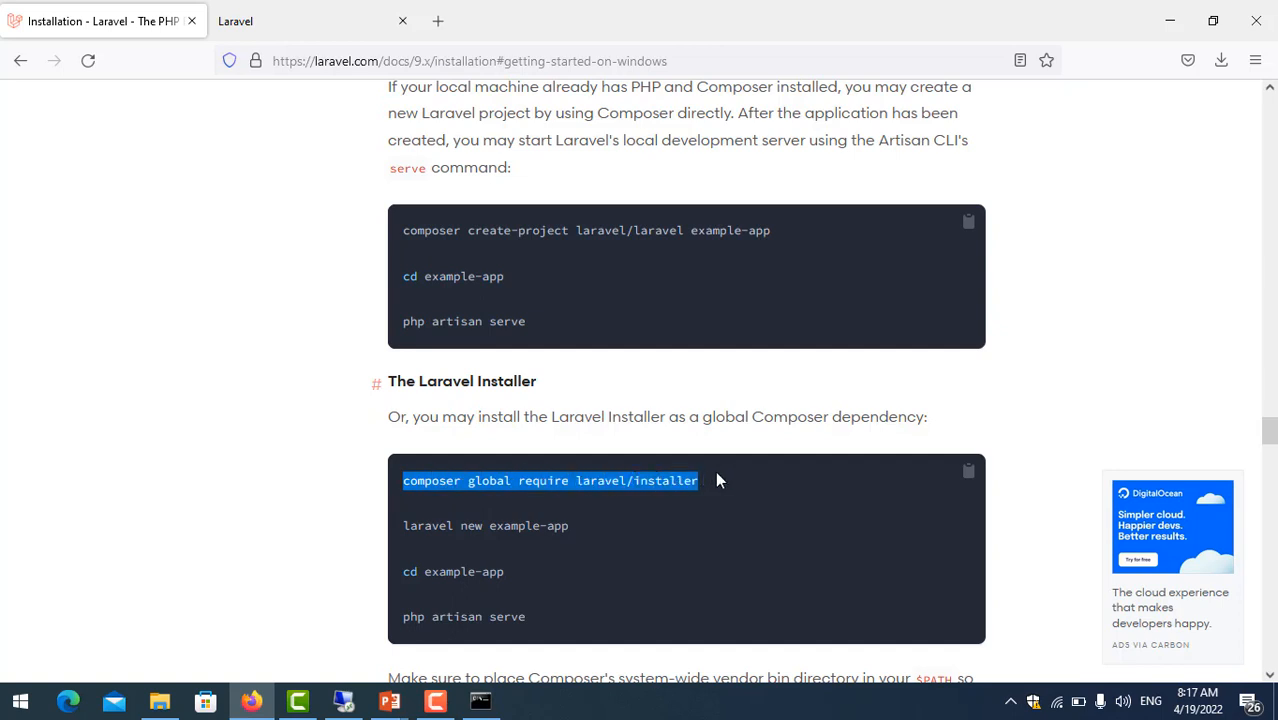
left_click(480, 700)
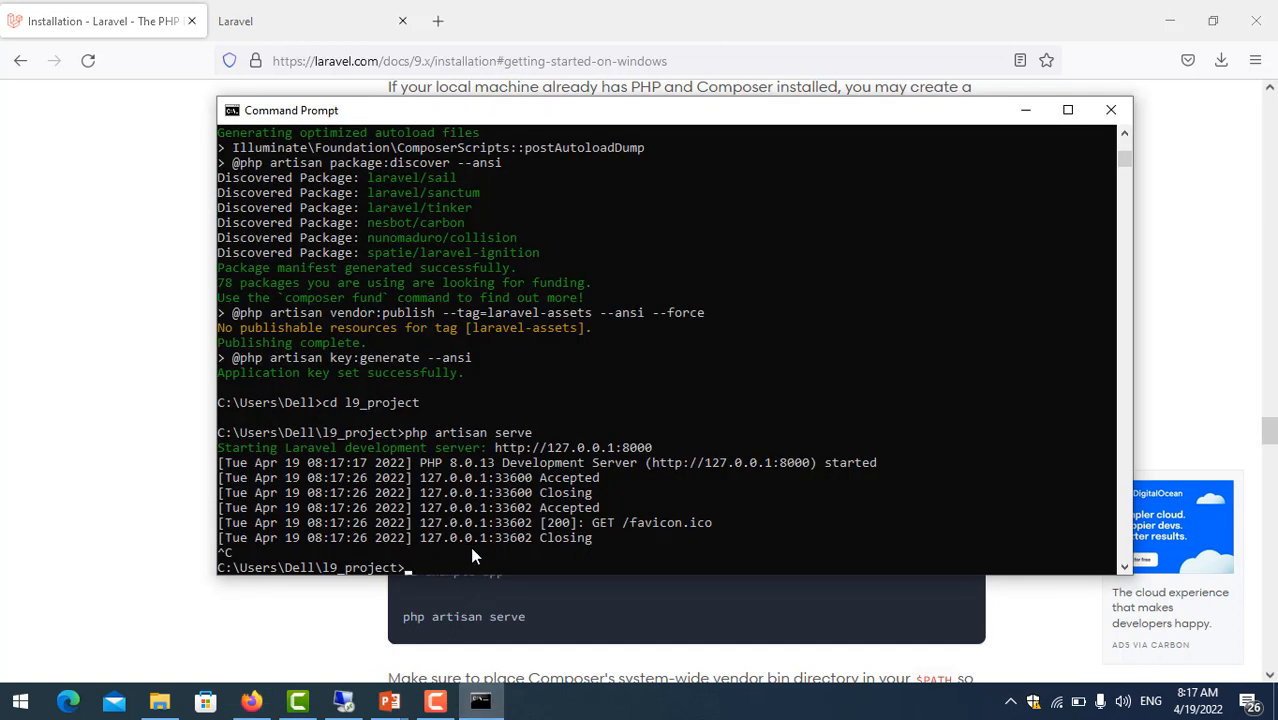
- Change directory to C:\Users\Dell and clear the stray address typed at the prompt
type("c")
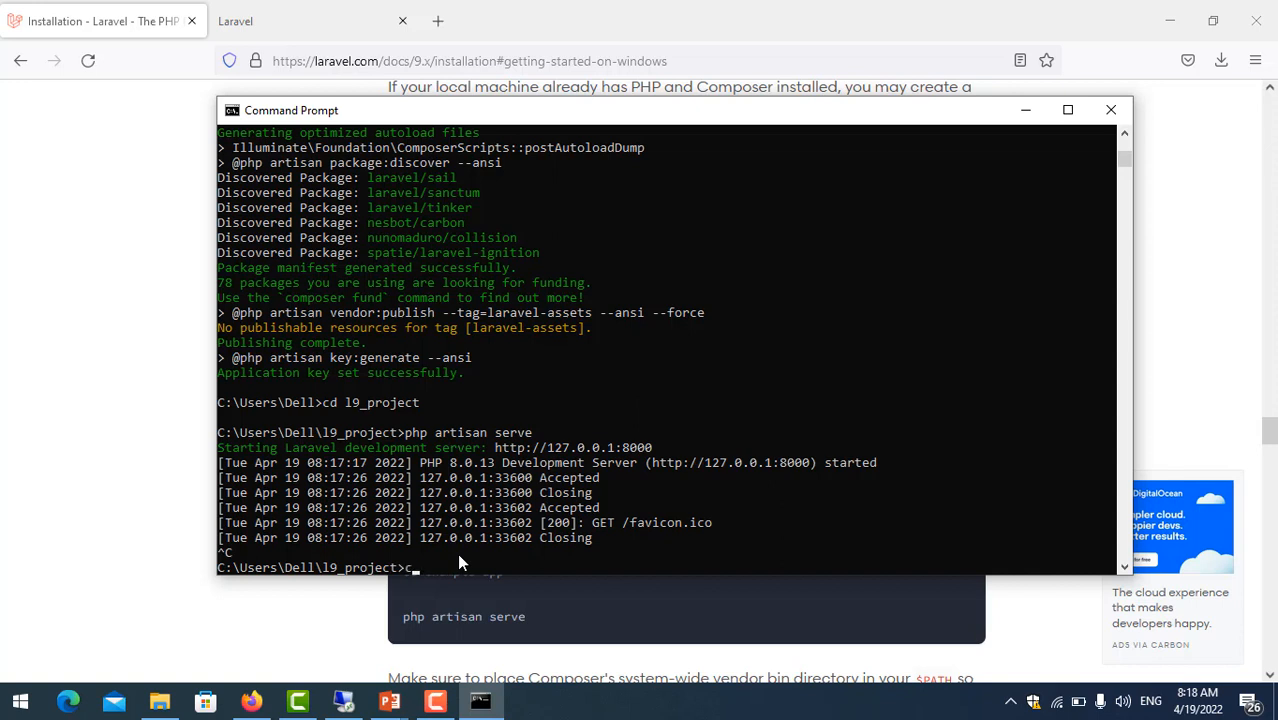
type("d c\\")
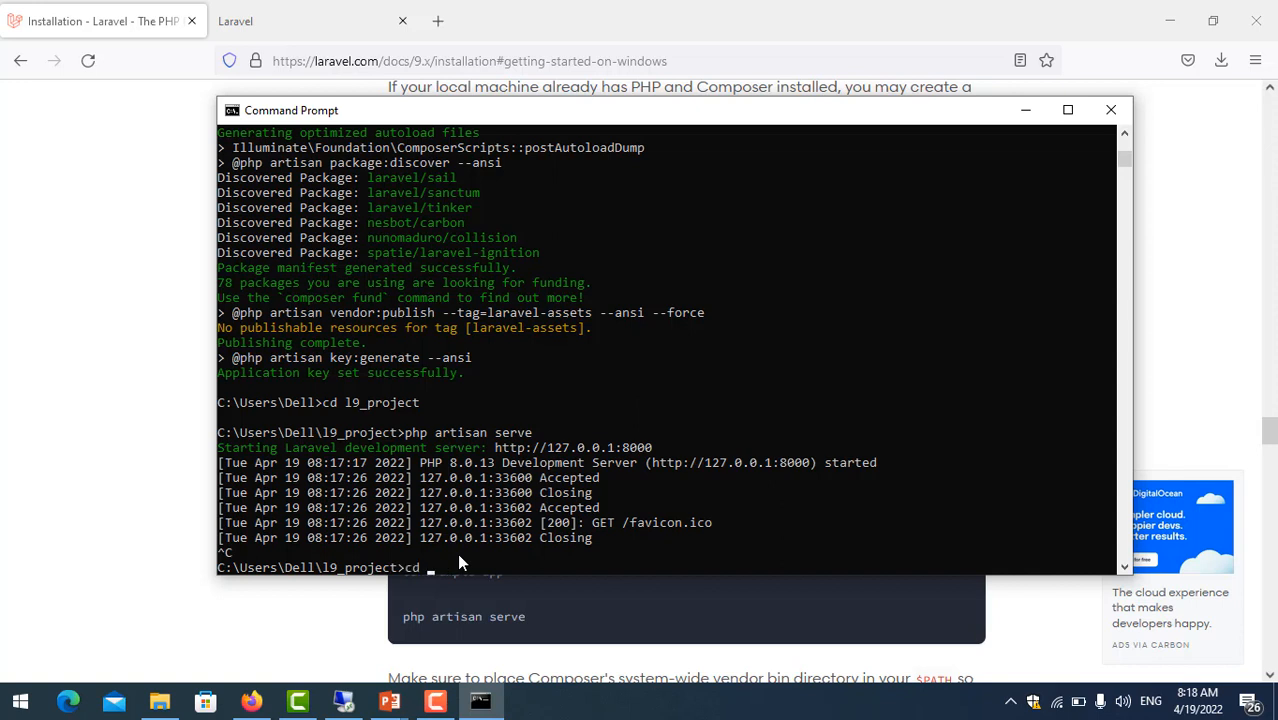
type("c:\\")
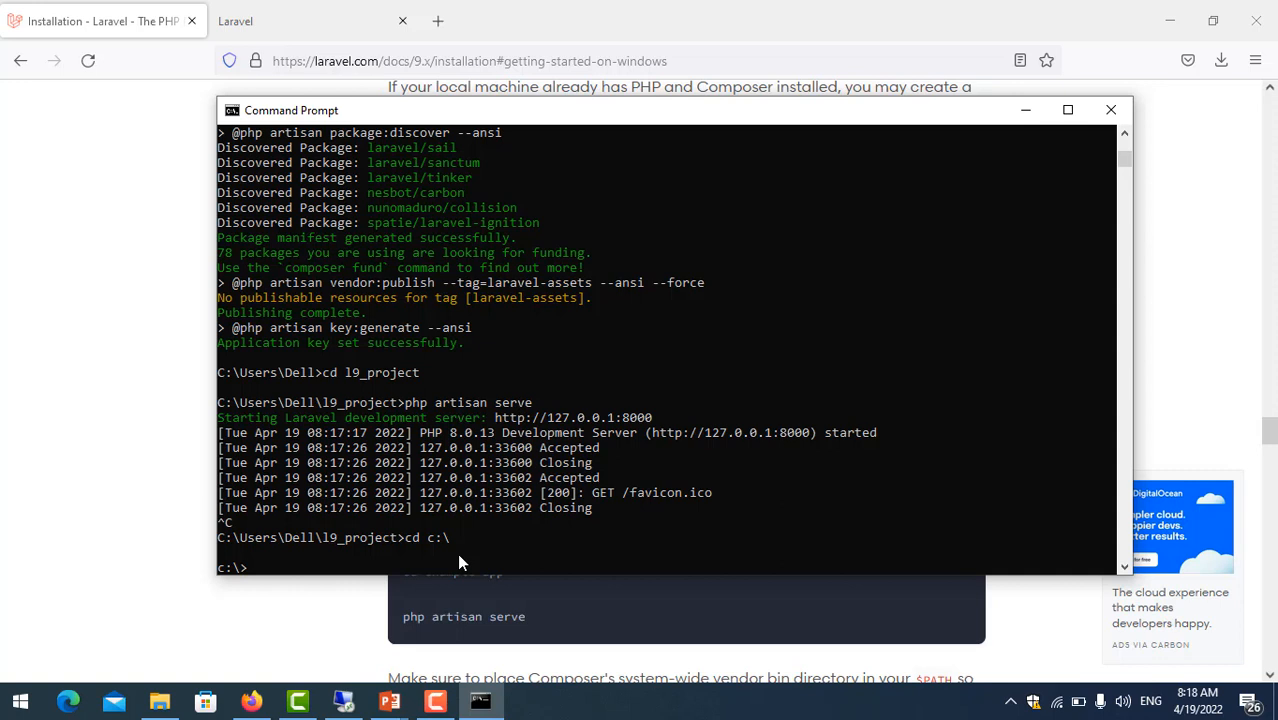
type("cd")
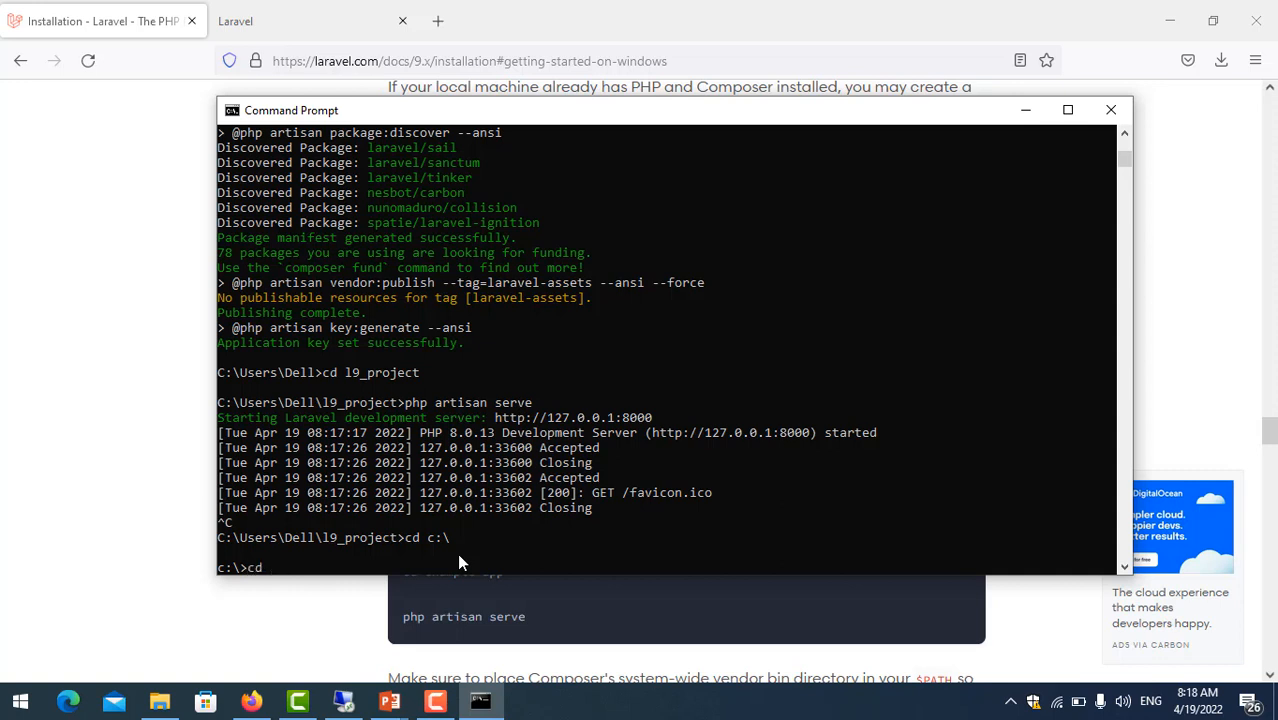
type("Users")
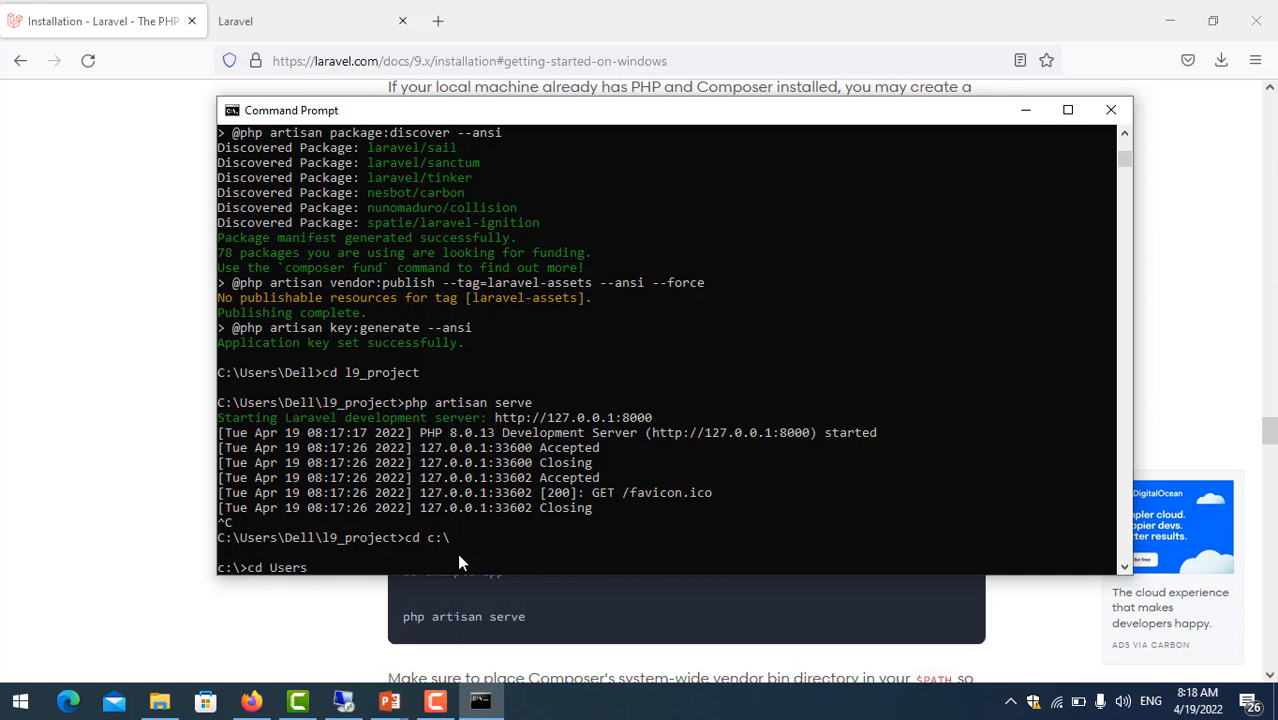
type("\\D")
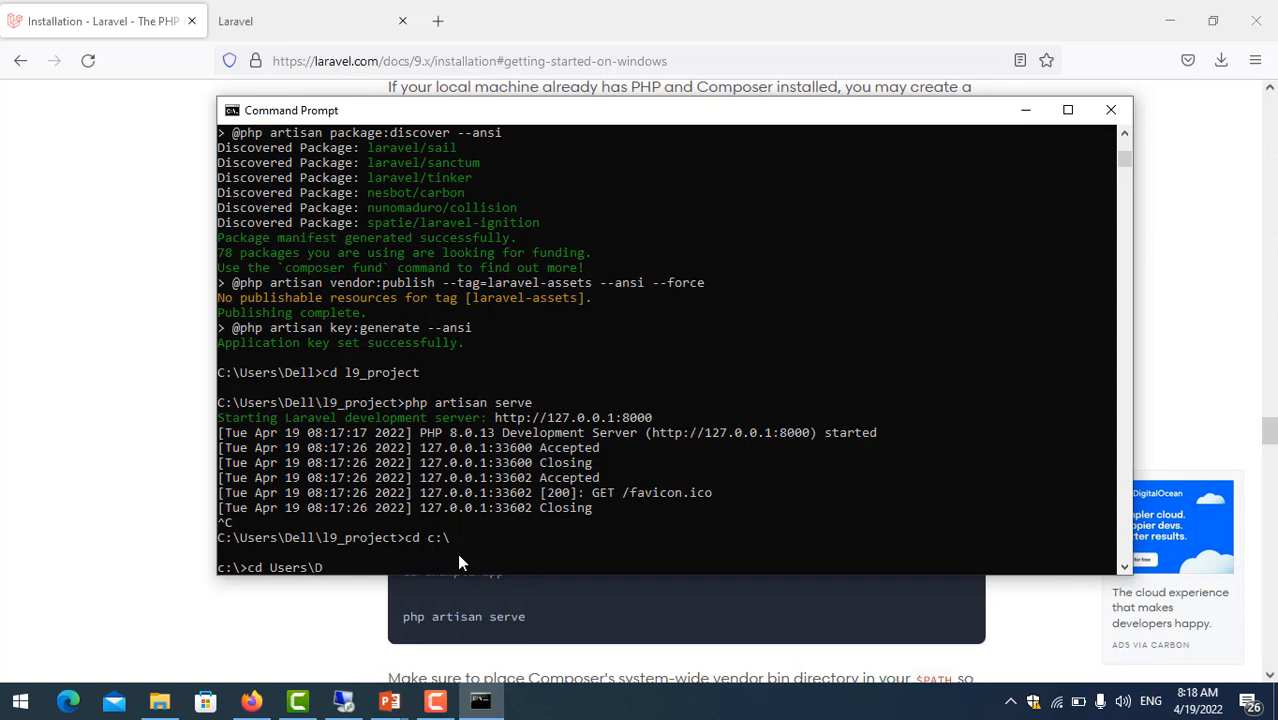
type("ell")
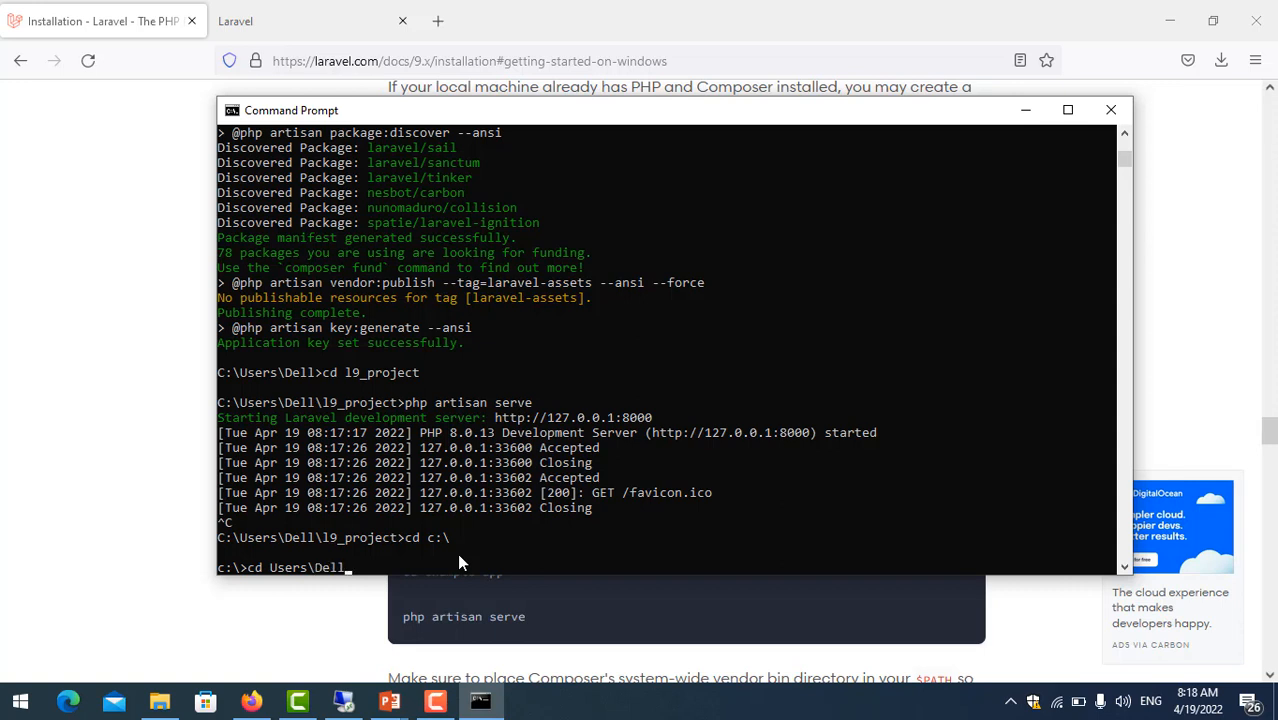
type("\\")
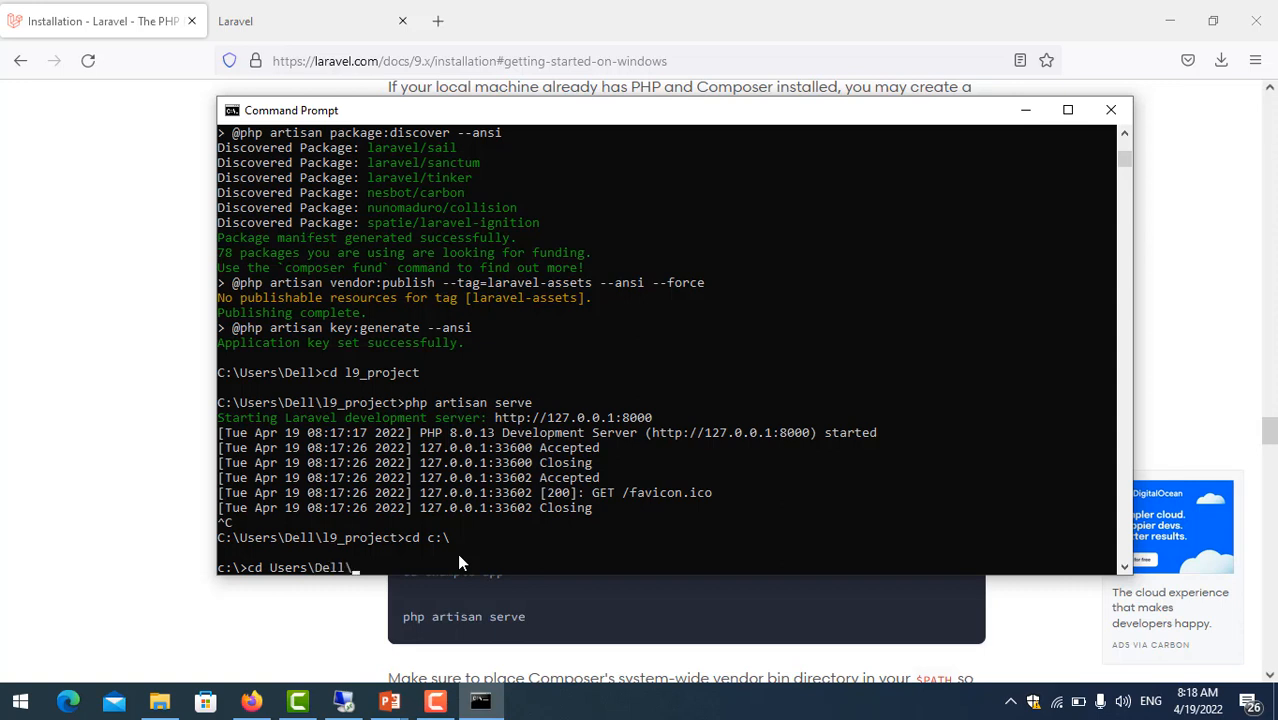
mouse_move(438, 560)
type("cd D")
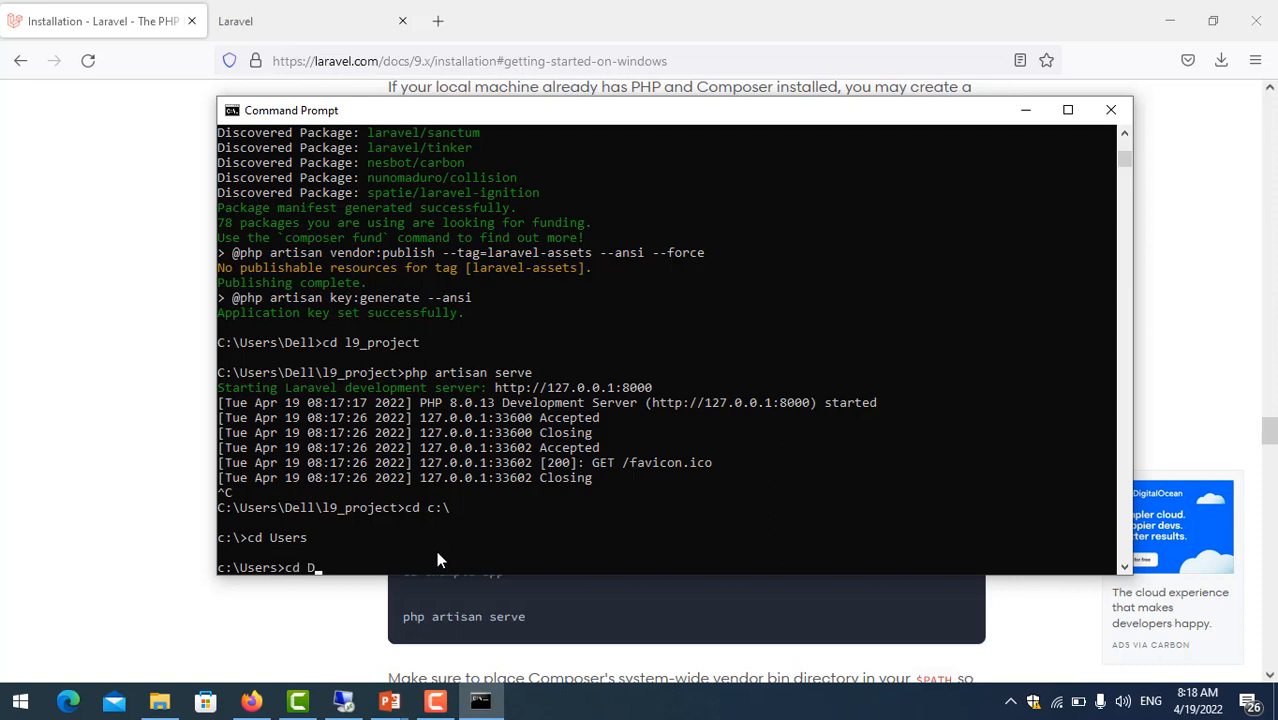
key("Return")
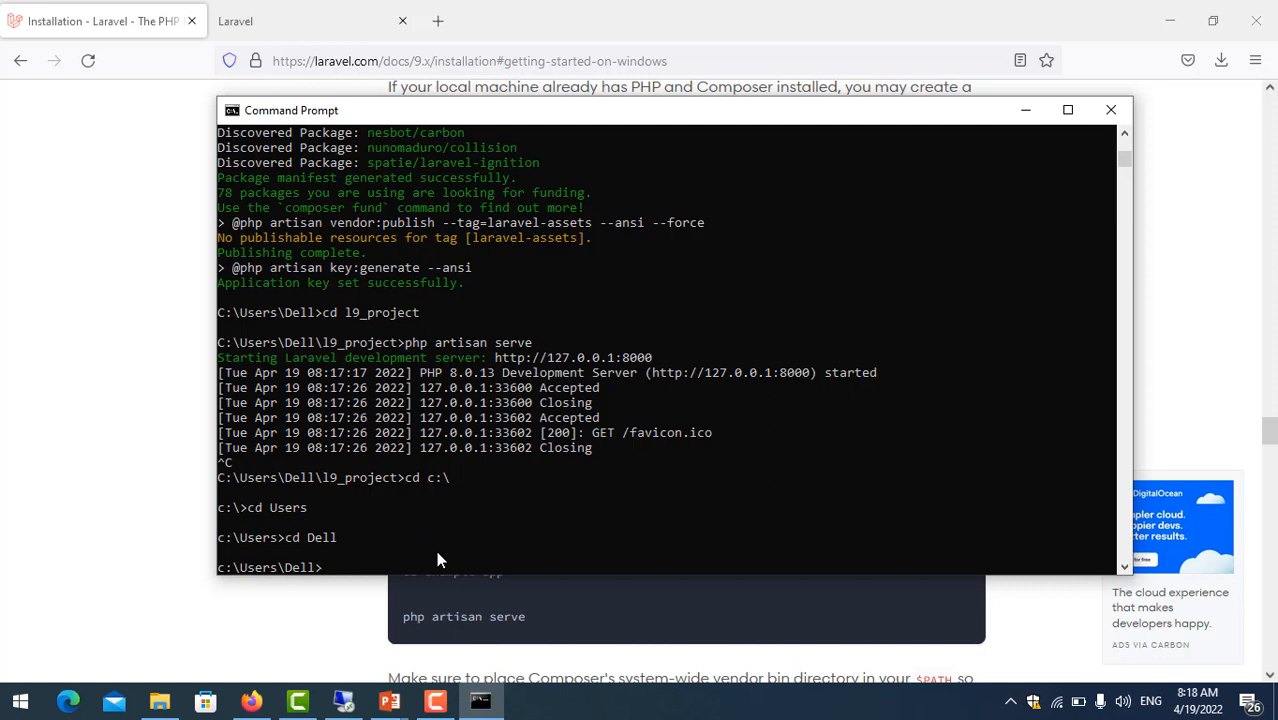
type("http://127.0.0.1:8000")
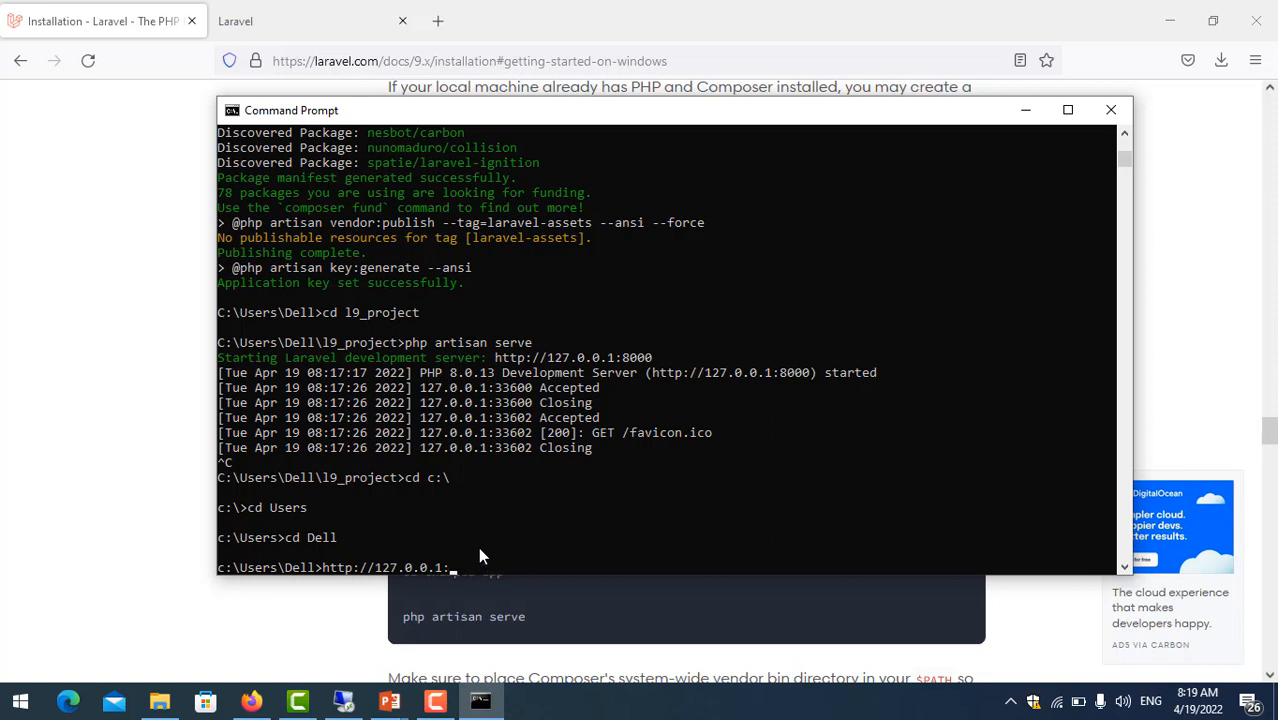
key("Backspace")
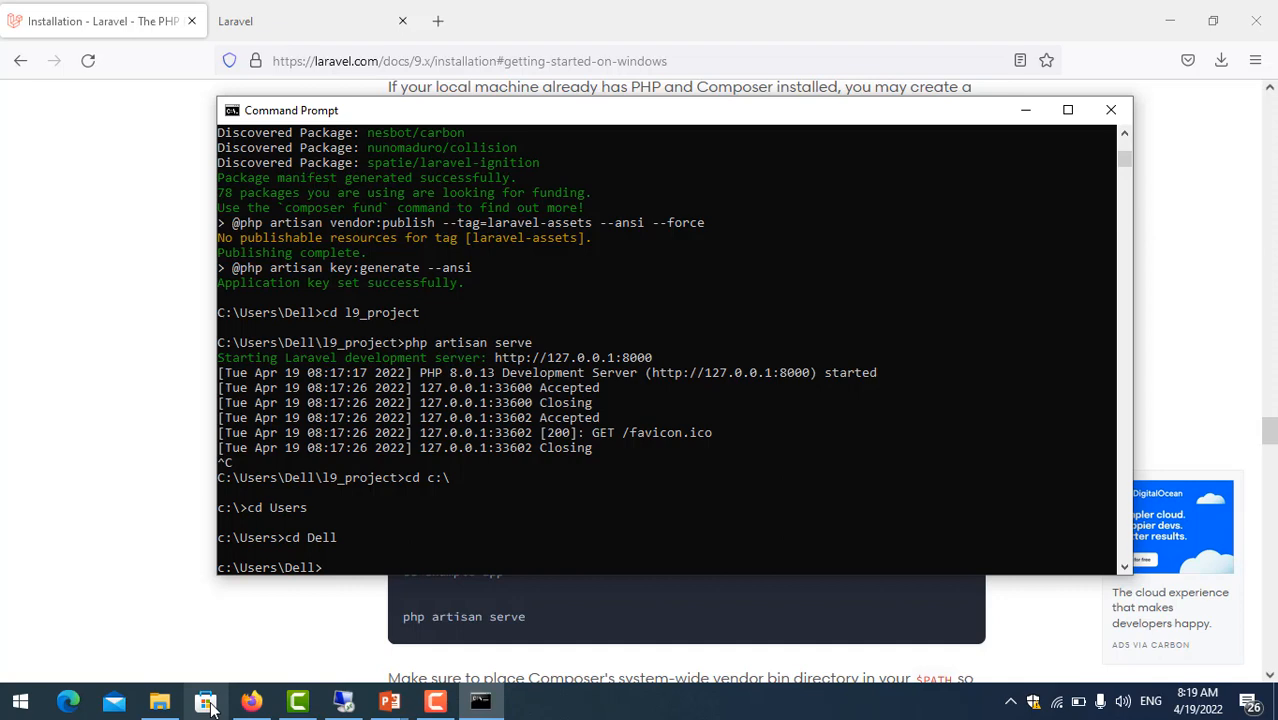
- Copy 'composer global require laravel/installer' from the docs and run it in Command Prompt
right_click(550, 480)
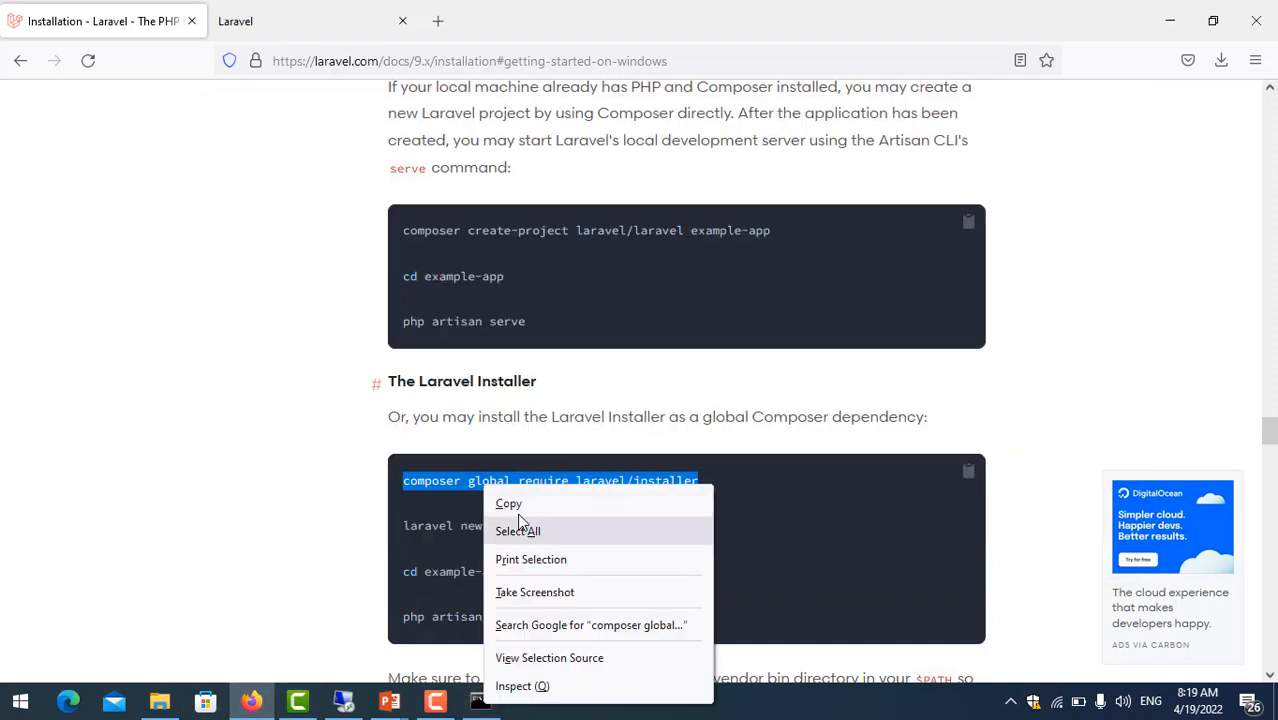
left_click(480, 700)
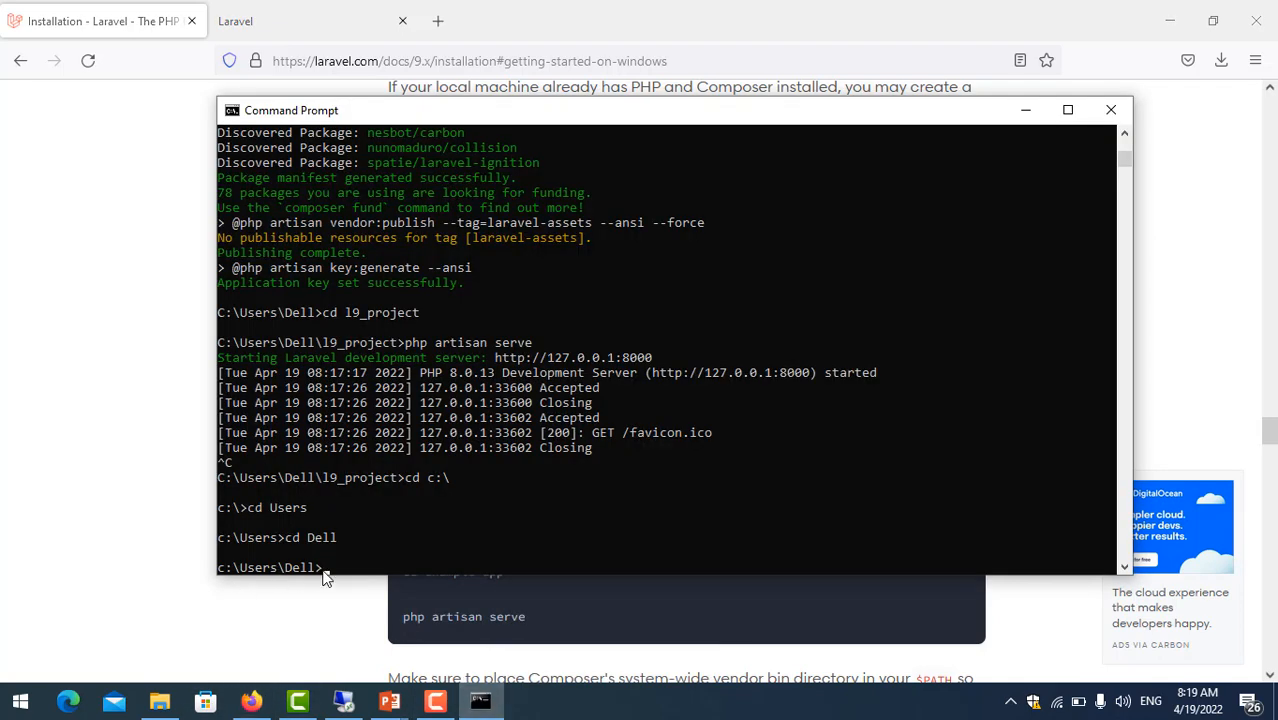
type("composer global require laravel/installer")
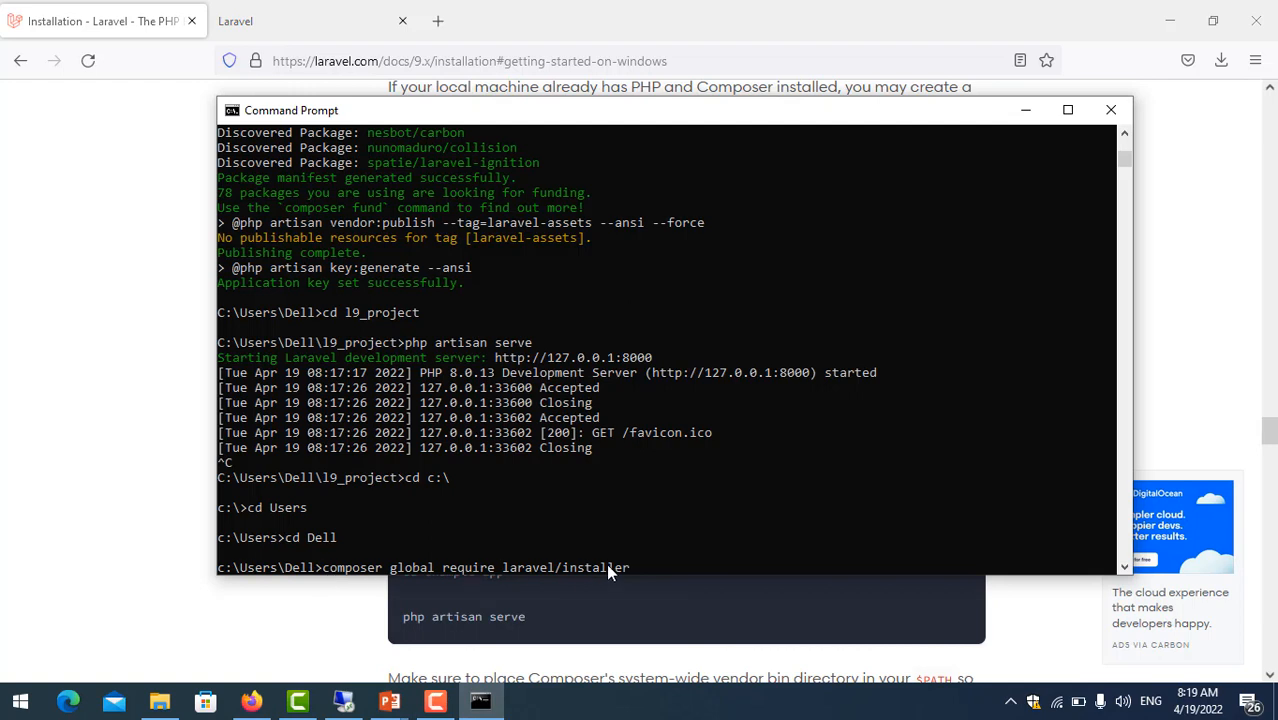
key("Return")
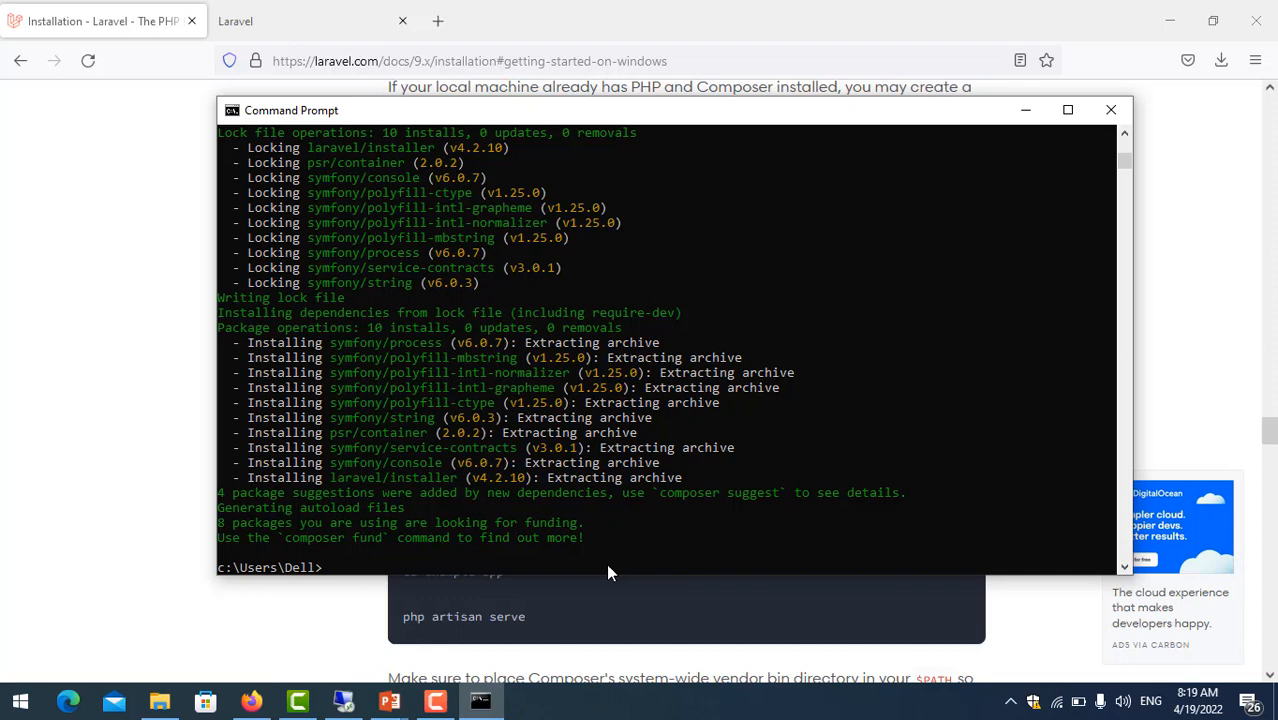
mouse_move(251, 700)
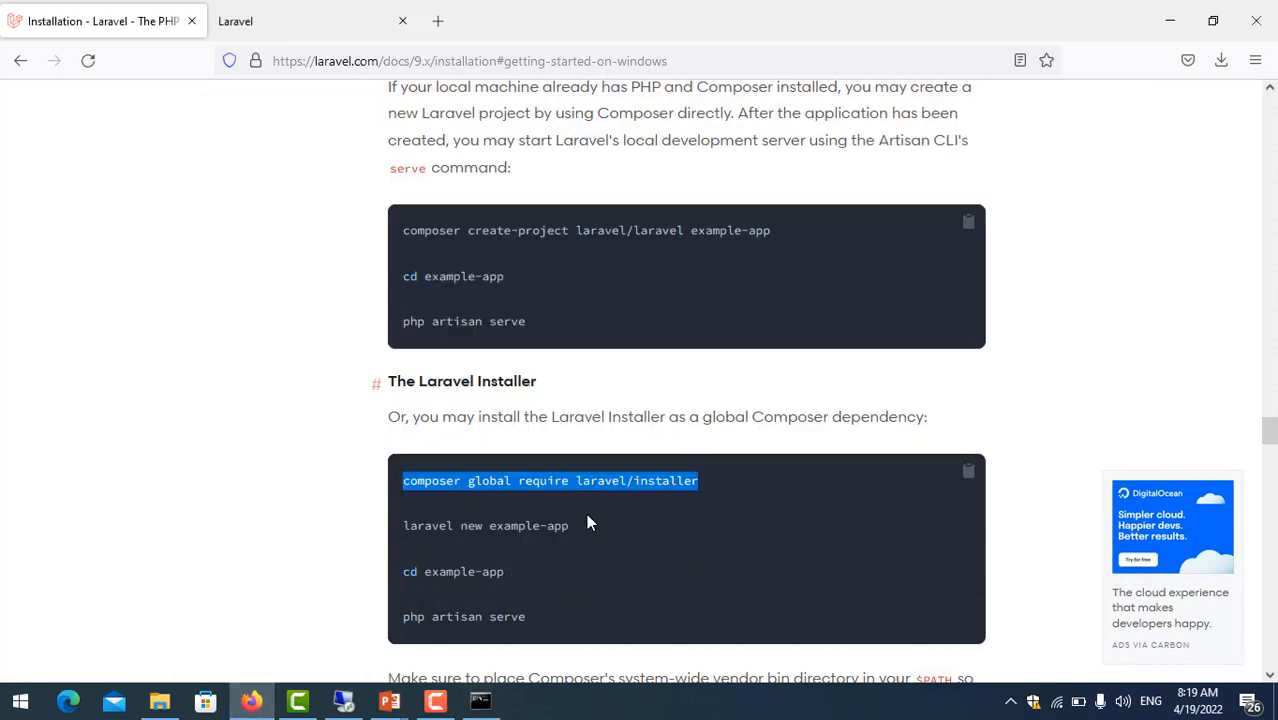
mouse_move(410, 533)
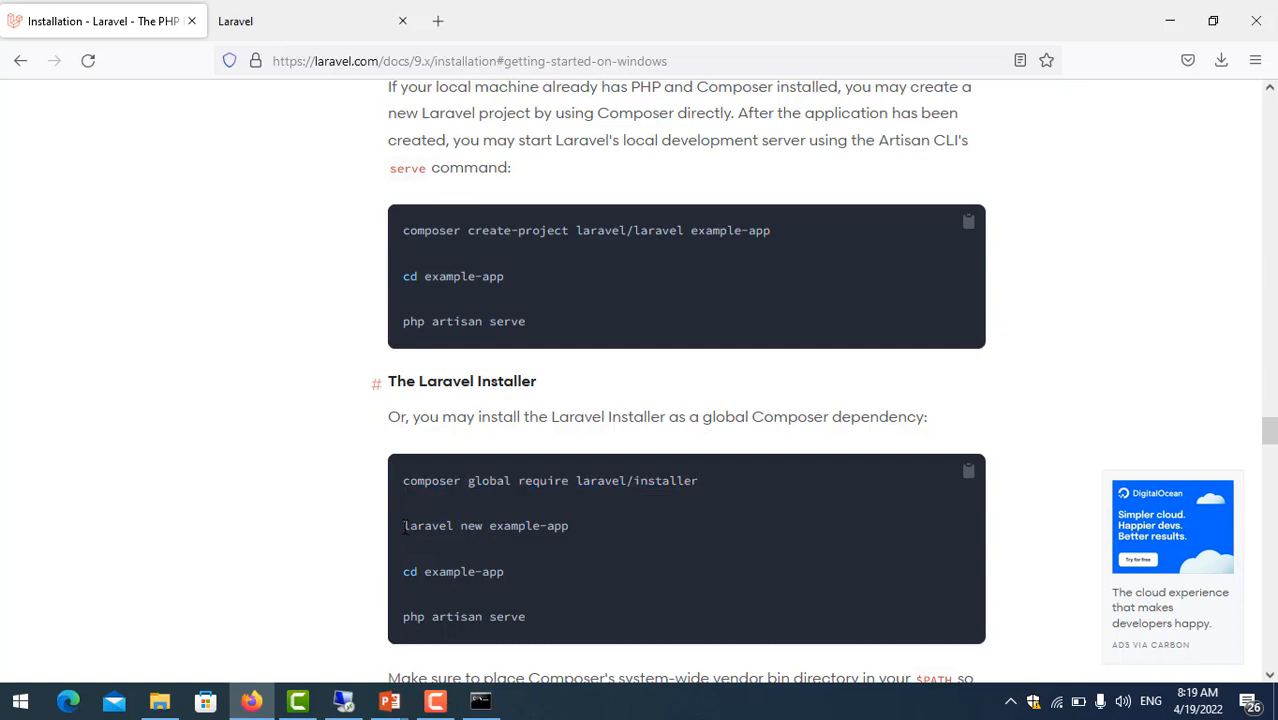
- Select the 'laravel new example-app' line in the installer docs, then return to Command Prompt
double_click(426, 525)
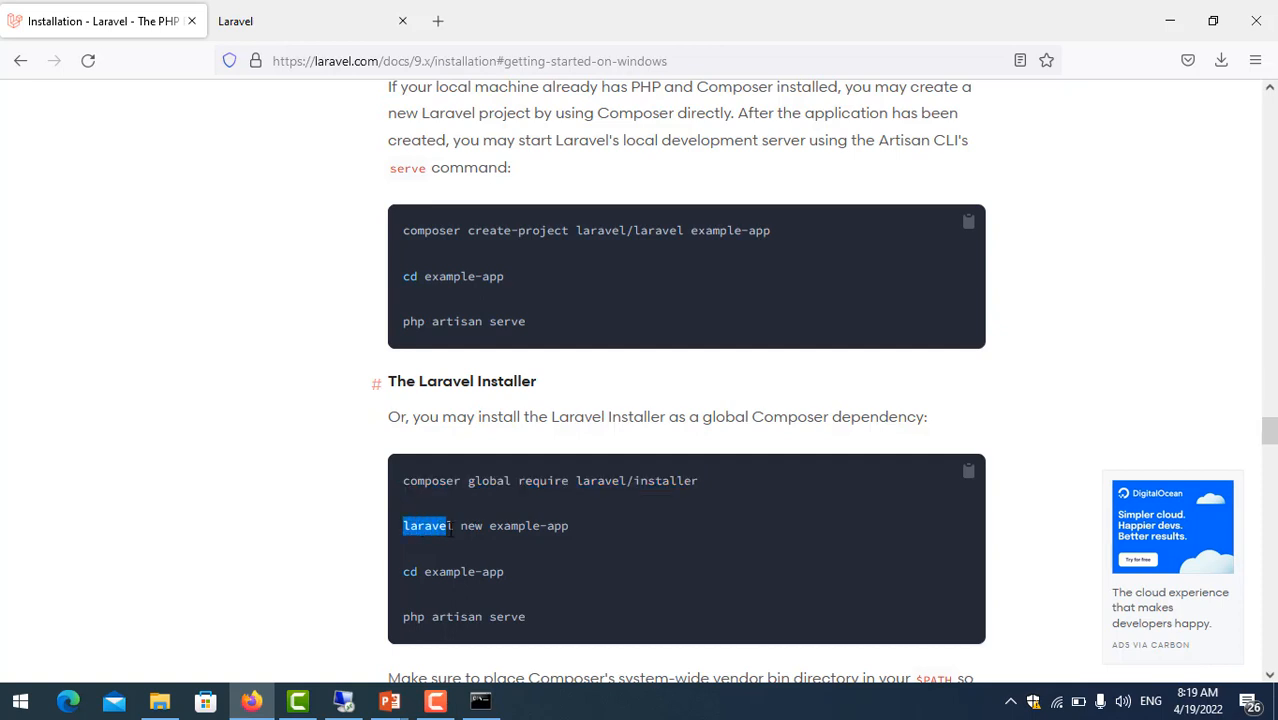
double_click(516, 525)
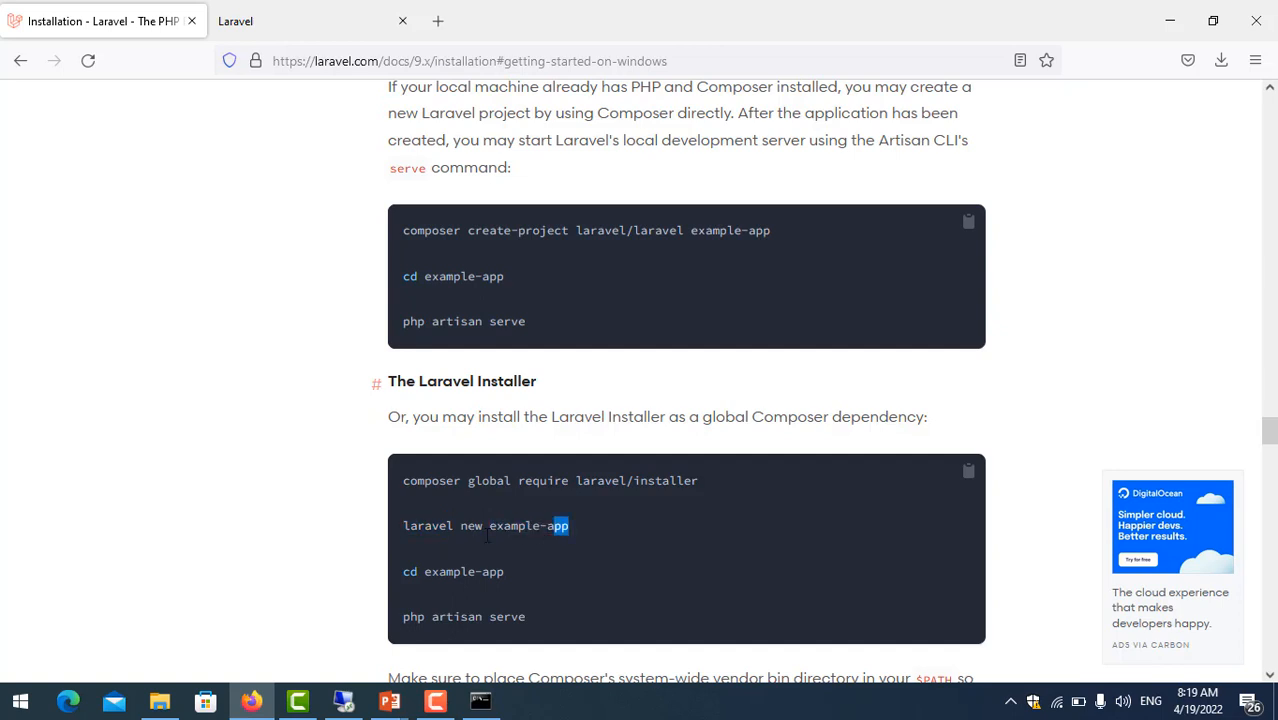
triple_click(485, 525)
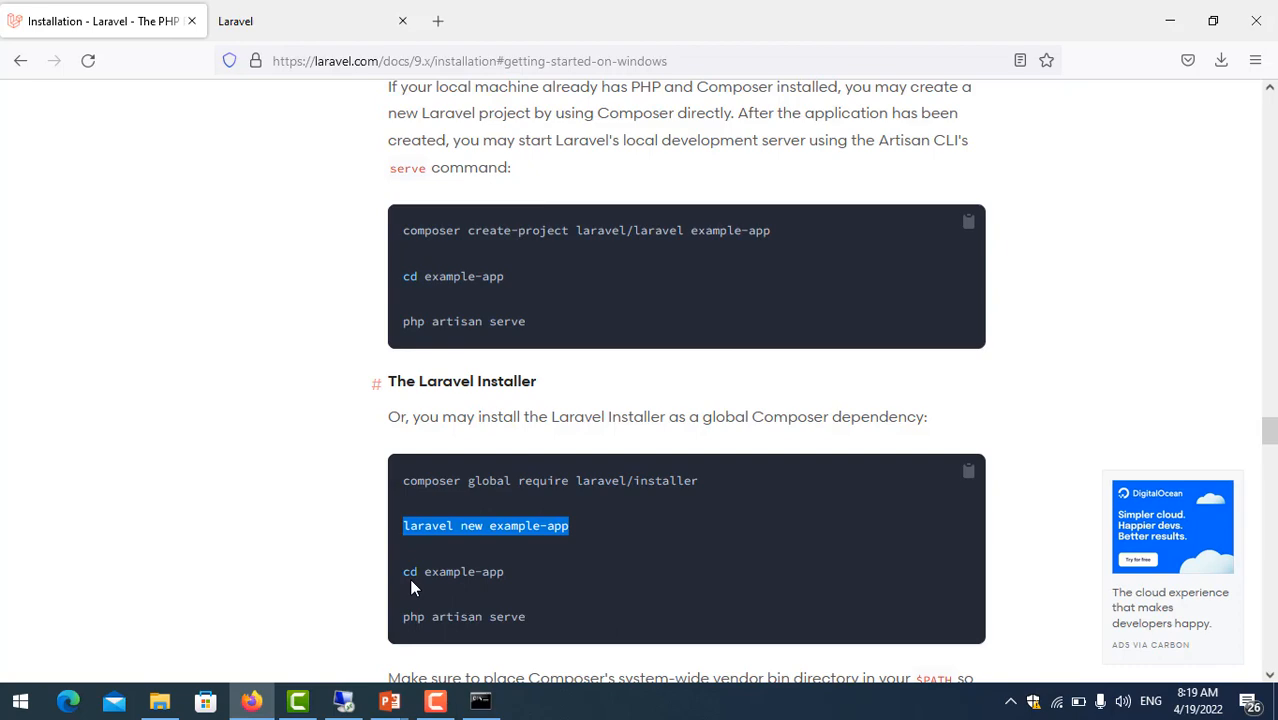
left_click(481, 700)
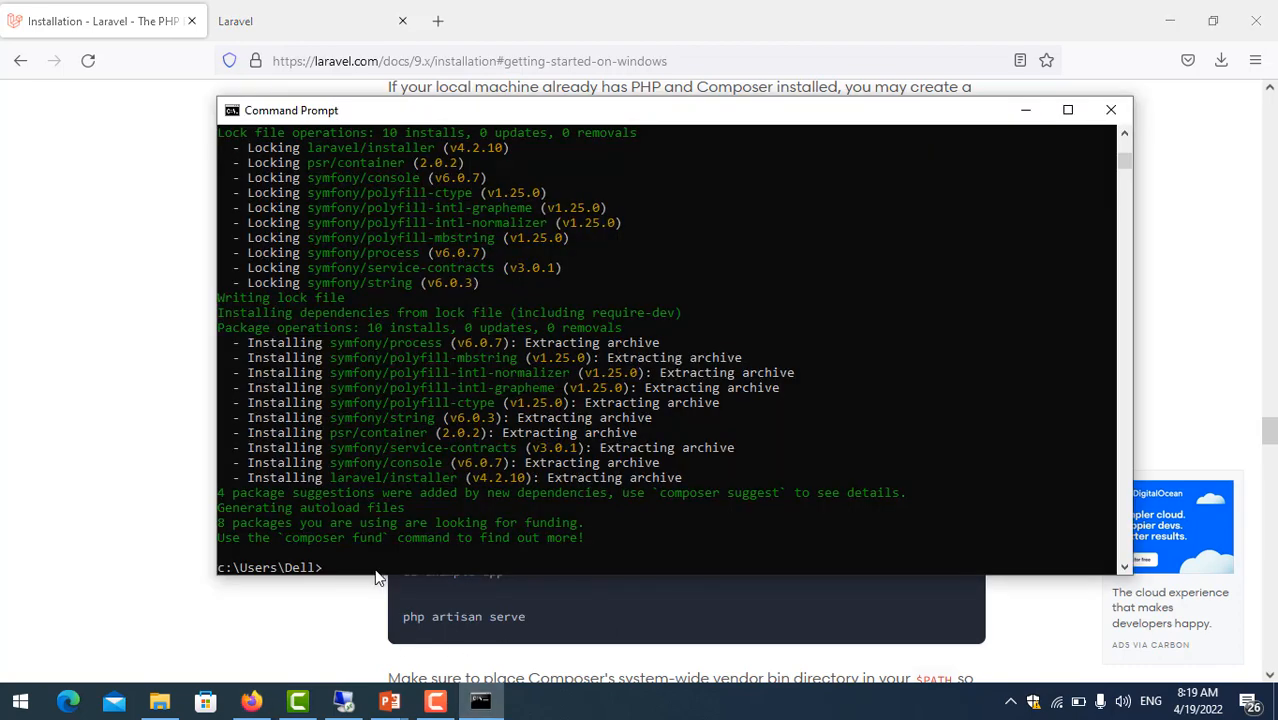
- Run 'laravel new example-app' at C:\Users\Dell until 'Application ready!' appears
type("v")
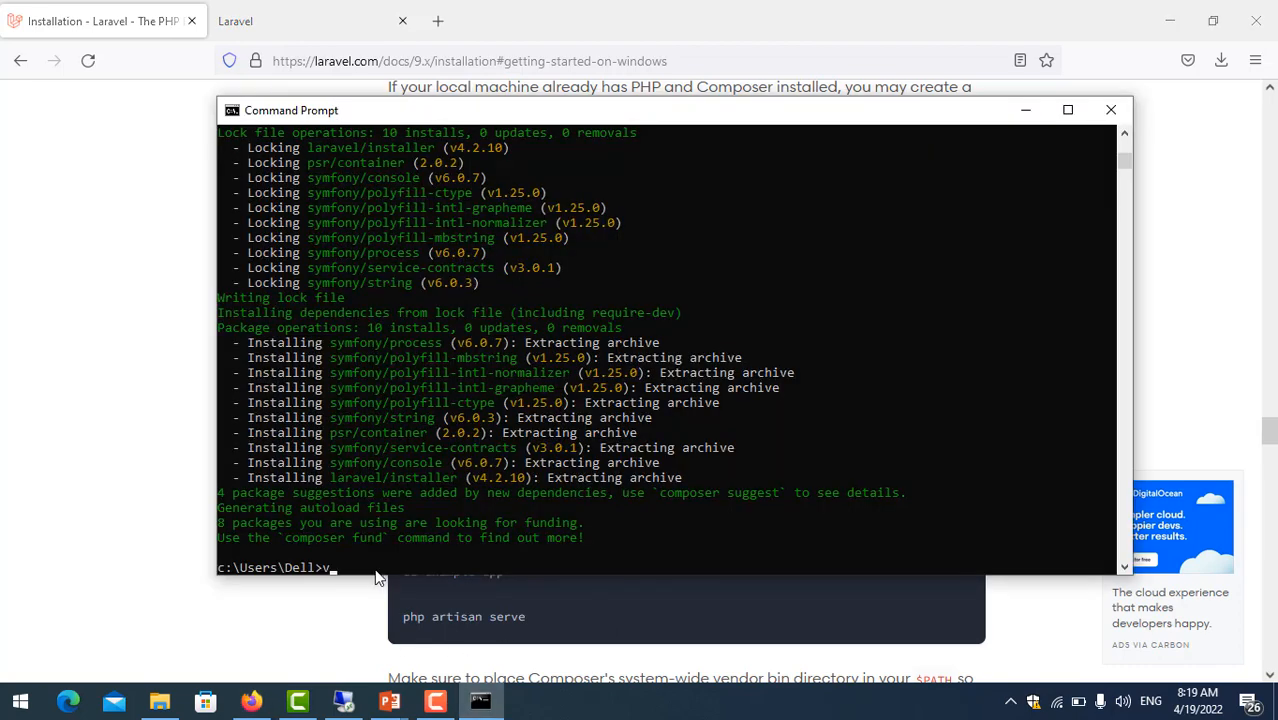
type("laravel new example-app")
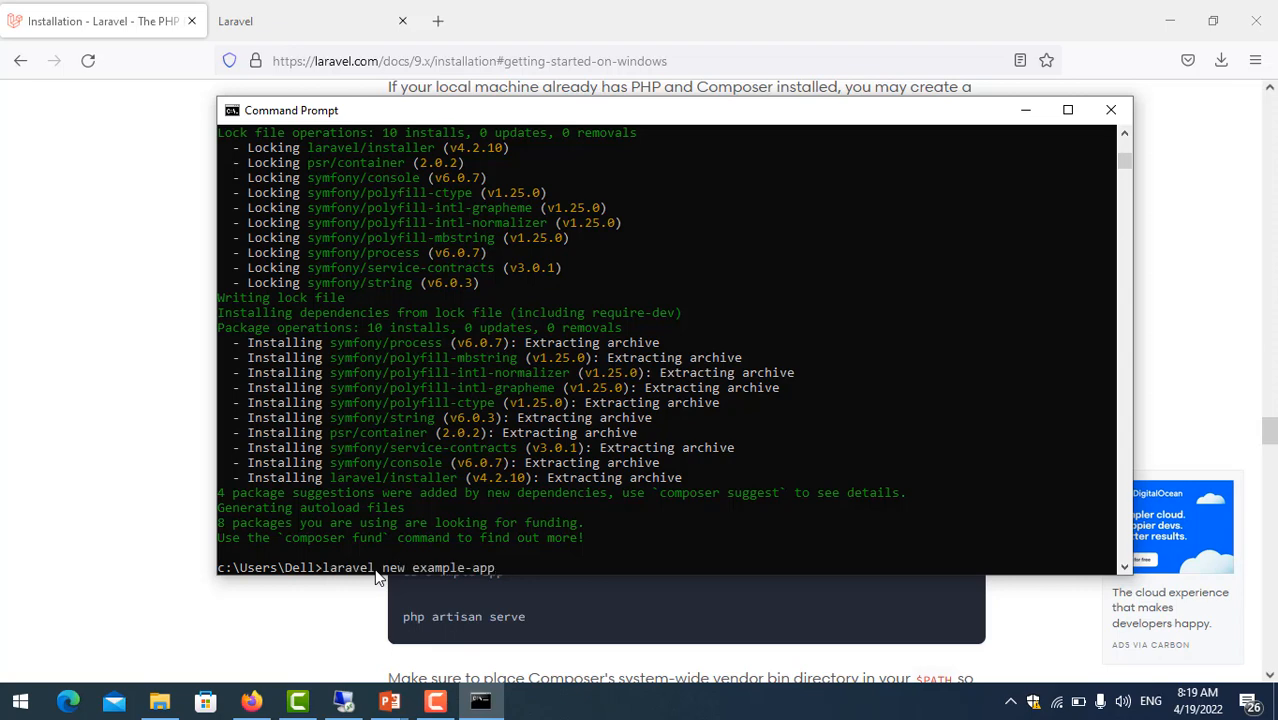
key("Return")
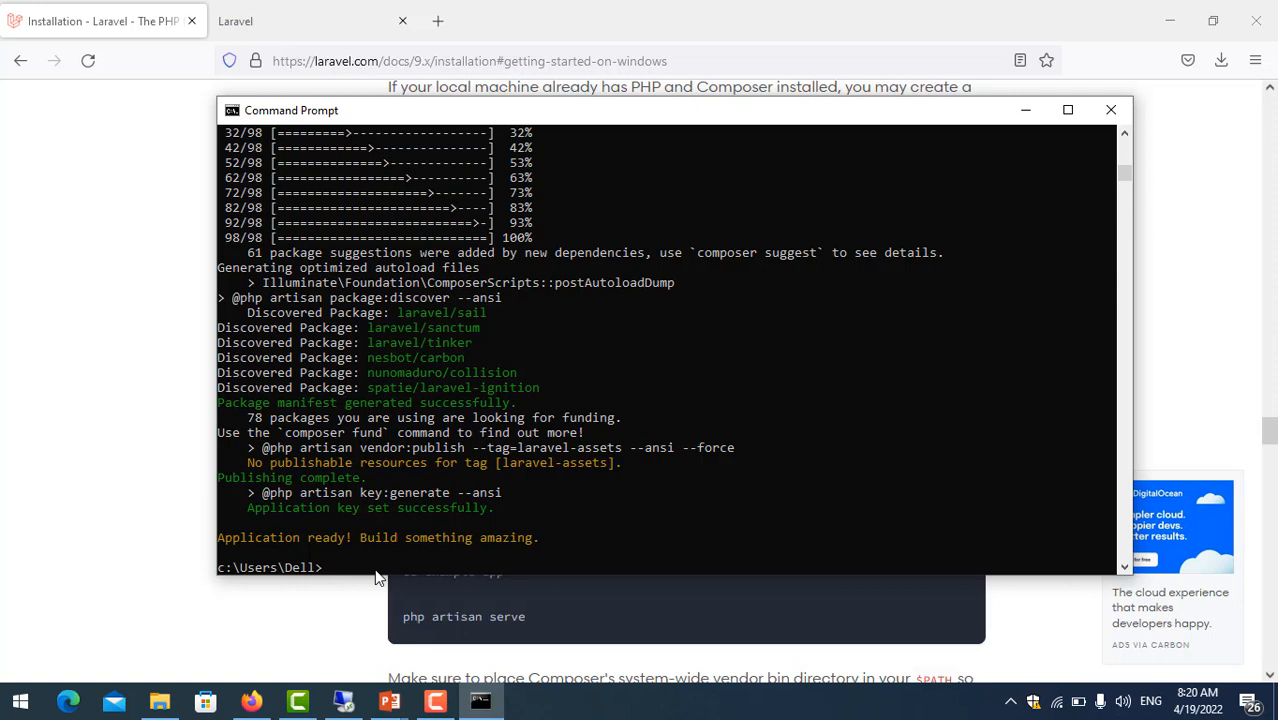
- Change directory into the example-app project folder
type("cd")
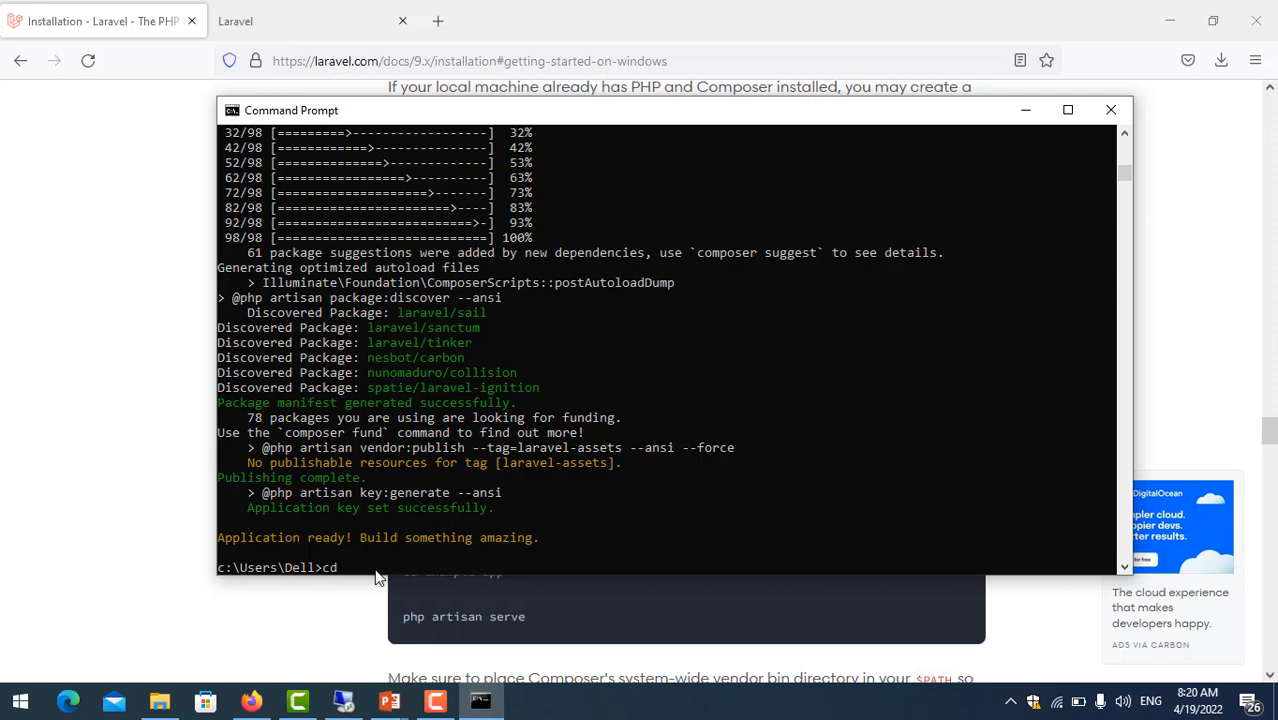
type("e")
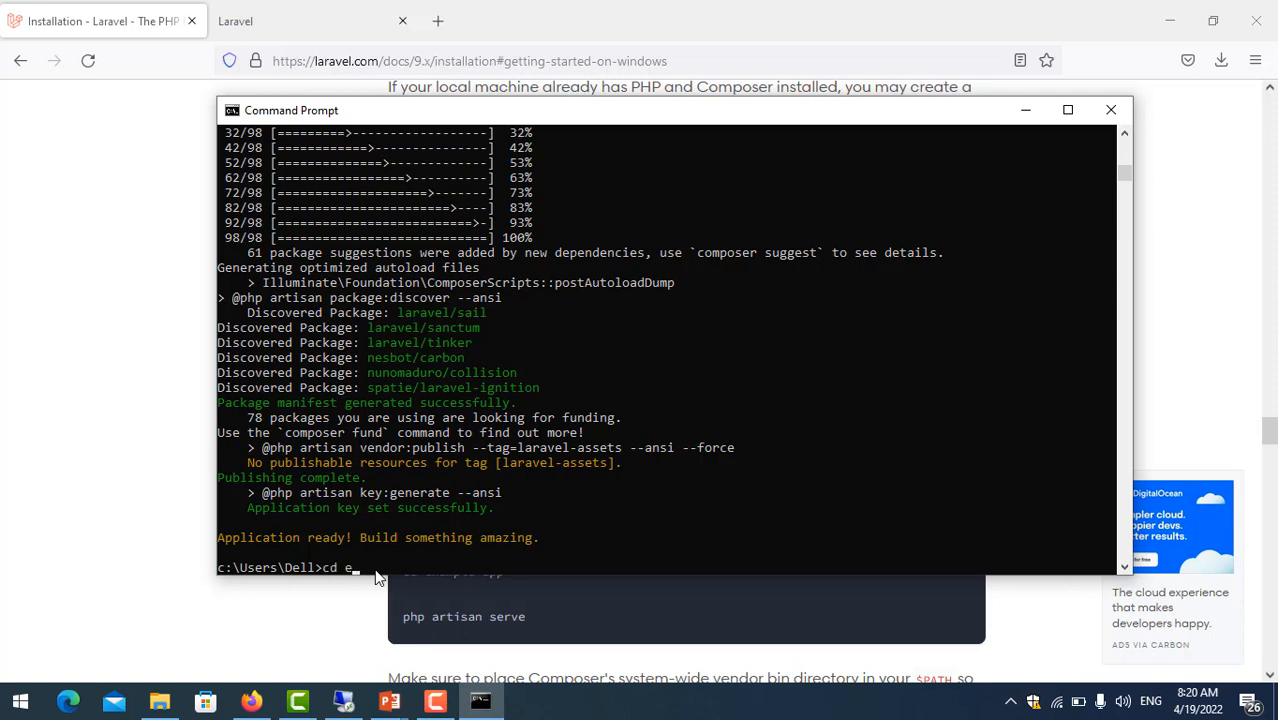
type("xample")
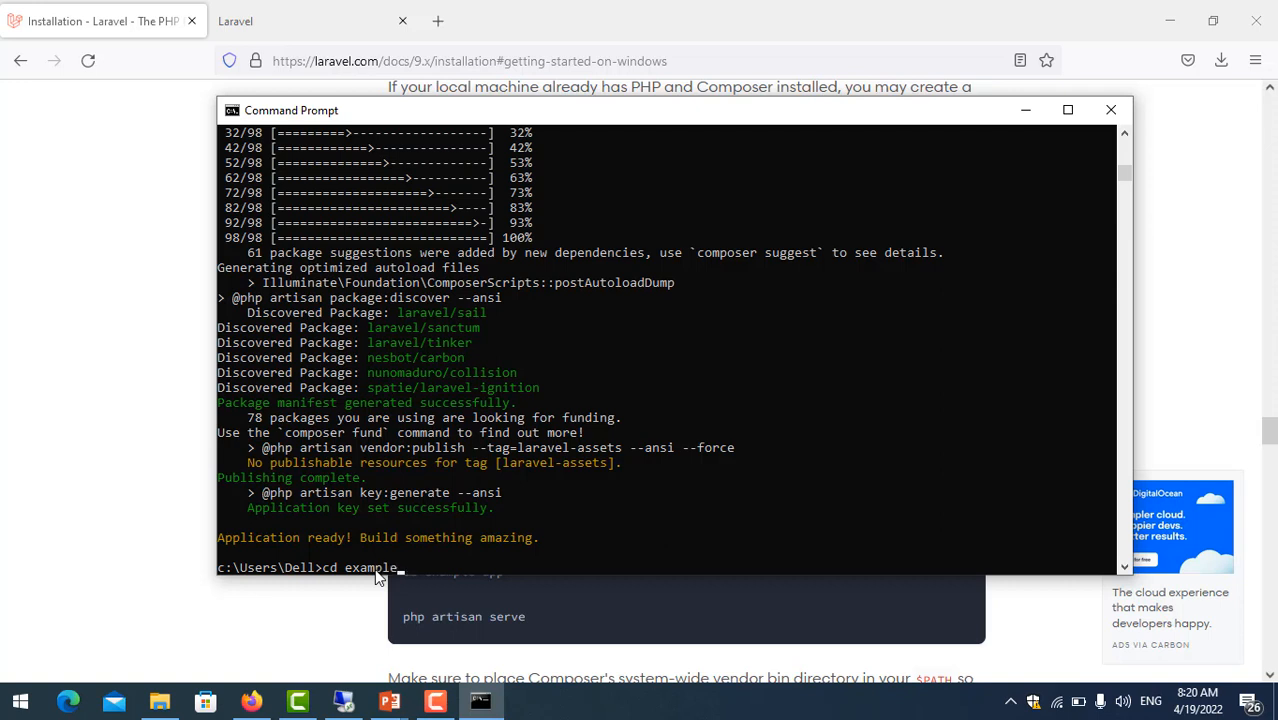
type("-app")
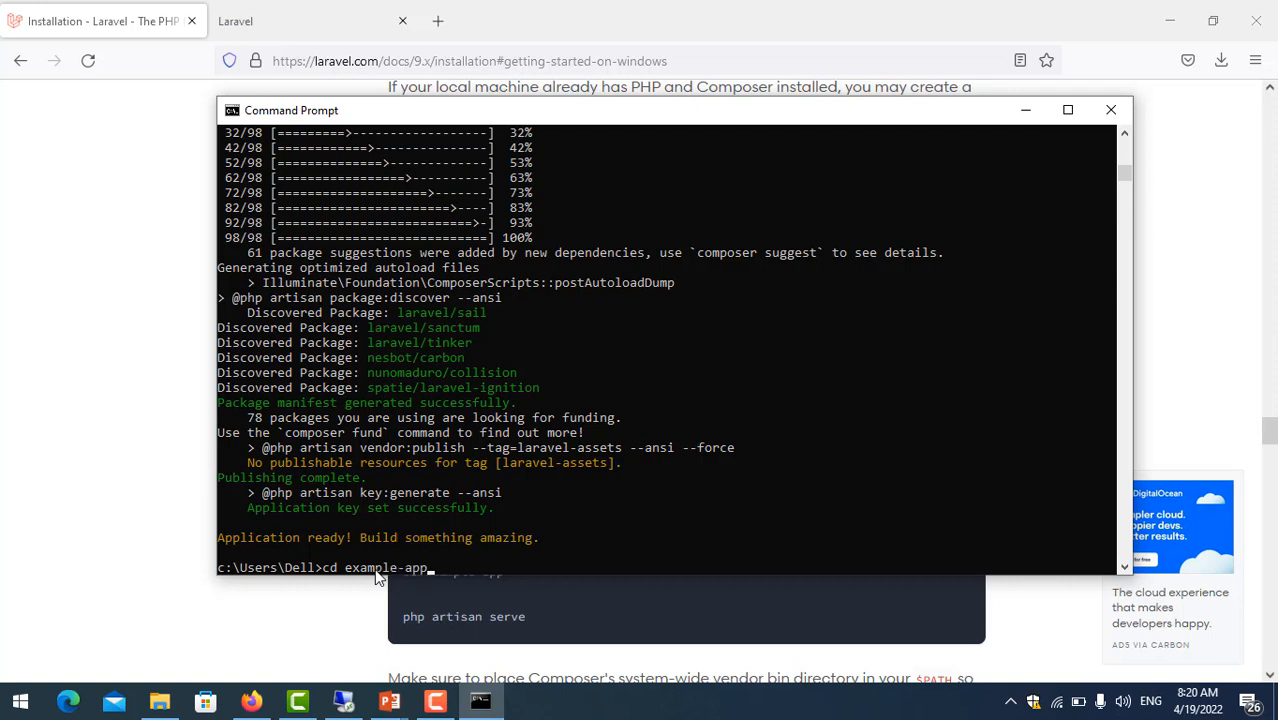
key("Return")
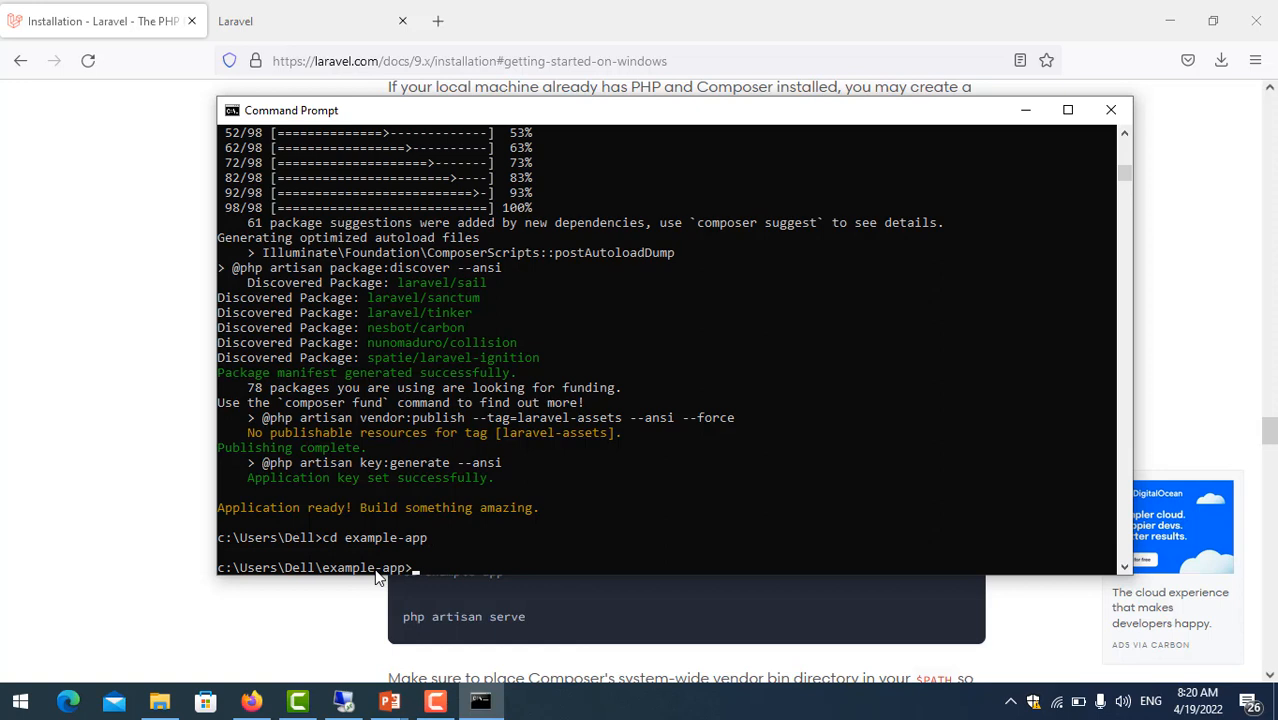
- Run 'php artisan serve' to start the server at 127.0.0.1:8000
type("php artisan")
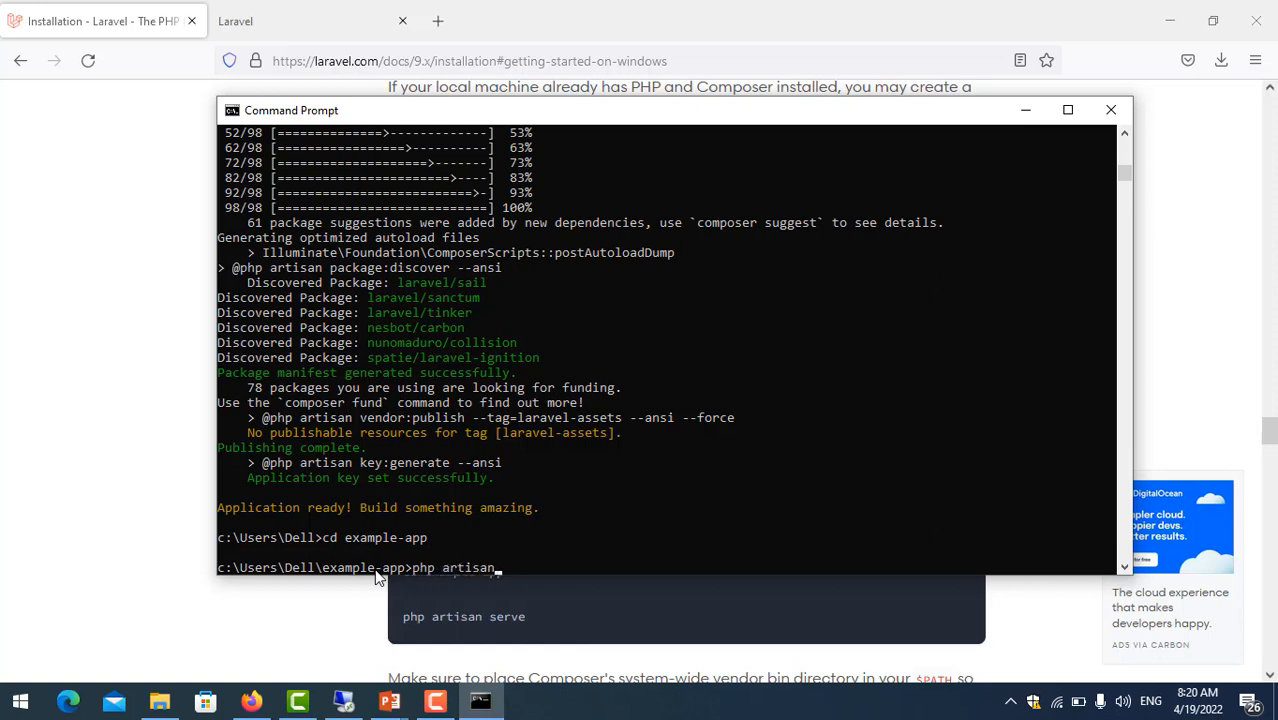
type("serve")
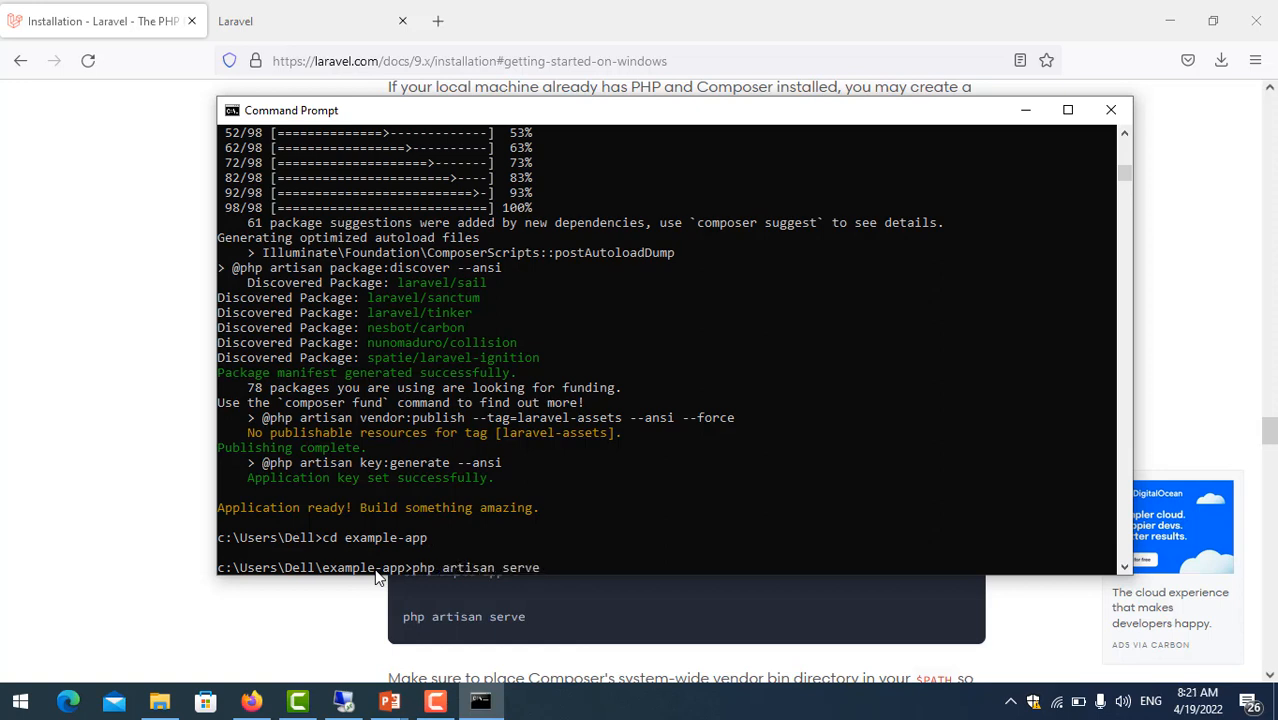
key("Return")
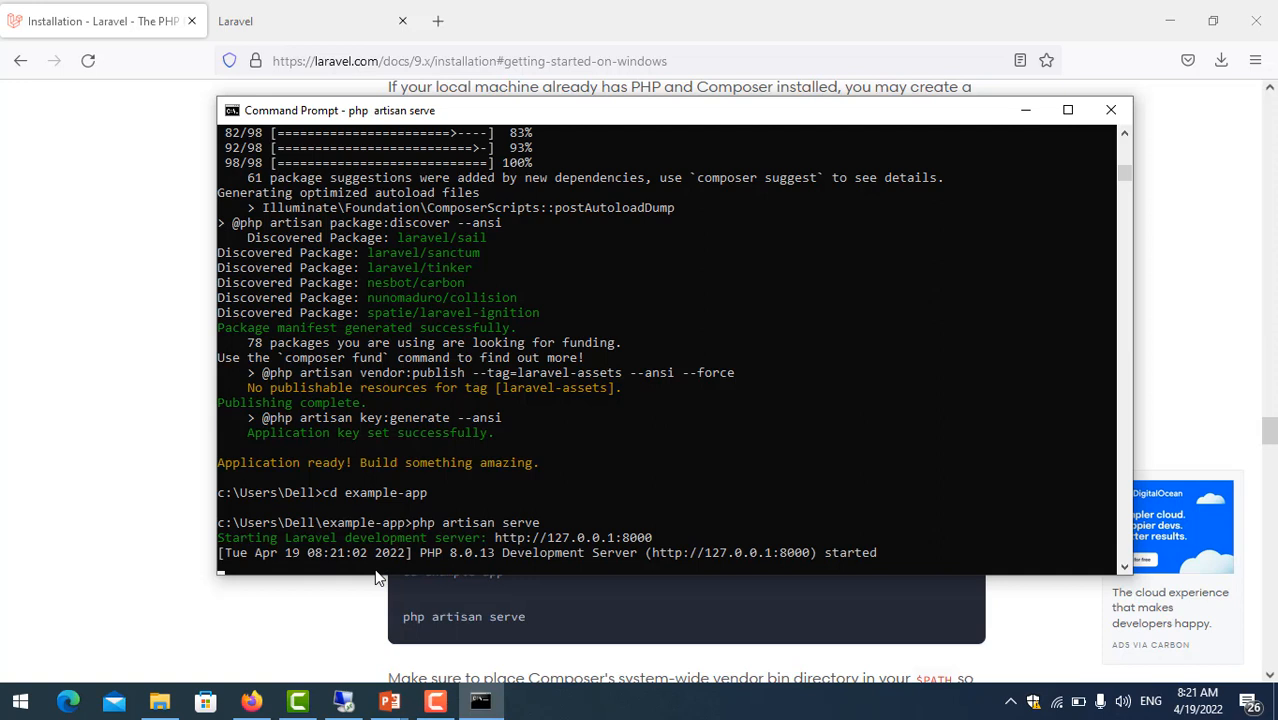
mouse_move(660, 553)
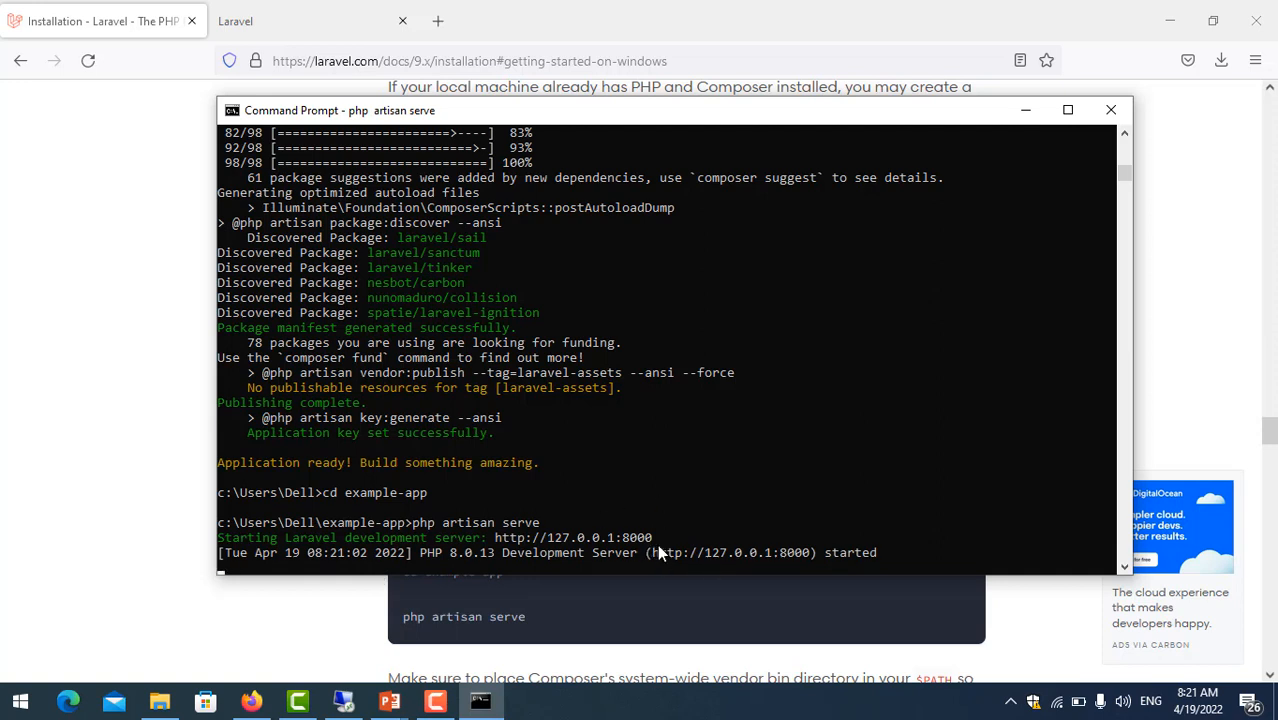
left_click(500, 548)
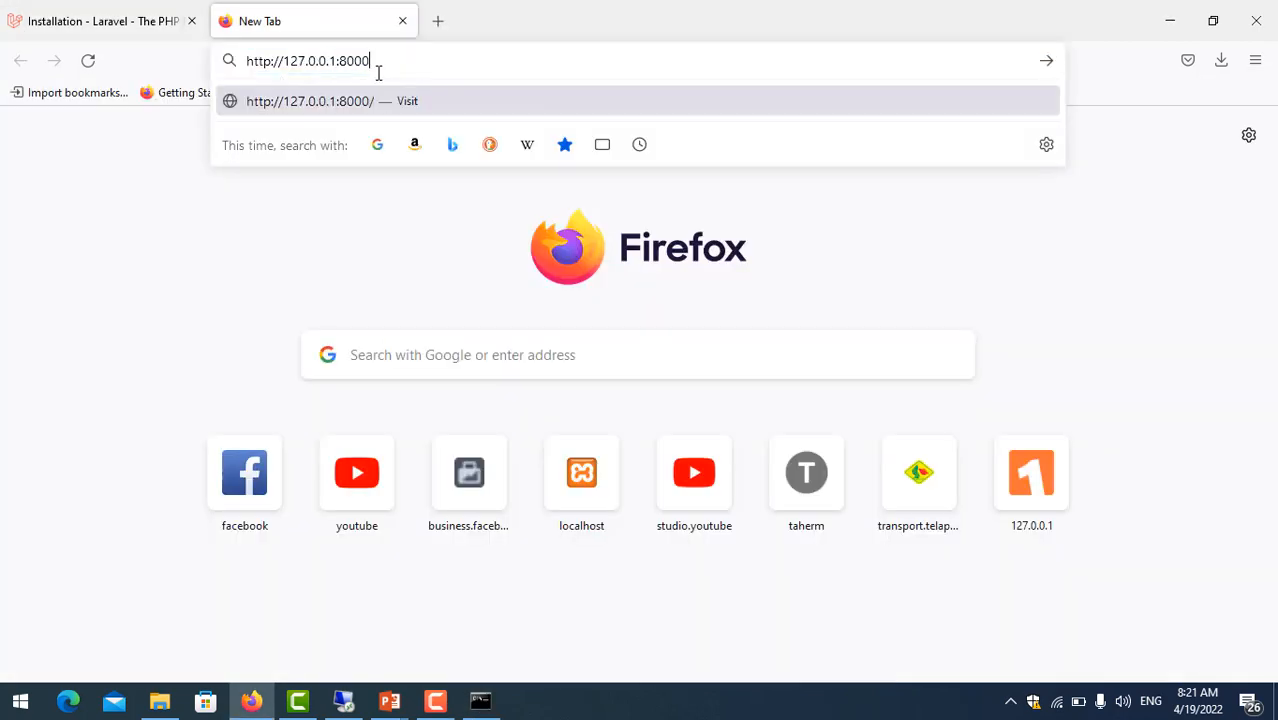
- Load 127.0.0.1:8000 to show the Laravel v9.8.1 welcome page
key("Return")
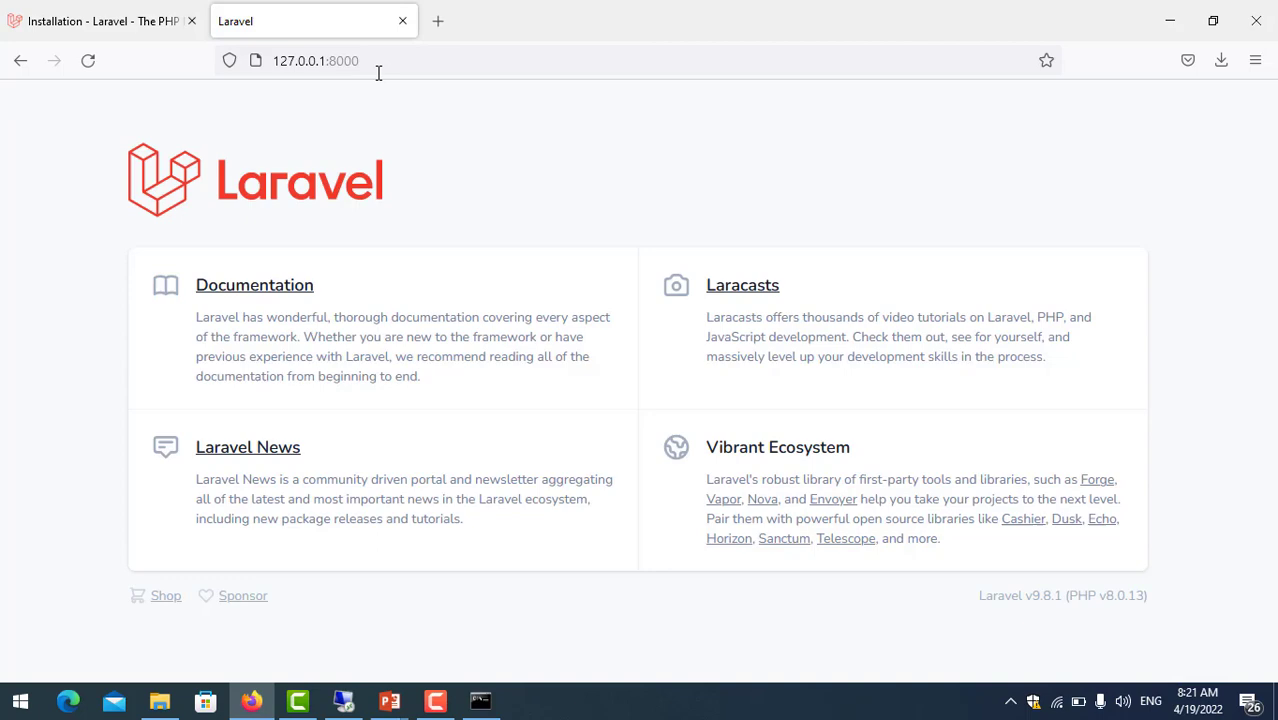
mouse_move(527, 581)
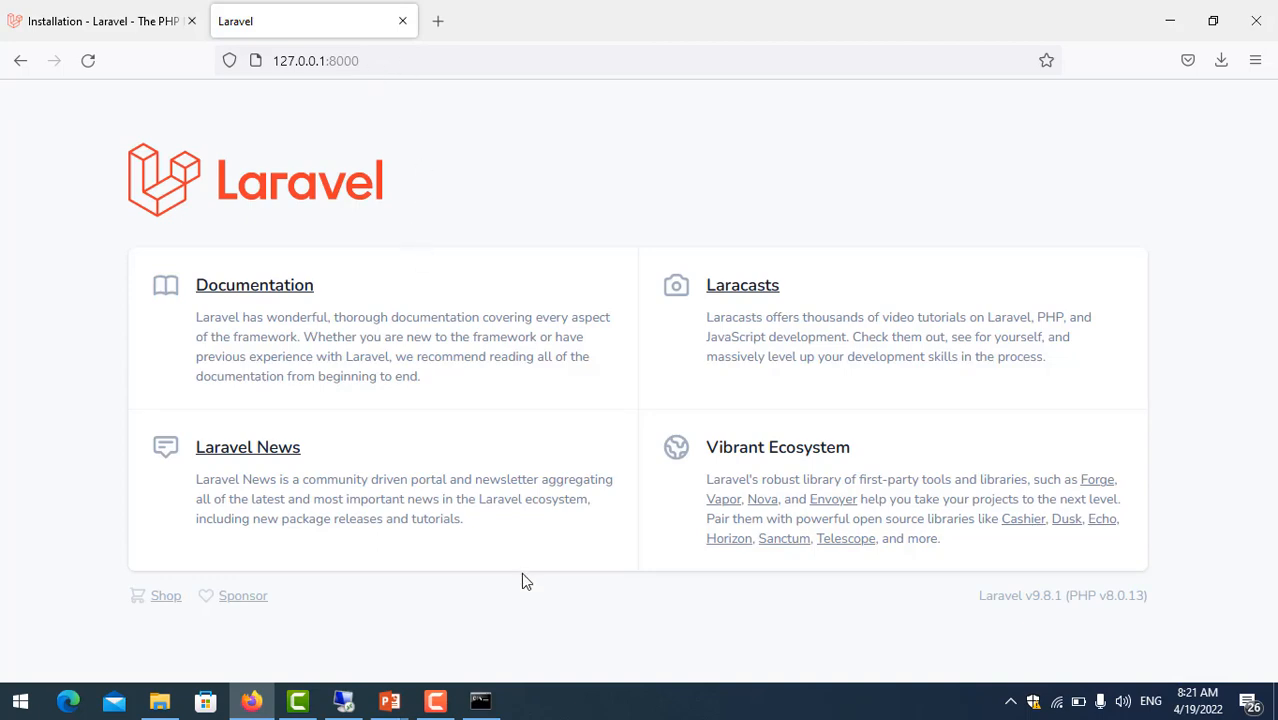
mouse_move(480, 700)
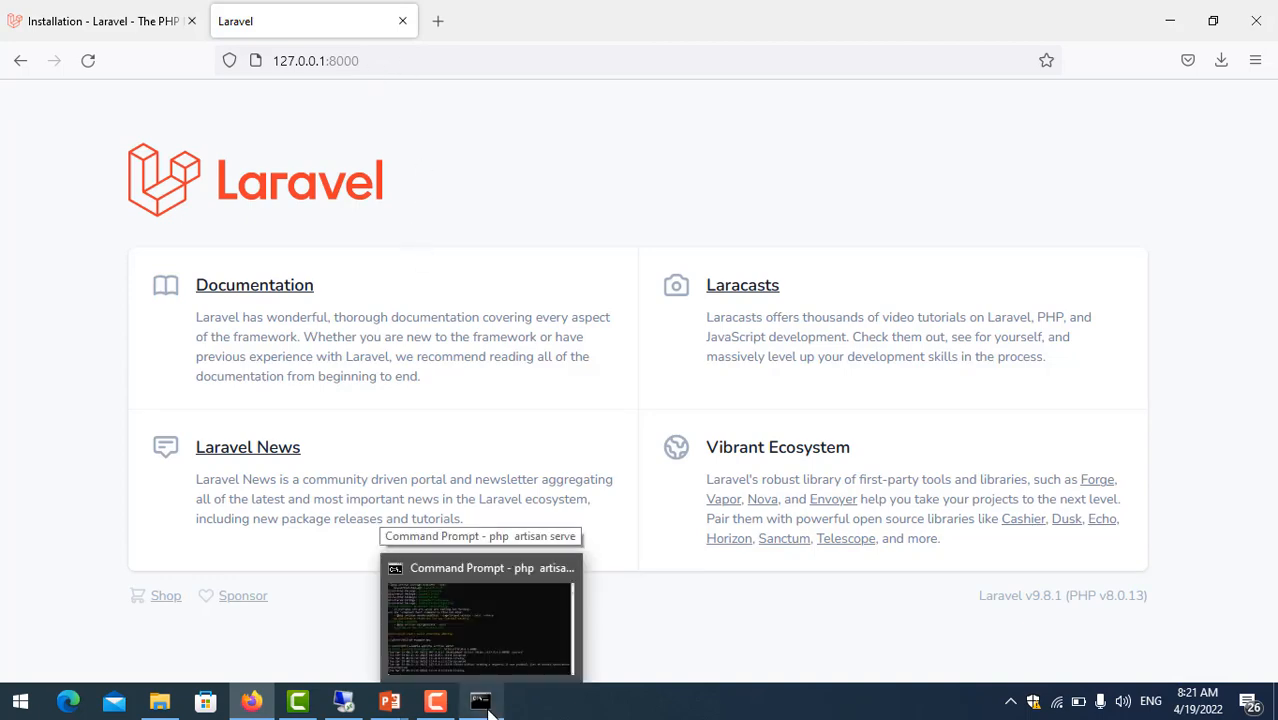
- Return to the example-app server log showing the 127.0.0.1 connections
left_click(480, 625)
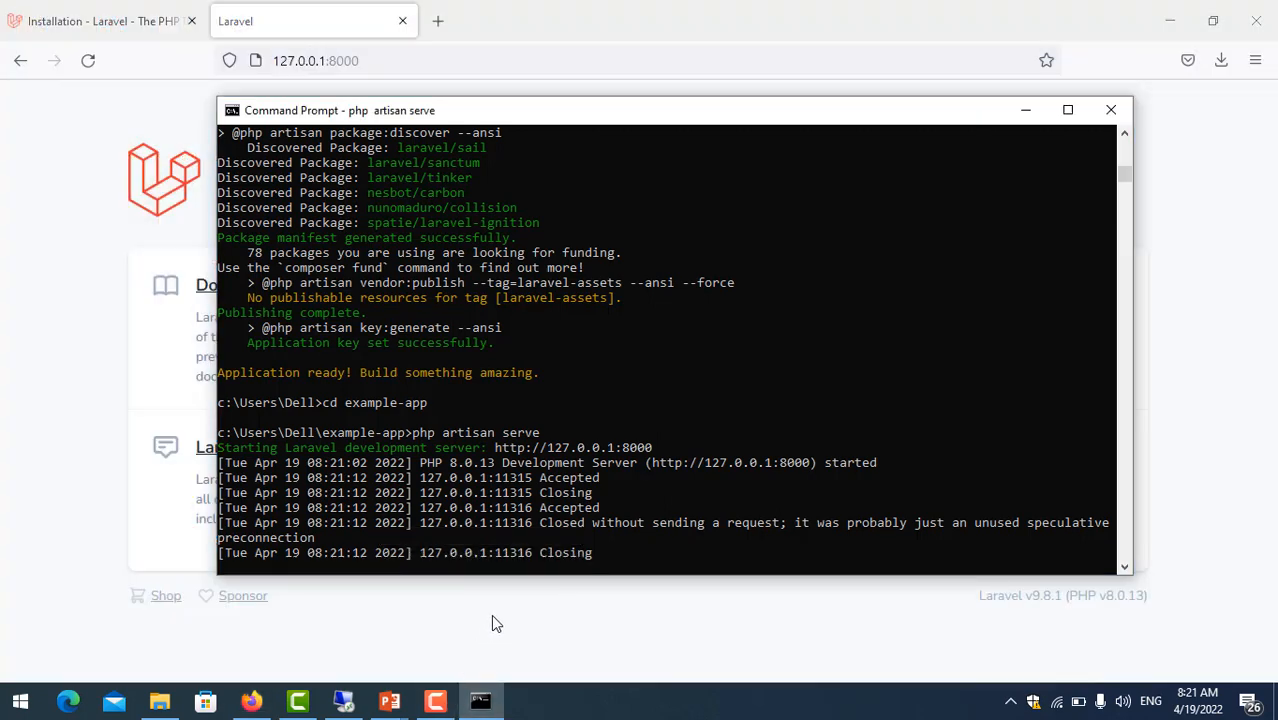
mouse_move(573, 506)
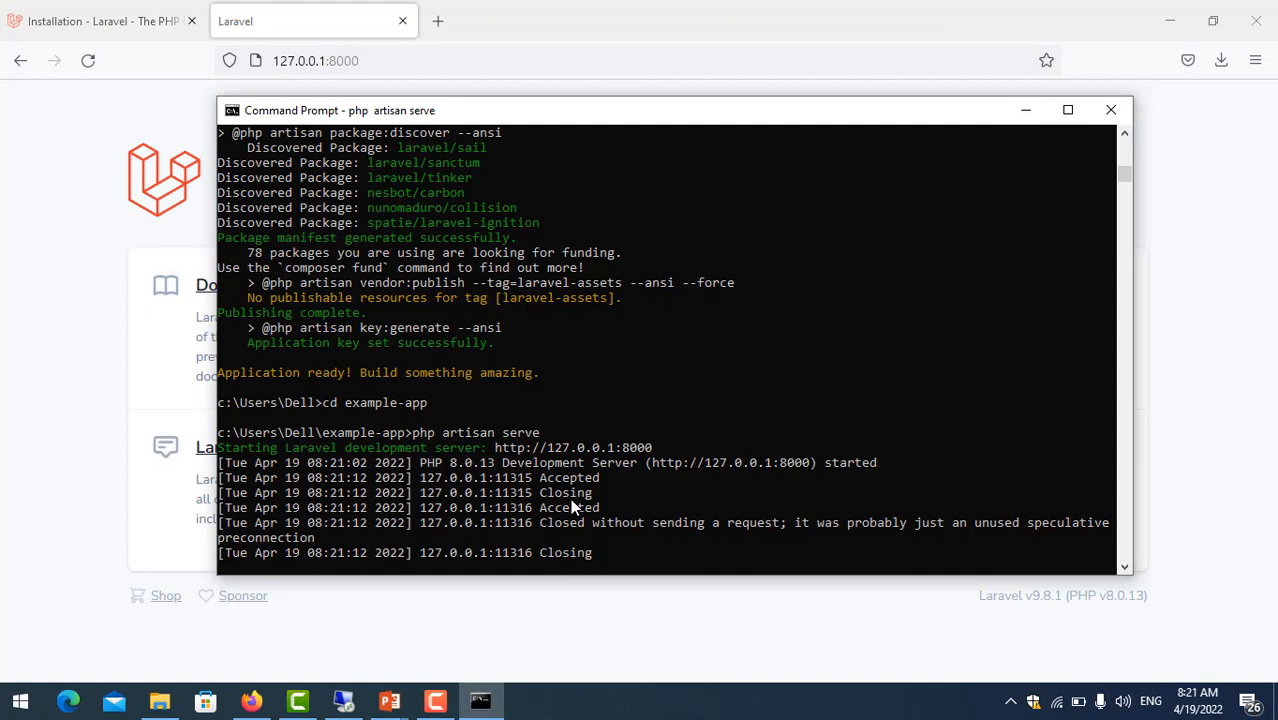
mouse_move(558, 530)
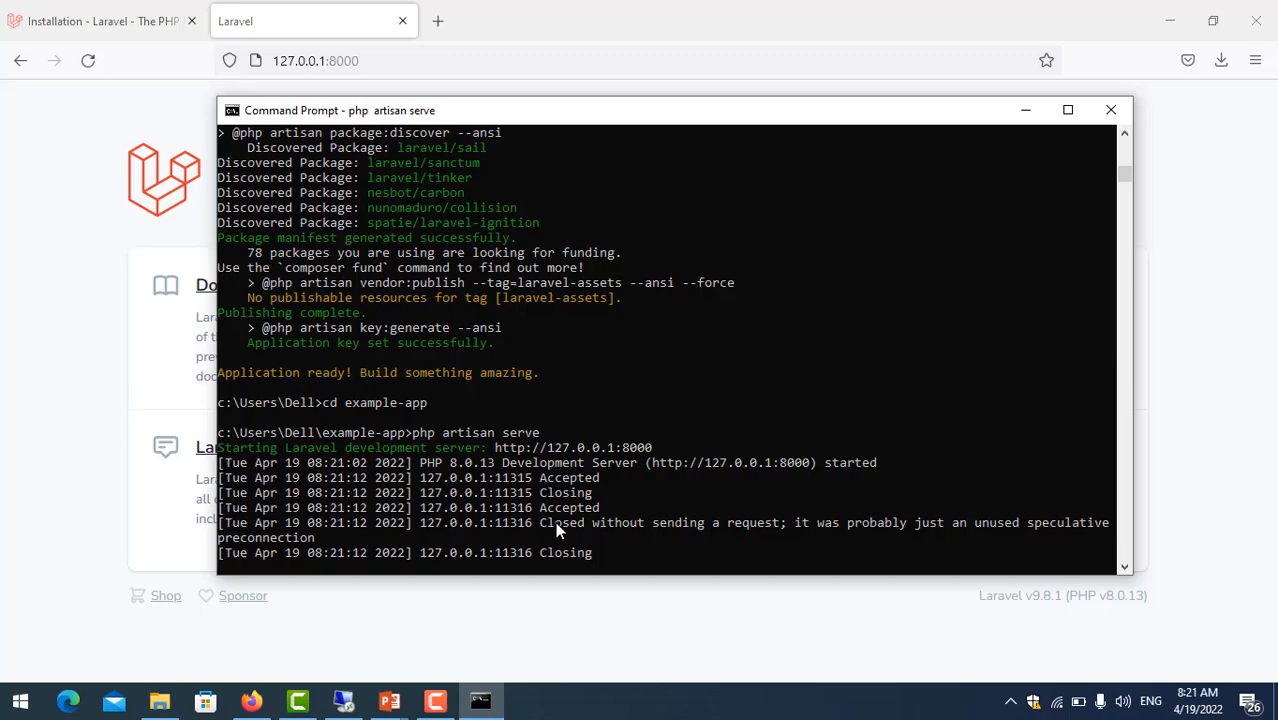